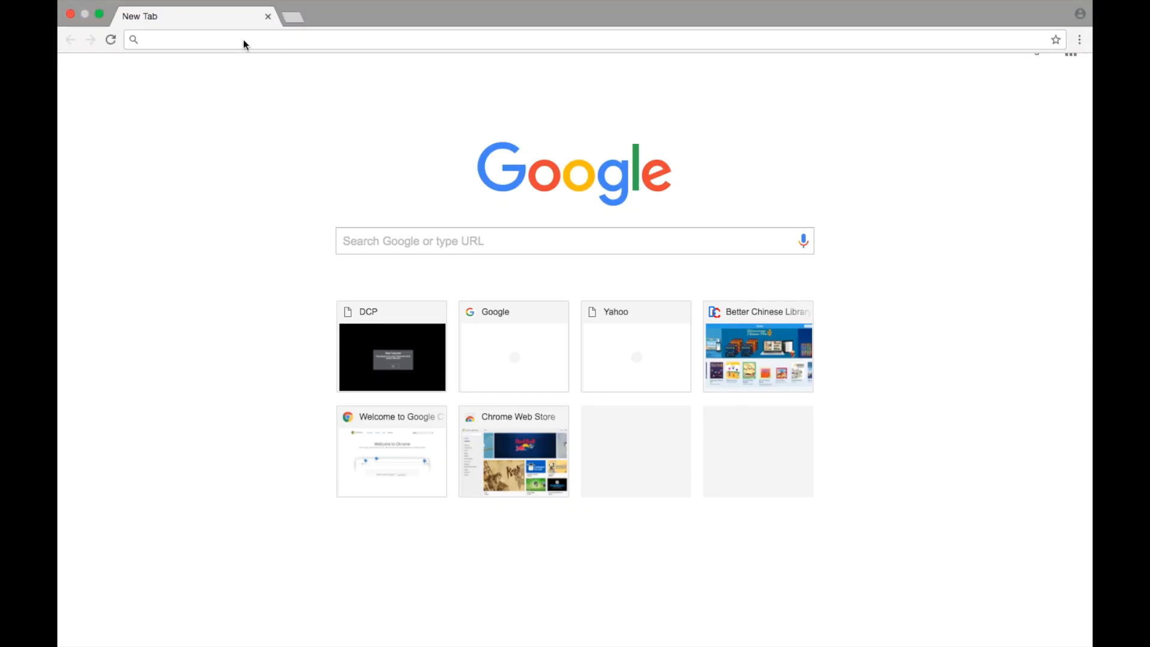
Step: Launch the DCP web app and log in to reach Volume 1's twelve-lesson list
click(391, 357)
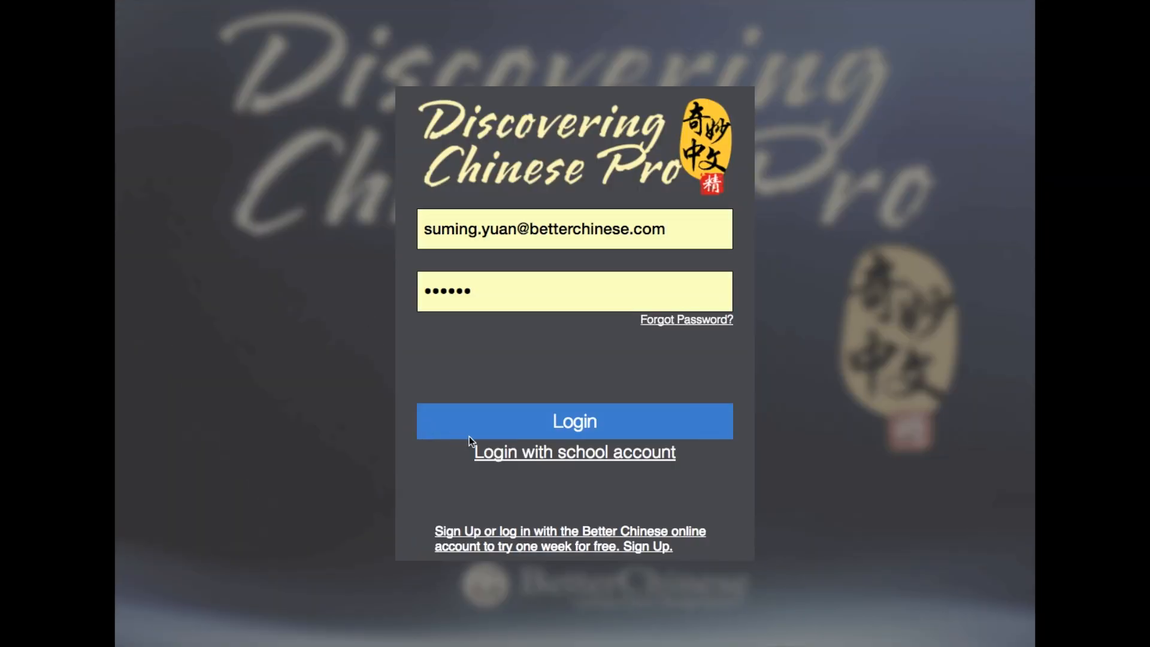
click(574, 421)
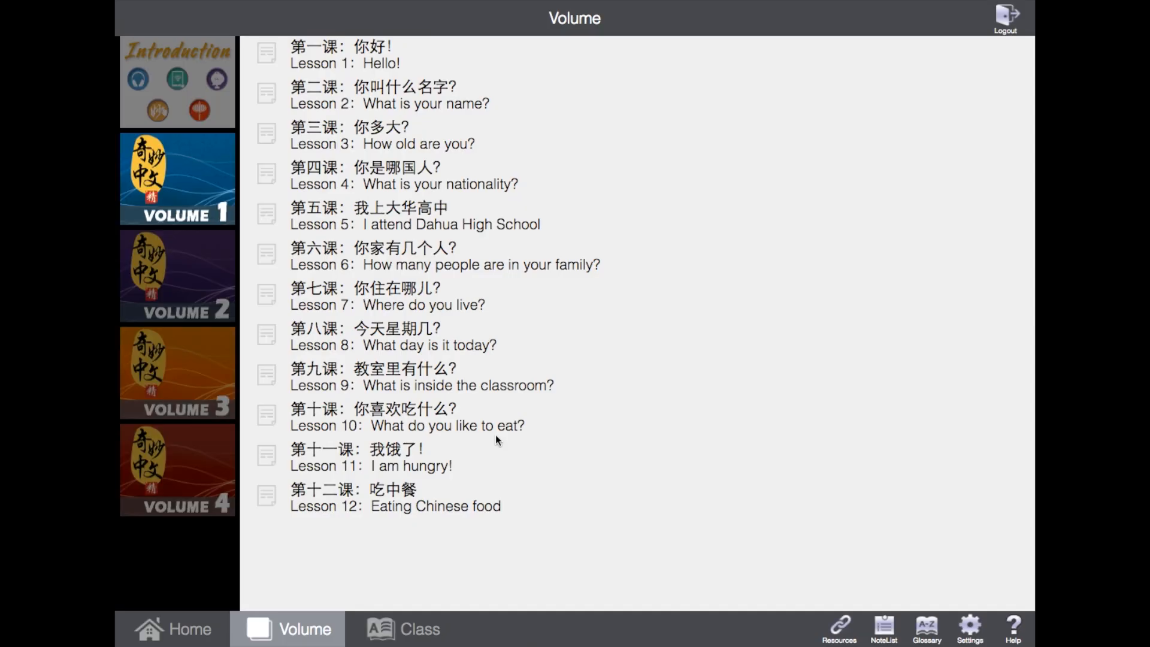
mouse_move(227, 126)
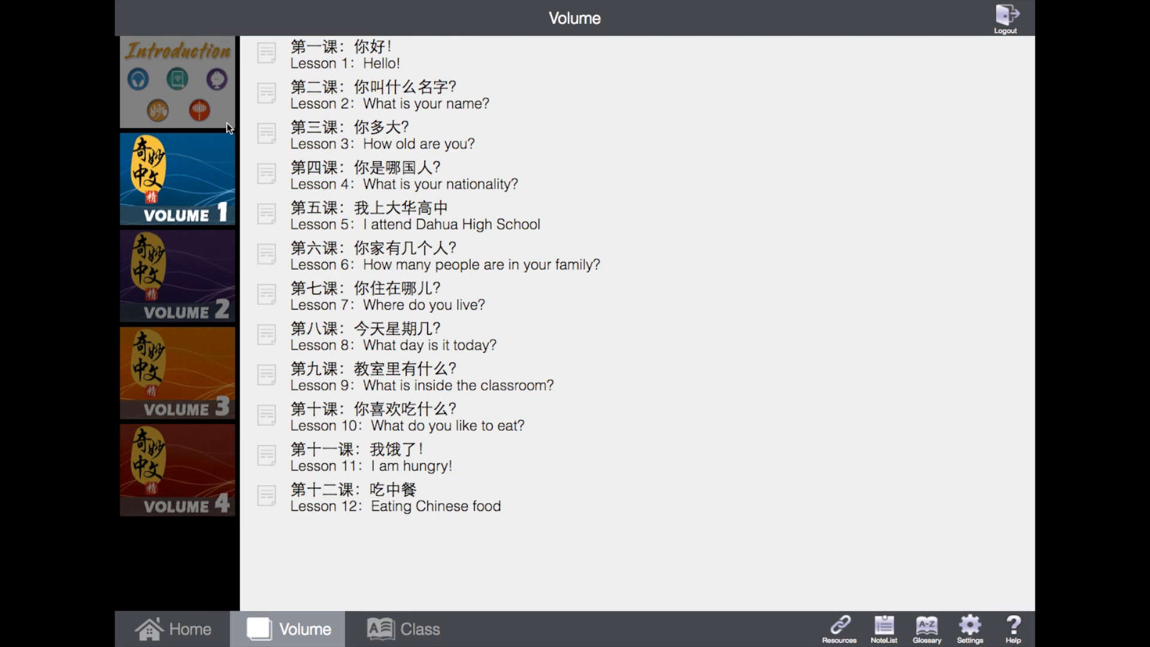
mouse_move(225, 118)
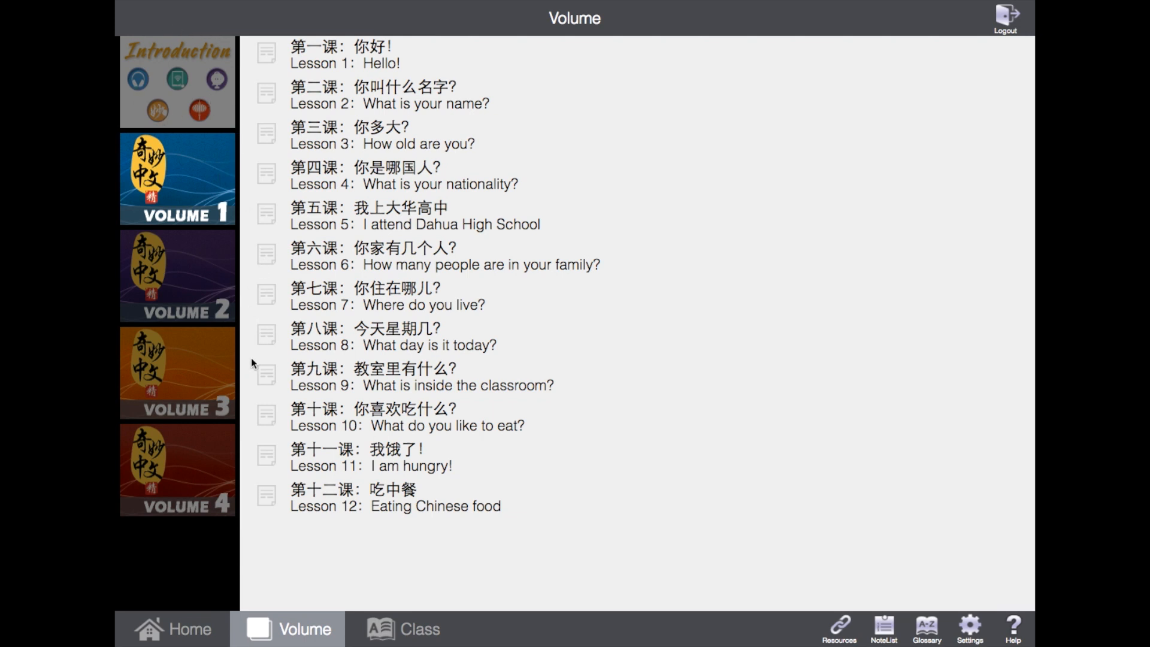
mouse_move(225, 460)
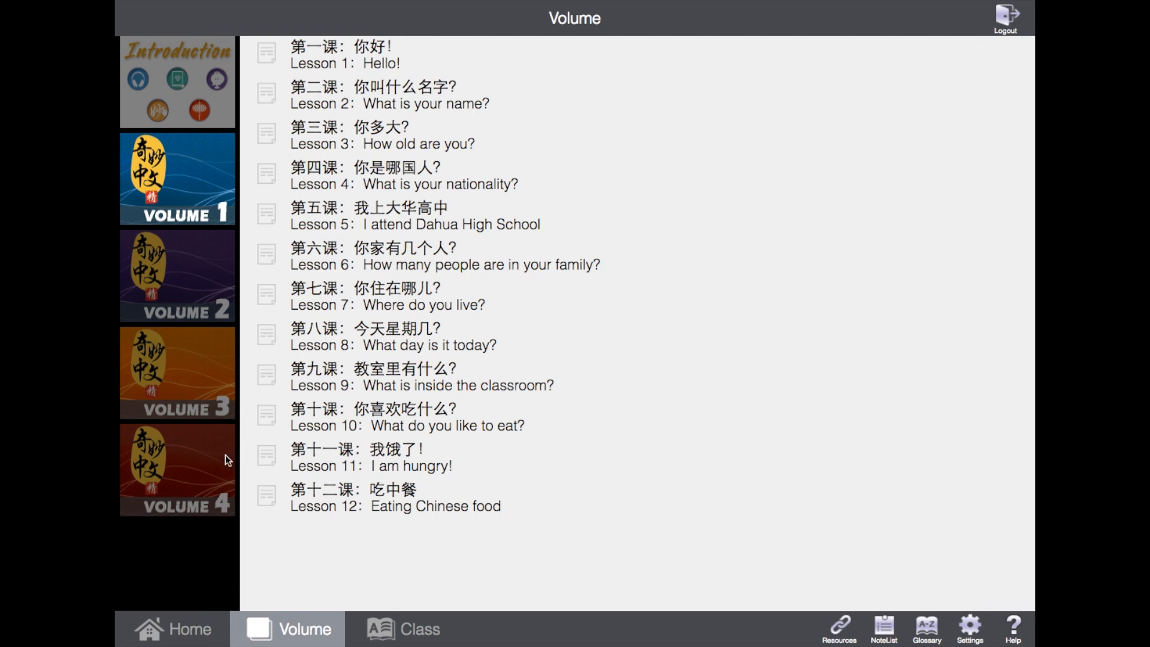
mouse_move(231, 402)
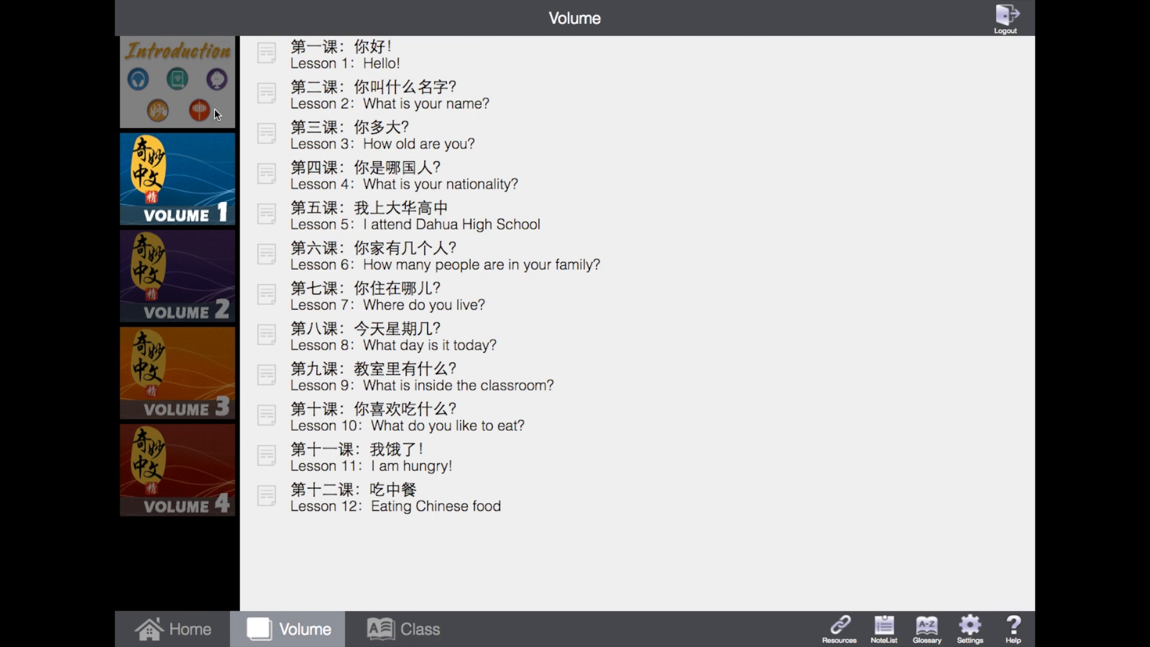
Step: Open Chapter 1, Introduction to Chinese, read a little, and show its section outline
click(175, 81)
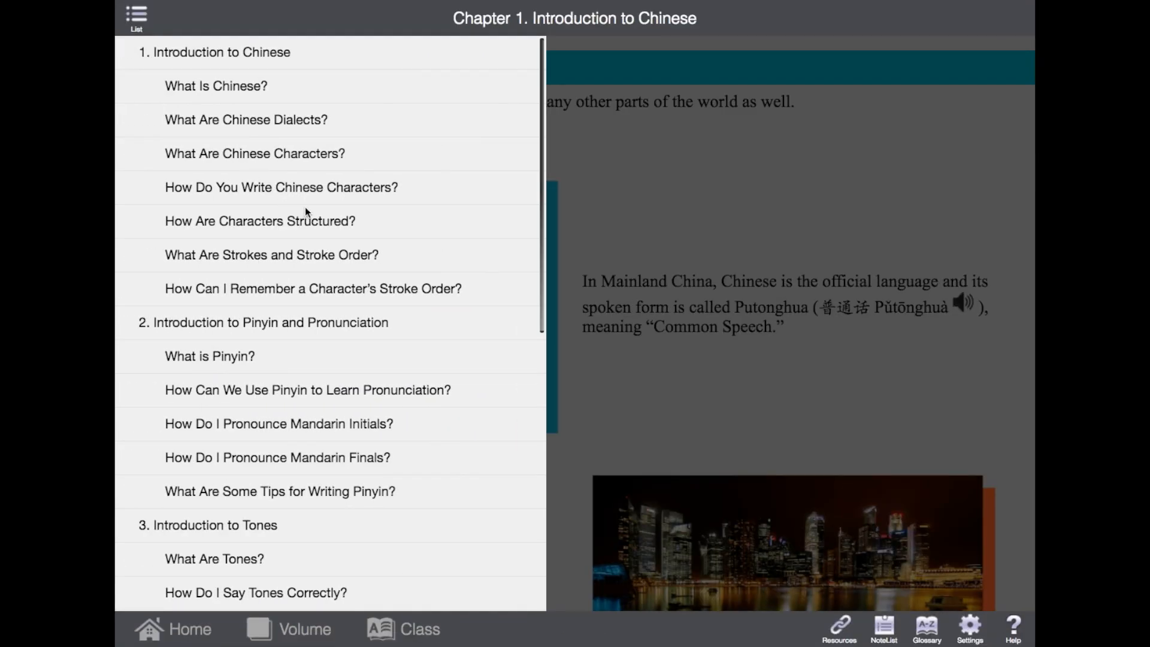
scroll(down, 3)
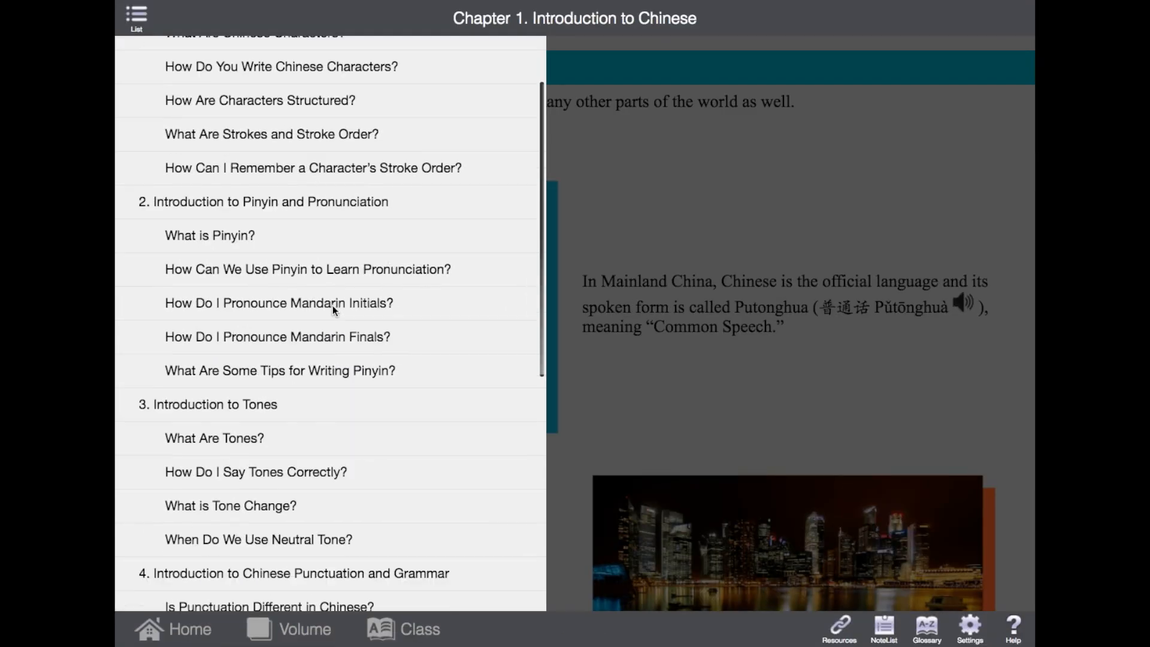
scroll(down, 3)
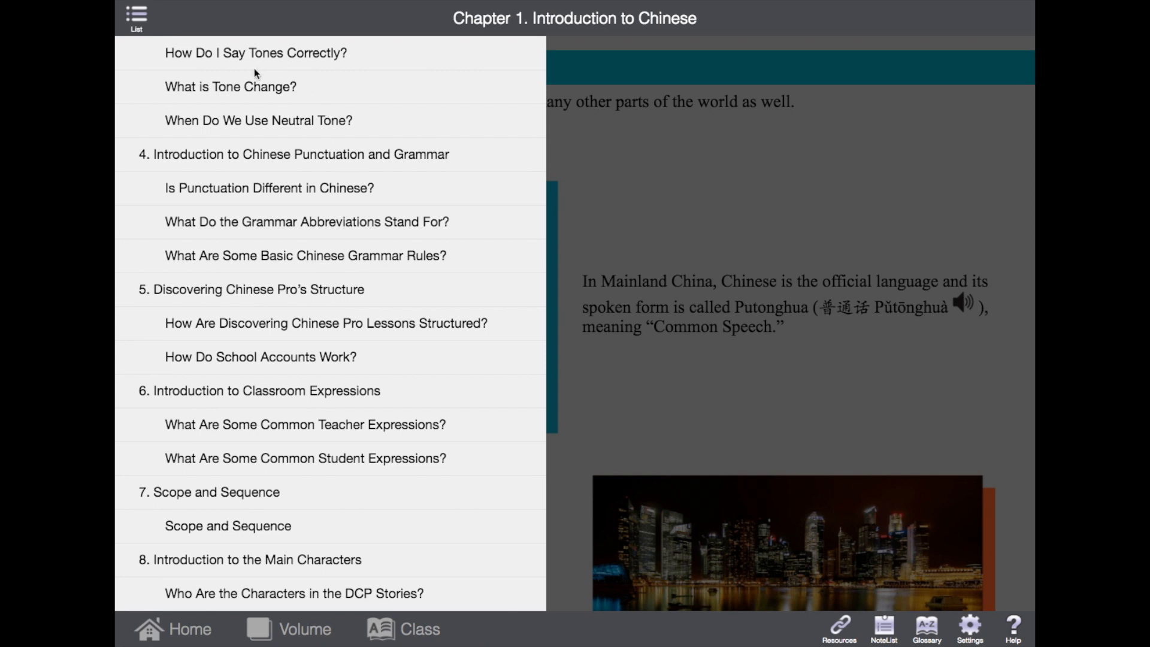
mouse_move(412, 168)
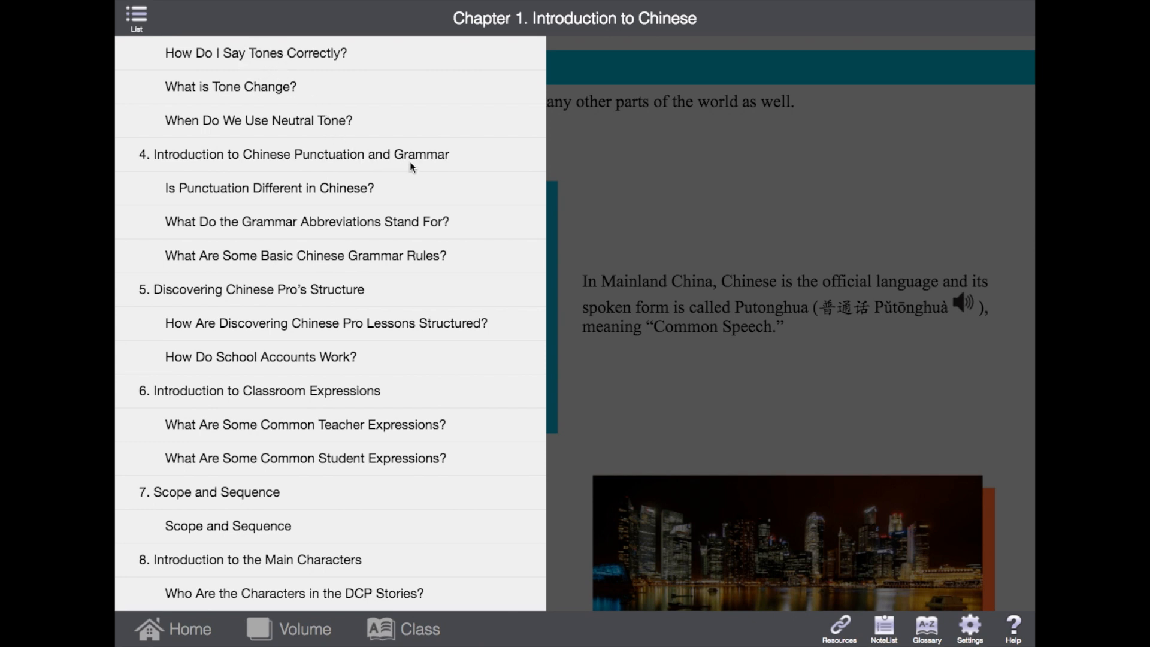
mouse_move(338, 394)
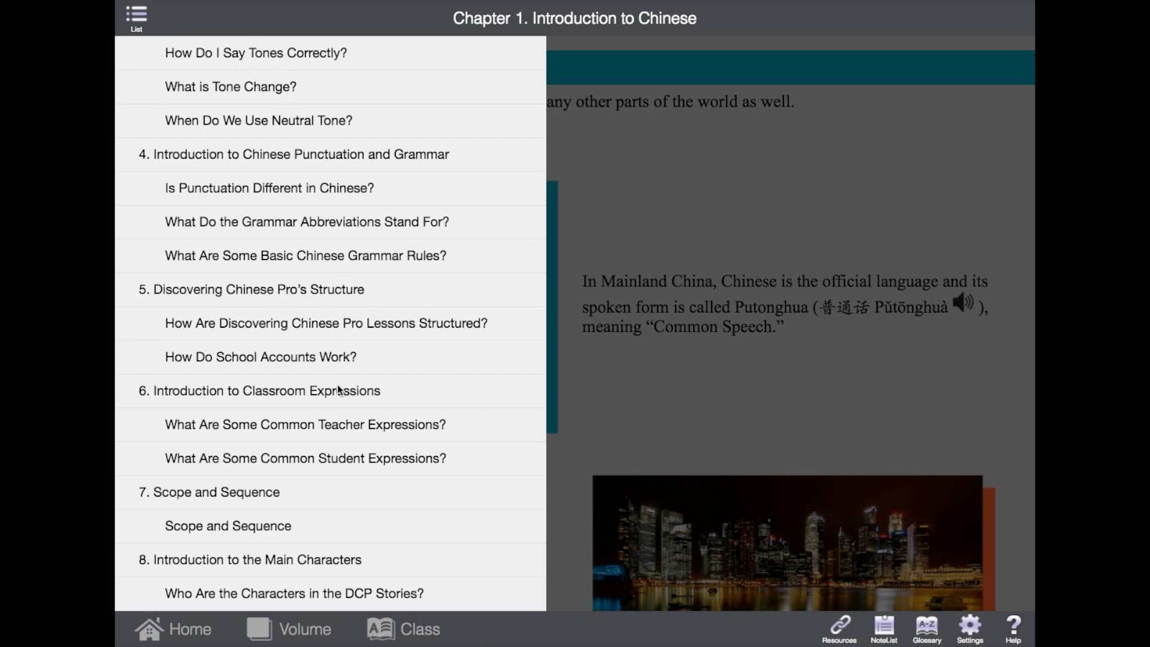
click(135, 15)
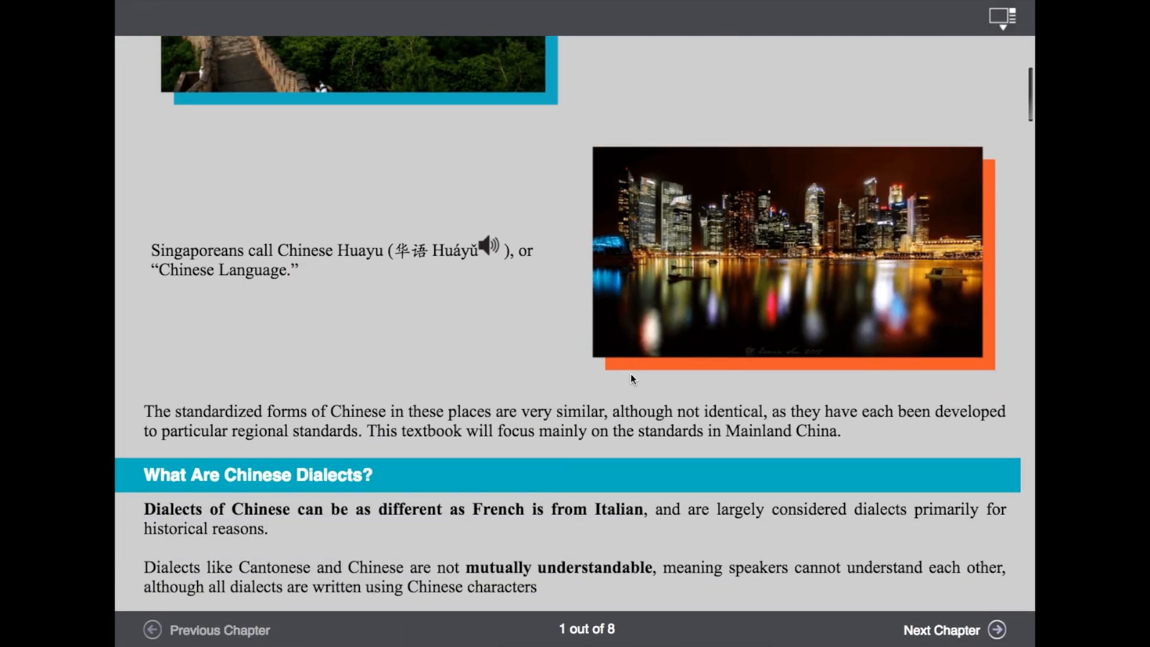
scroll(down, 3)
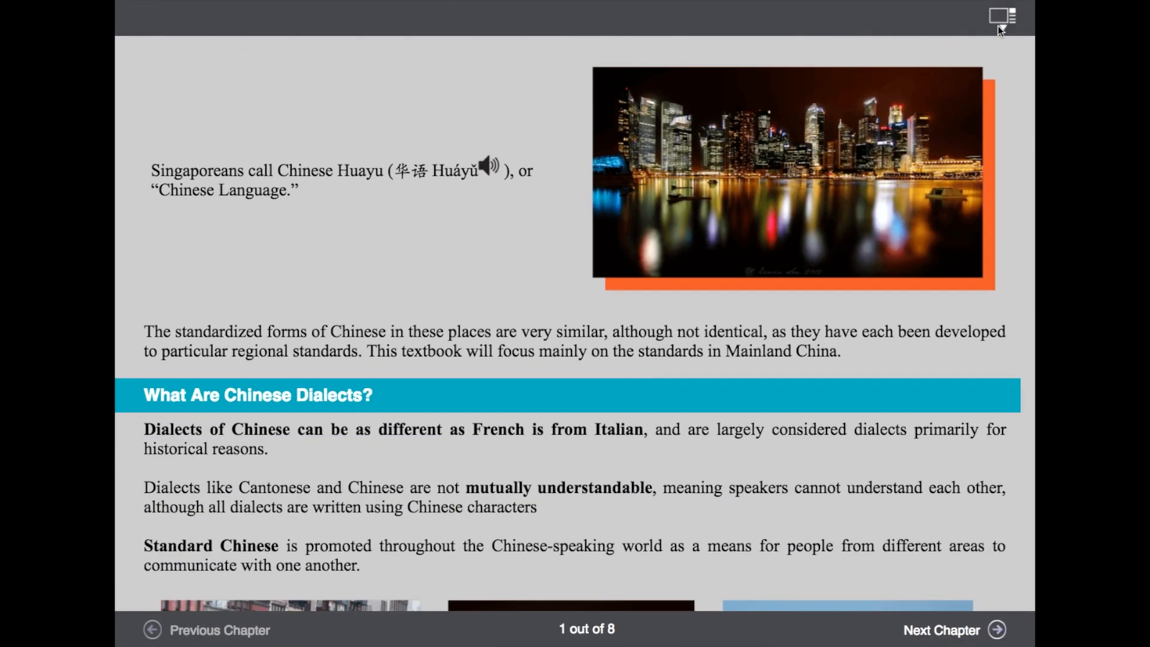
click(1001, 14)
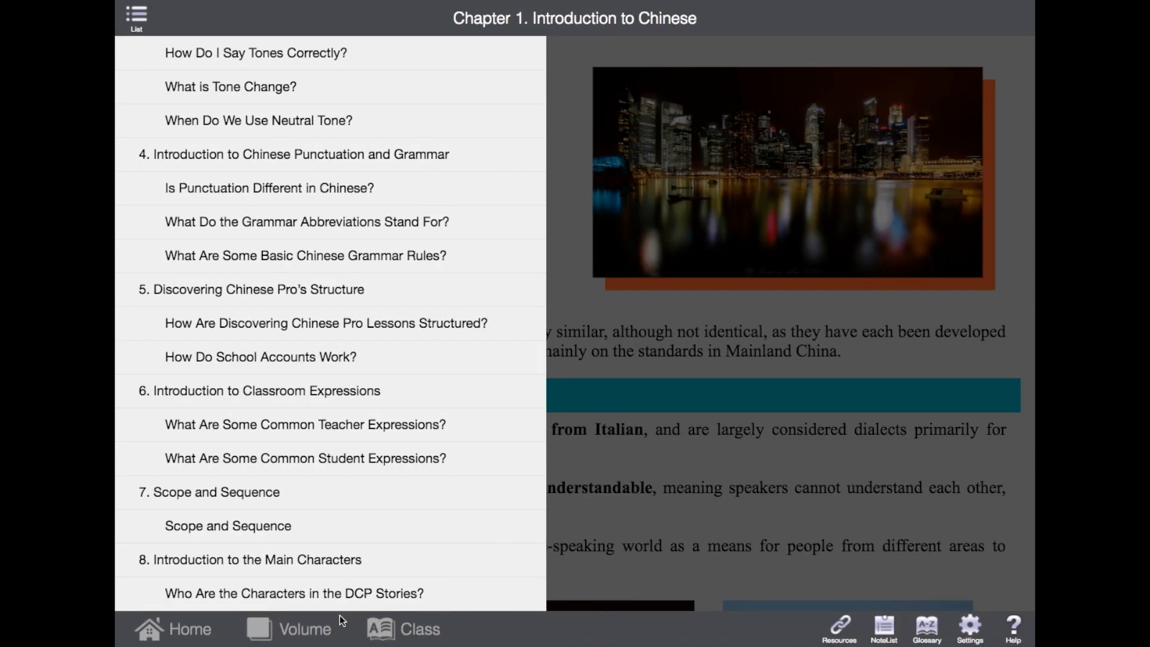
Step: Return to the volume list and open Lesson 1: Hello! at its Goals page
click(302, 629)
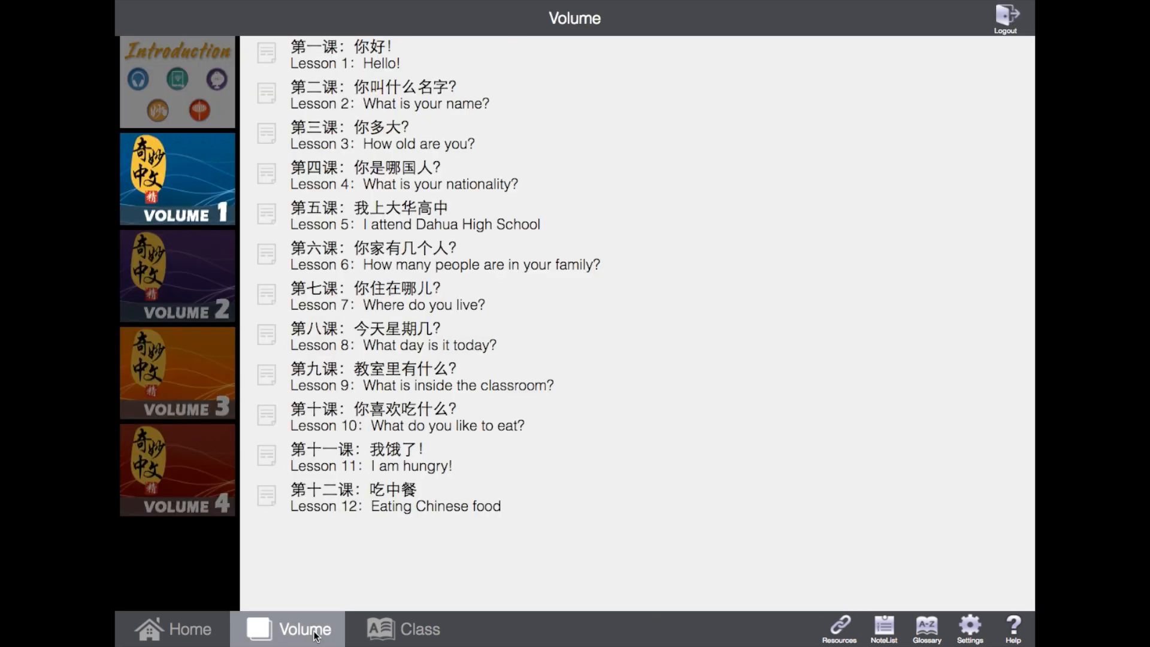
mouse_move(349, 115)
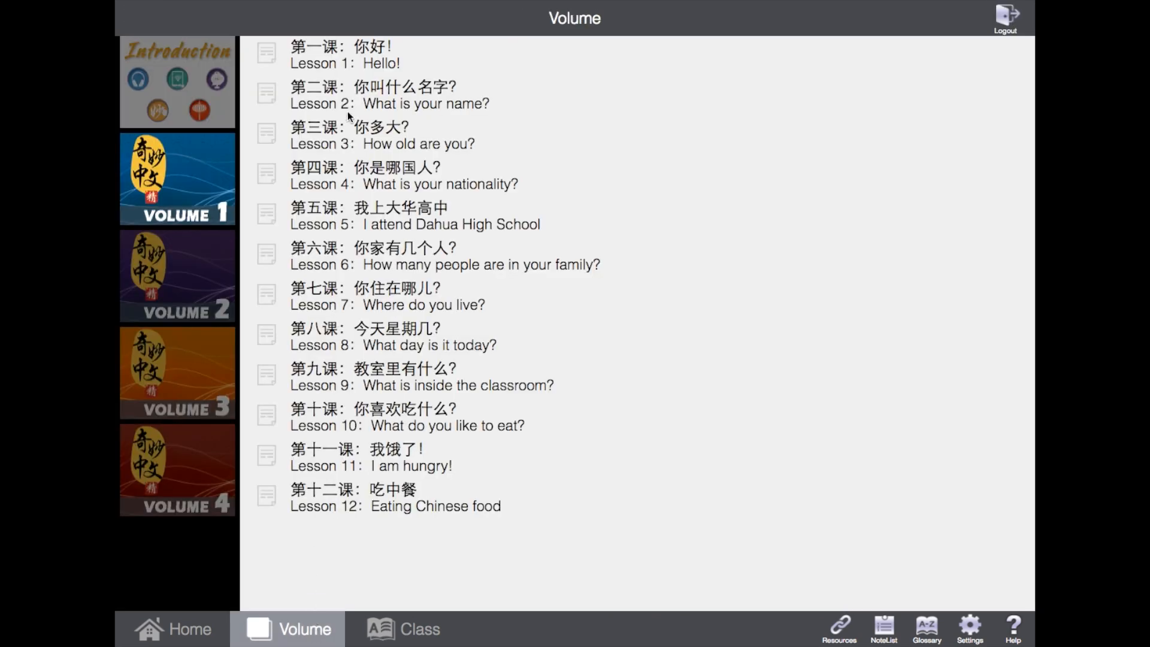
click(362, 62)
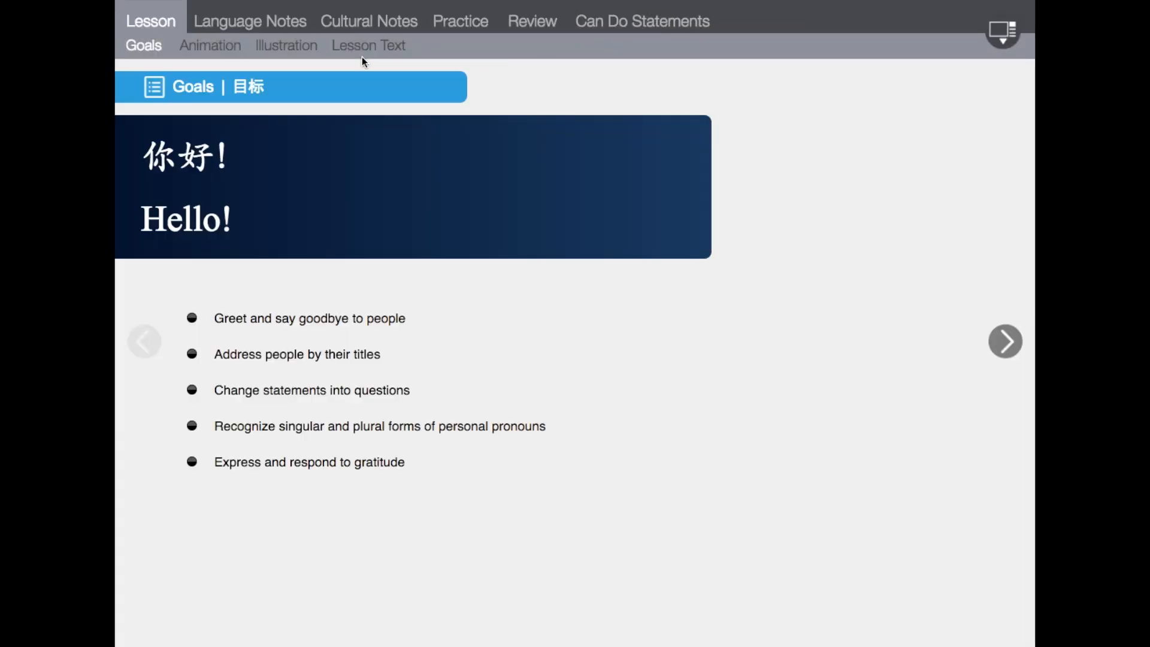
mouse_move(351, 66)
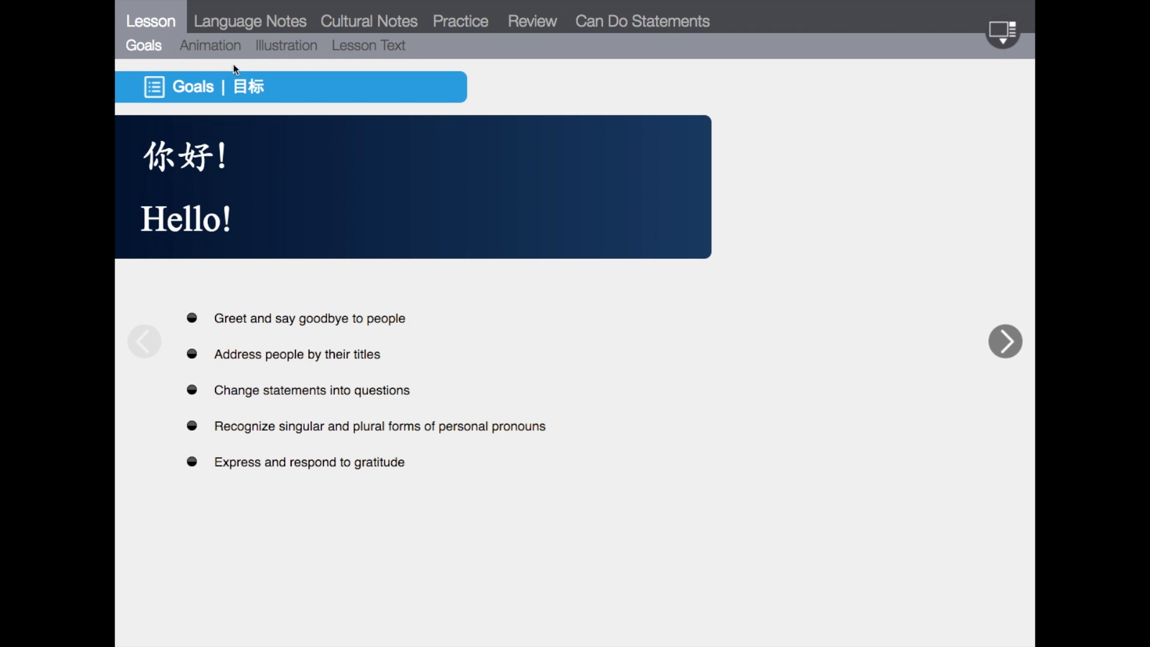
mouse_move(363, 66)
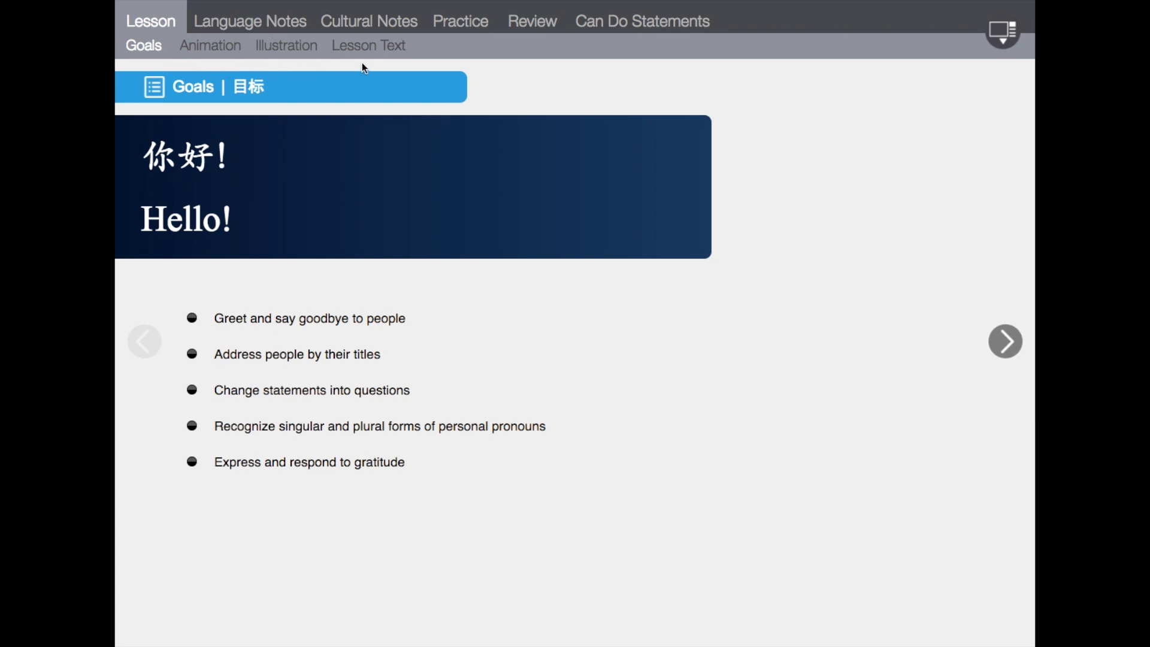
mouse_move(366, 58)
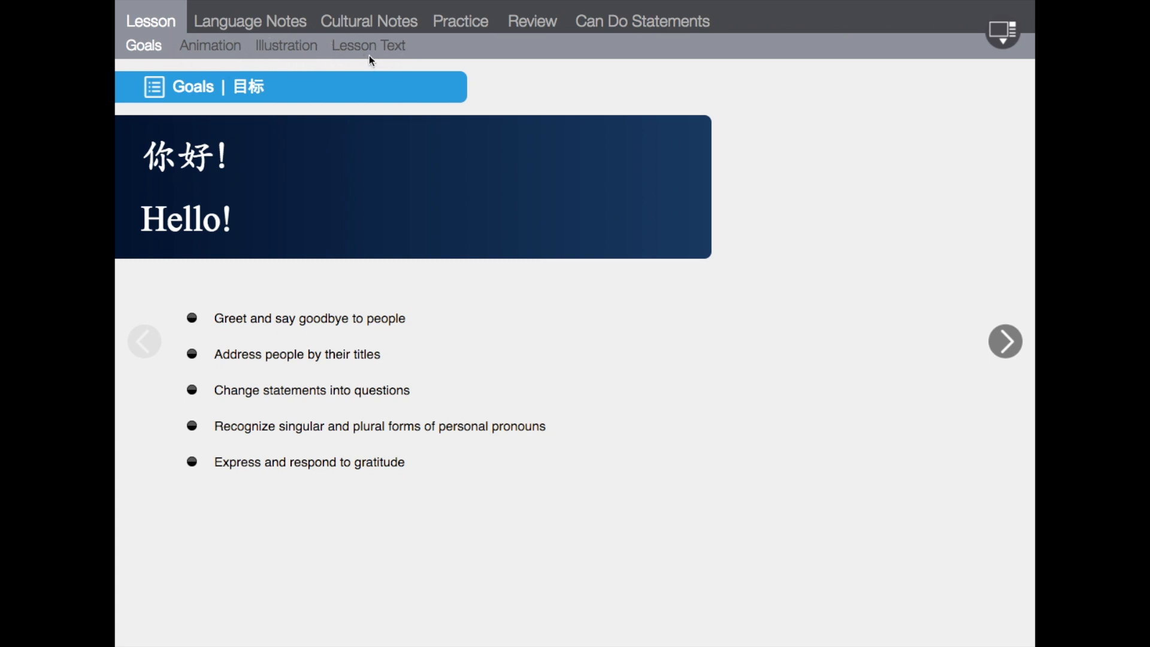
mouse_move(206, 54)
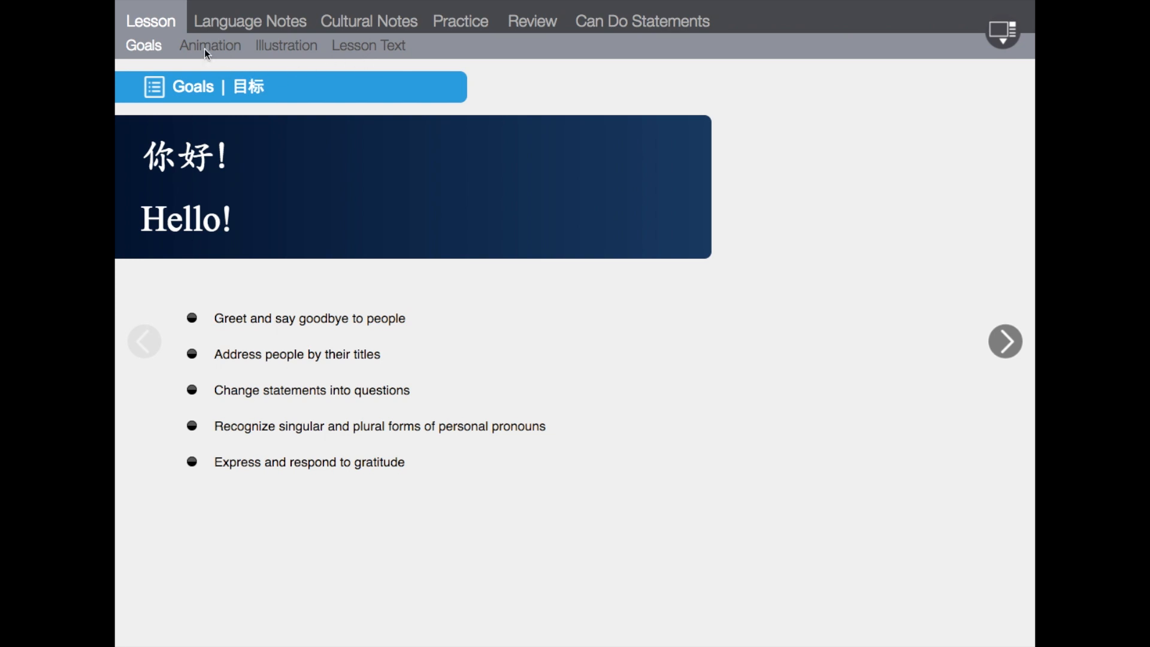
Step: Play Lesson 1's animation, then advance to the illustrated comic with pinyin bubbles
click(210, 46)
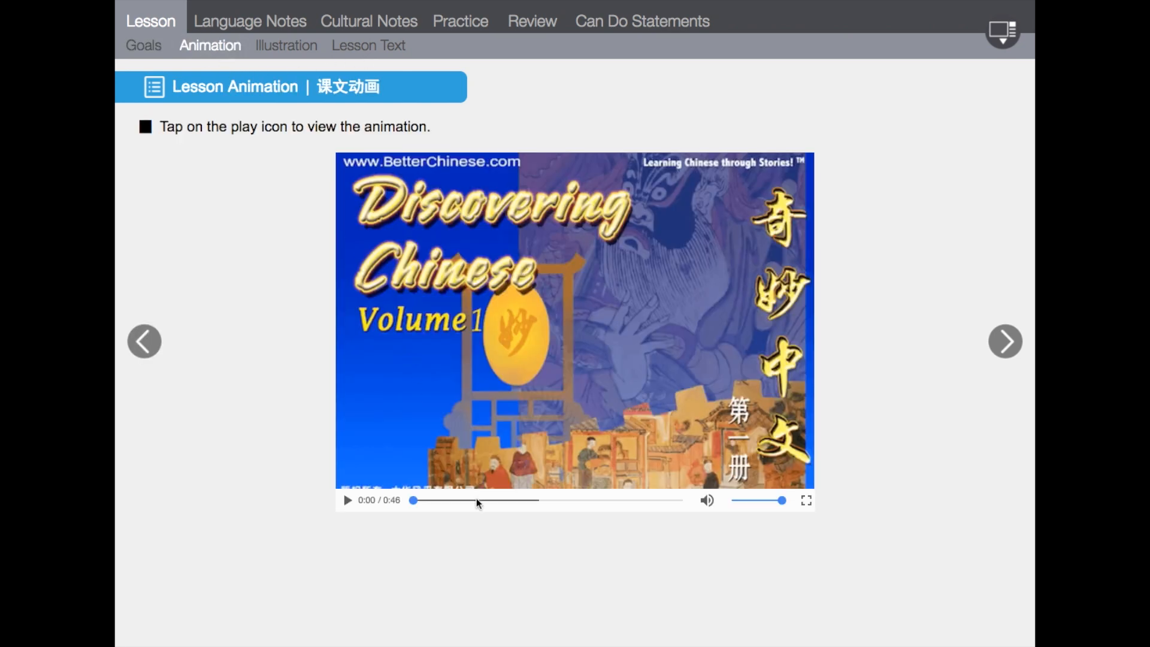
click(347, 500)
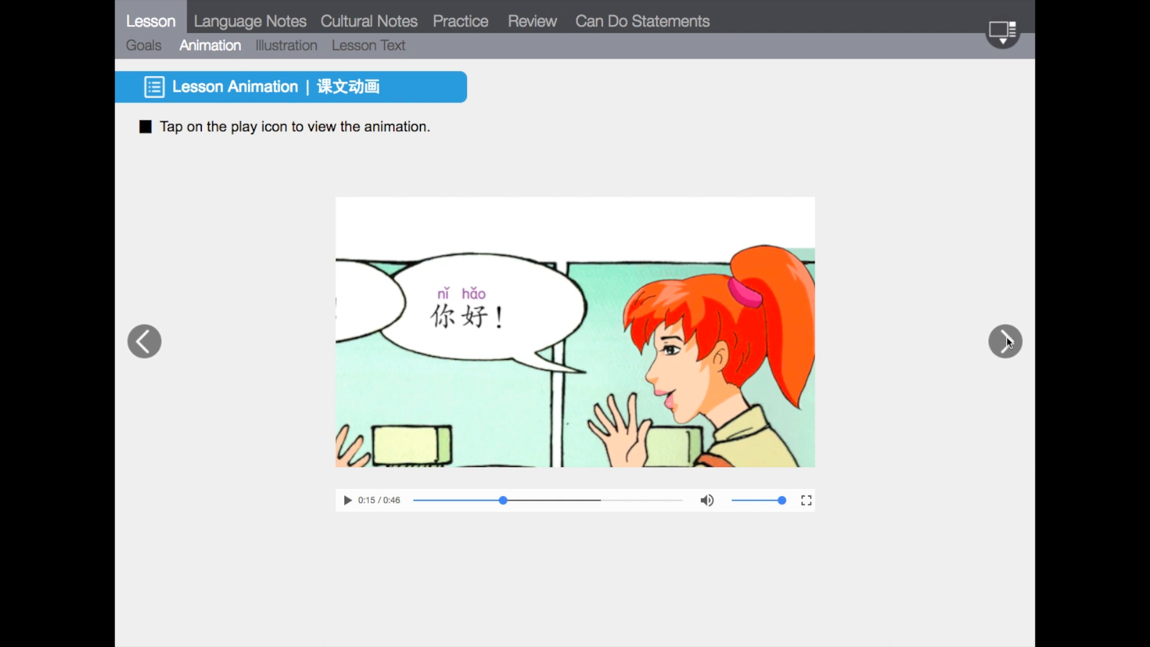
click(285, 45)
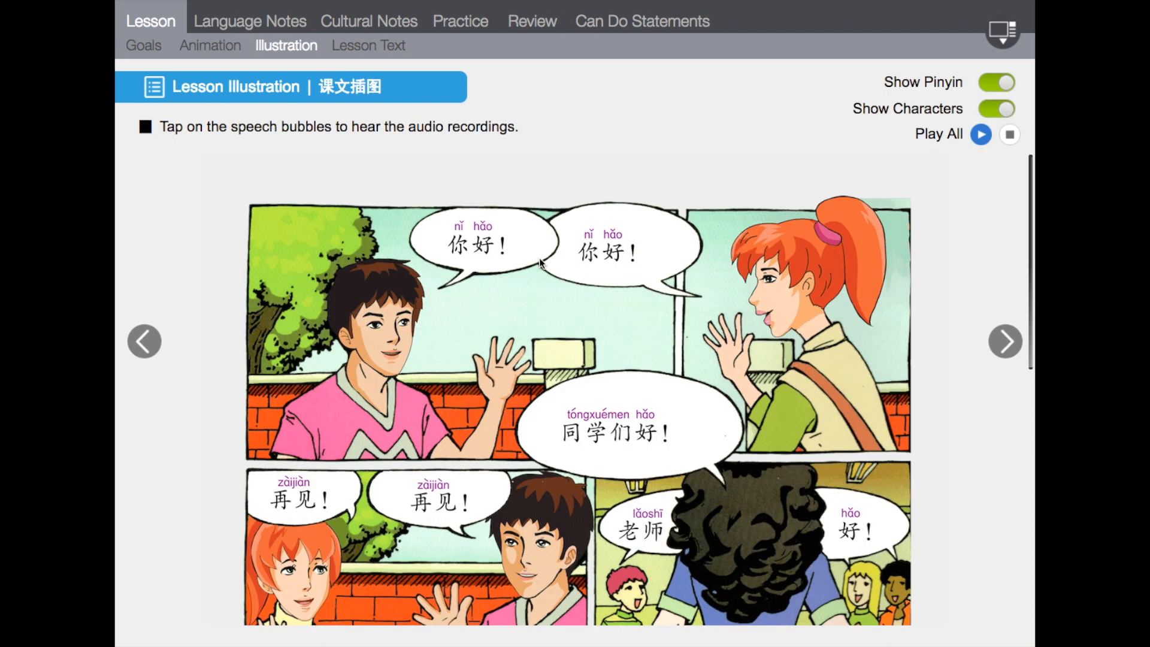
mouse_move(603, 271)
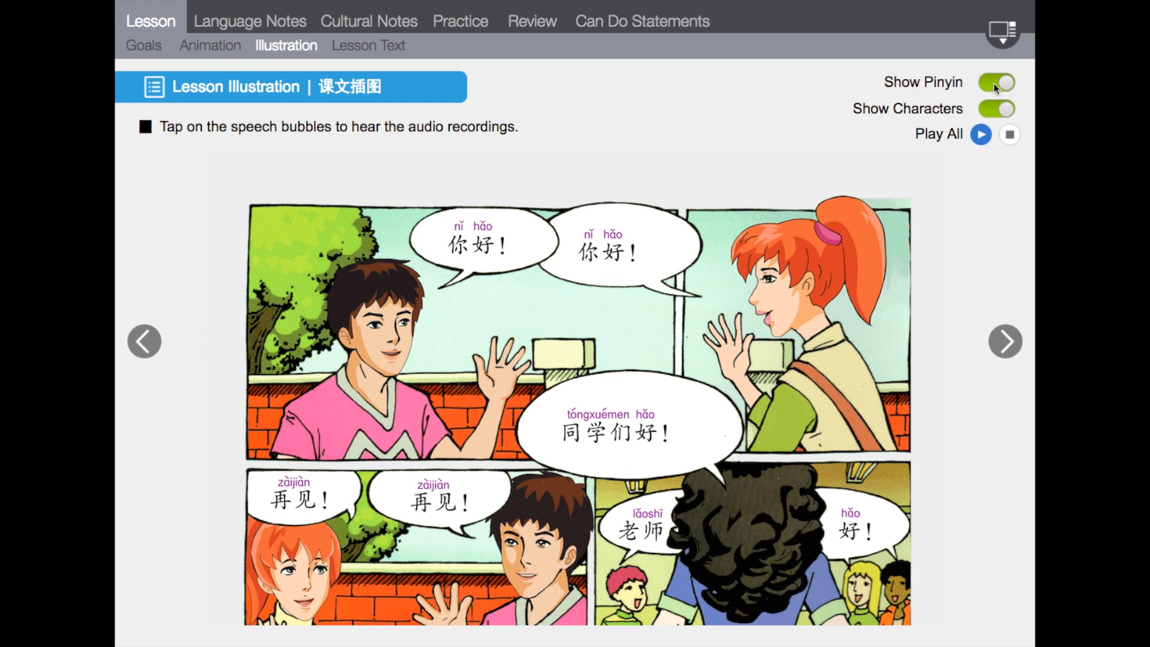
mouse_move(1000, 126)
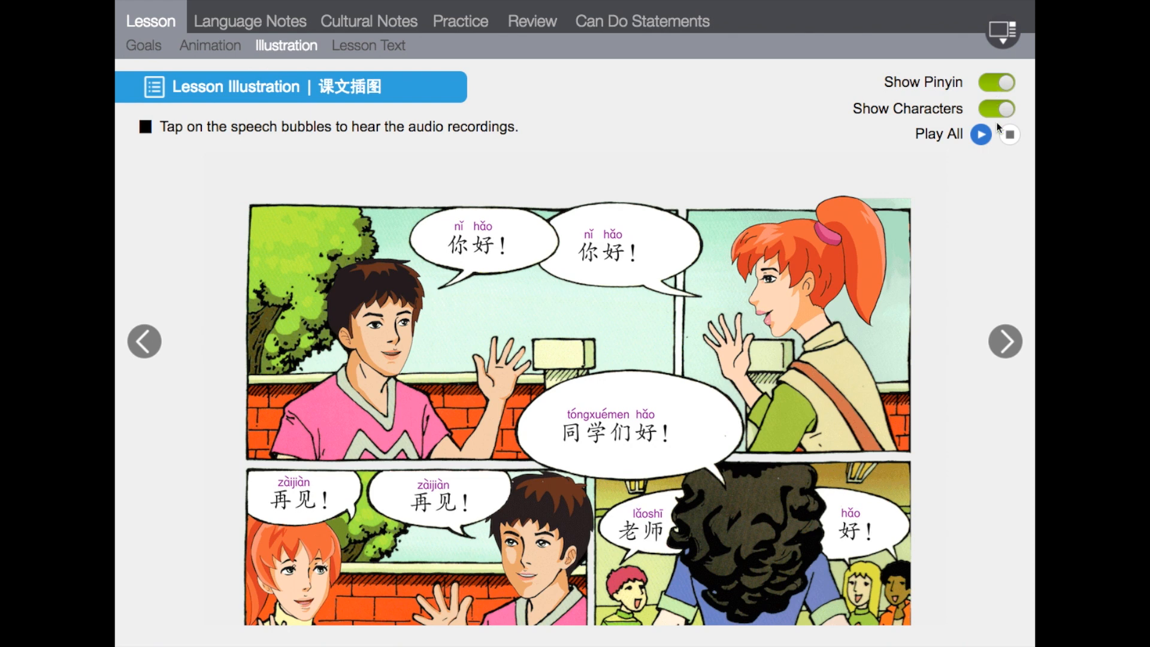
Step: Advance to the Lesson Text dialogue with English shown under each Chinese line
click(368, 45)
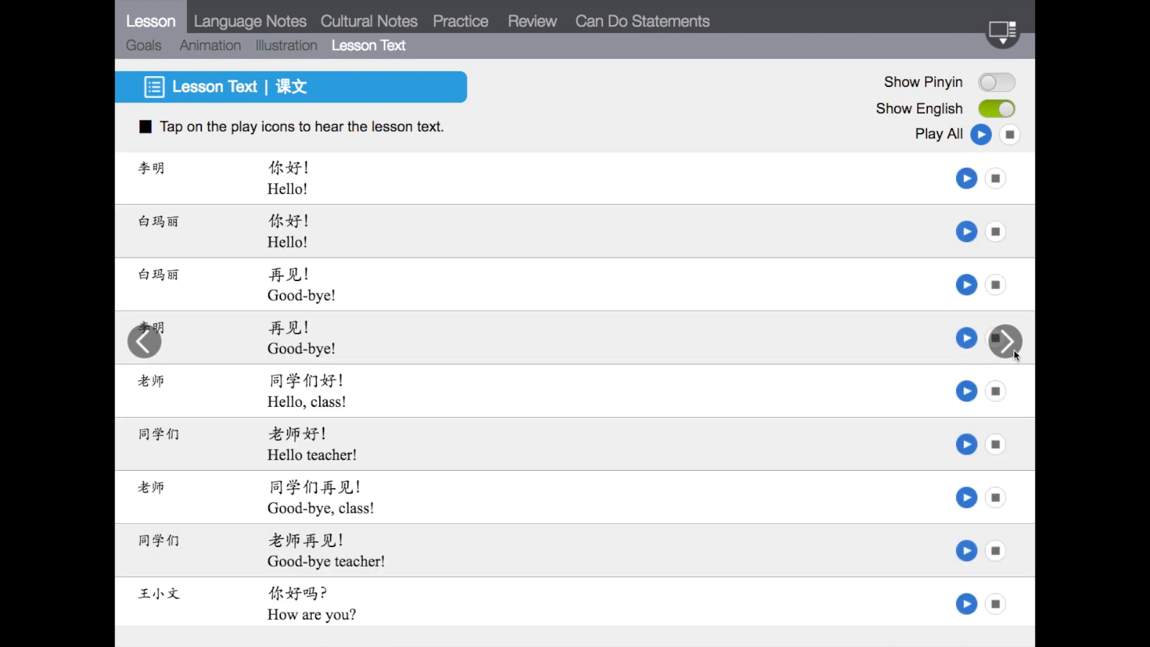
mouse_move(242, 113)
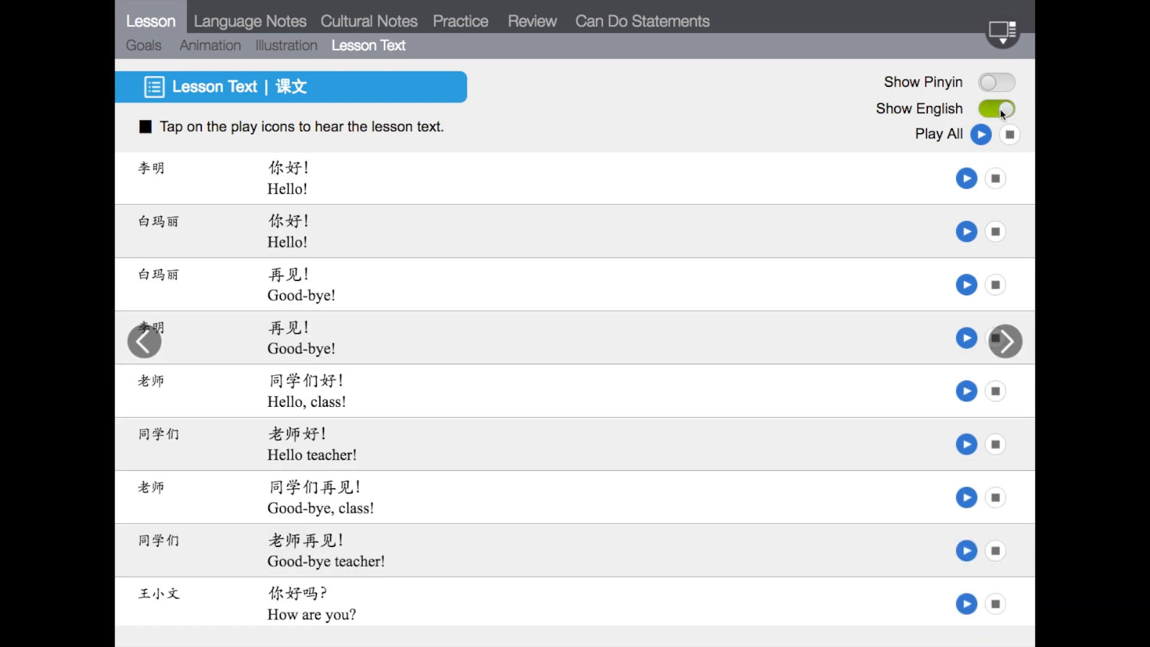
mouse_move(1011, 342)
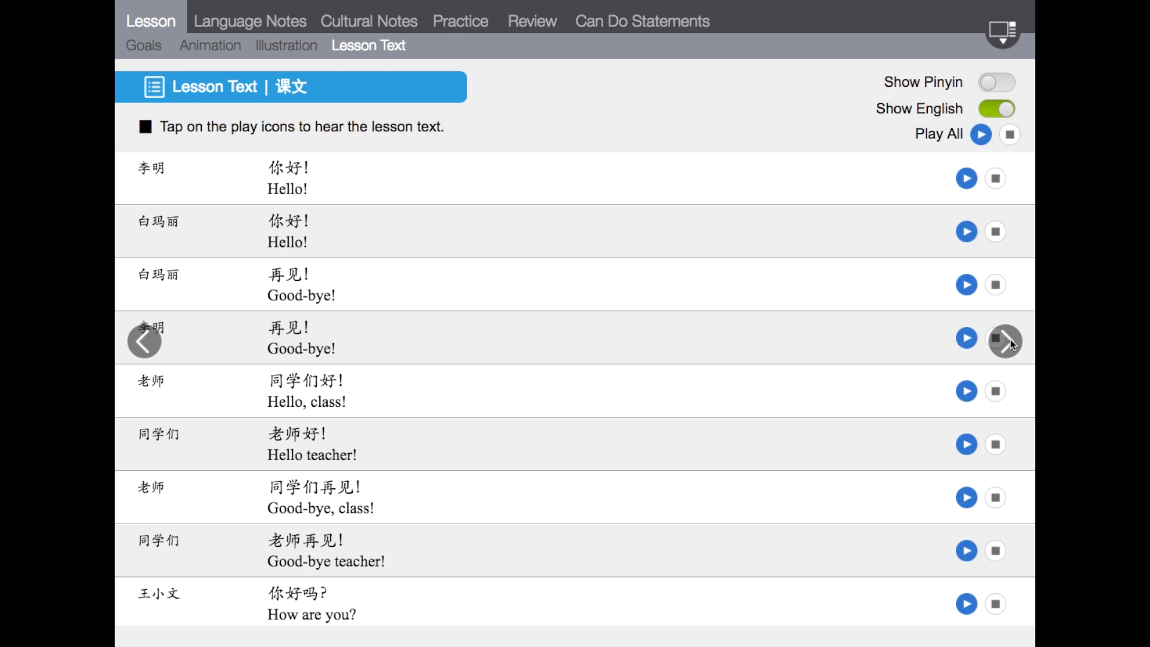
mouse_move(225, 10)
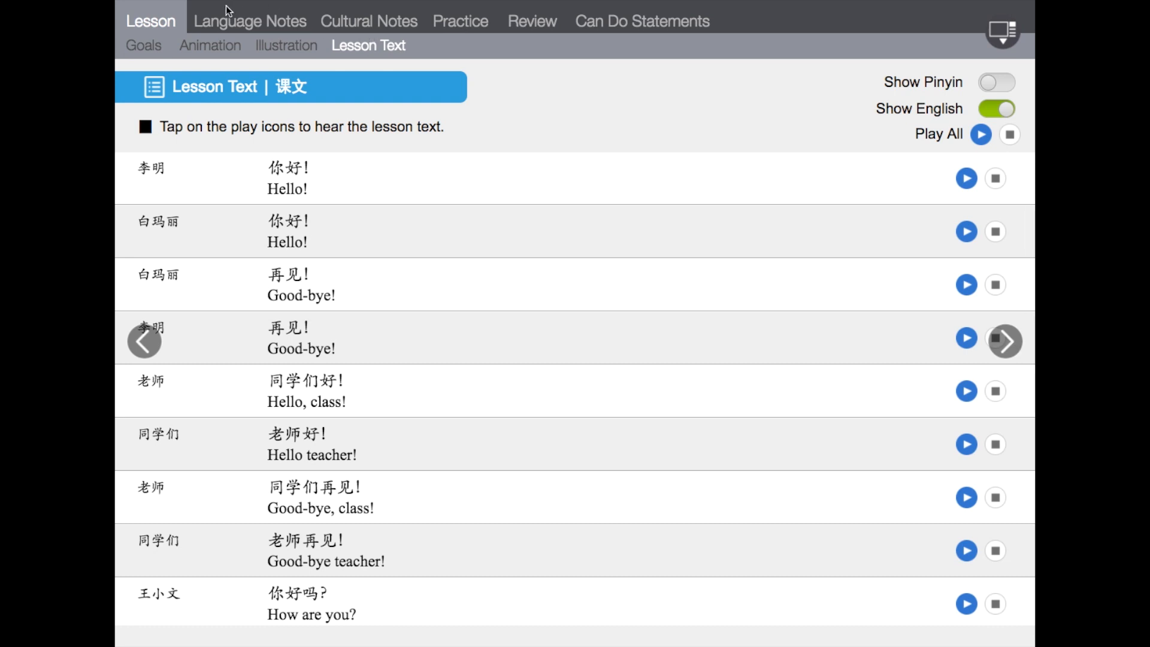
Step: Open Vocabulary and page through Required Vocabulary to Optional Vocabulary
click(249, 20)
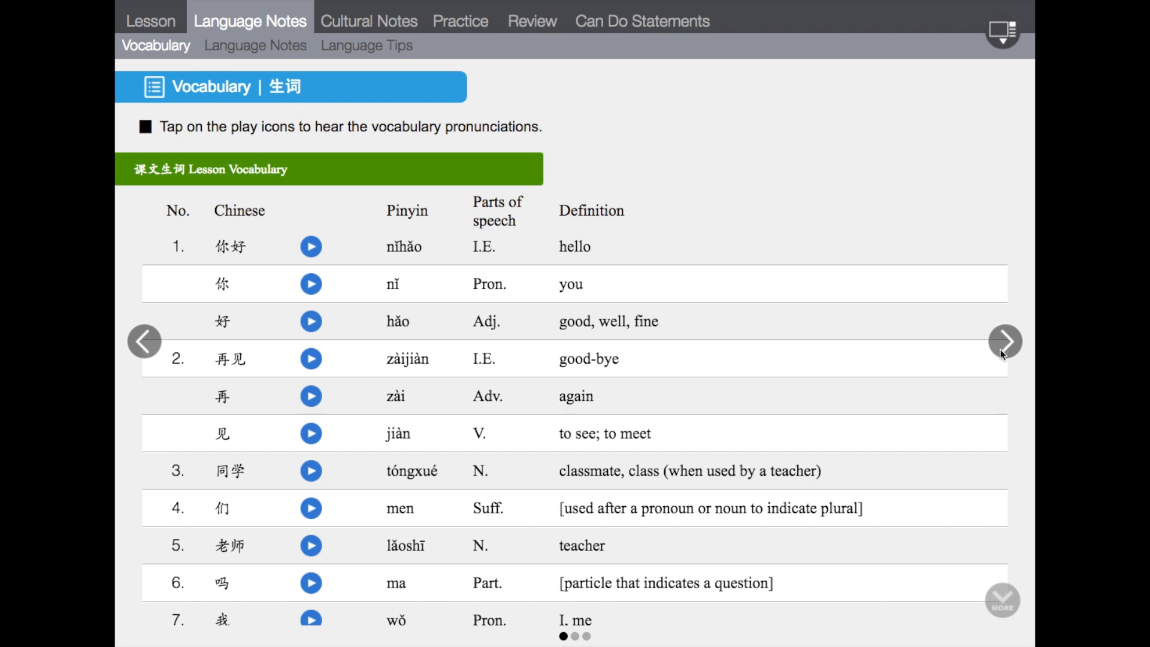
click(1004, 342)
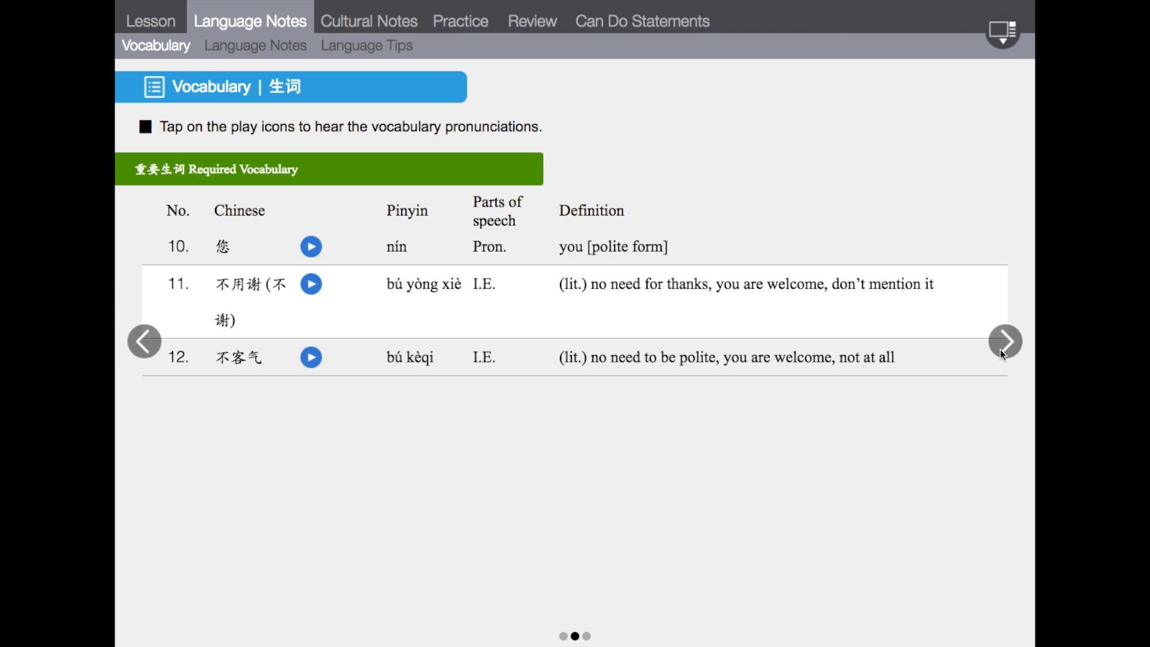
click(1005, 340)
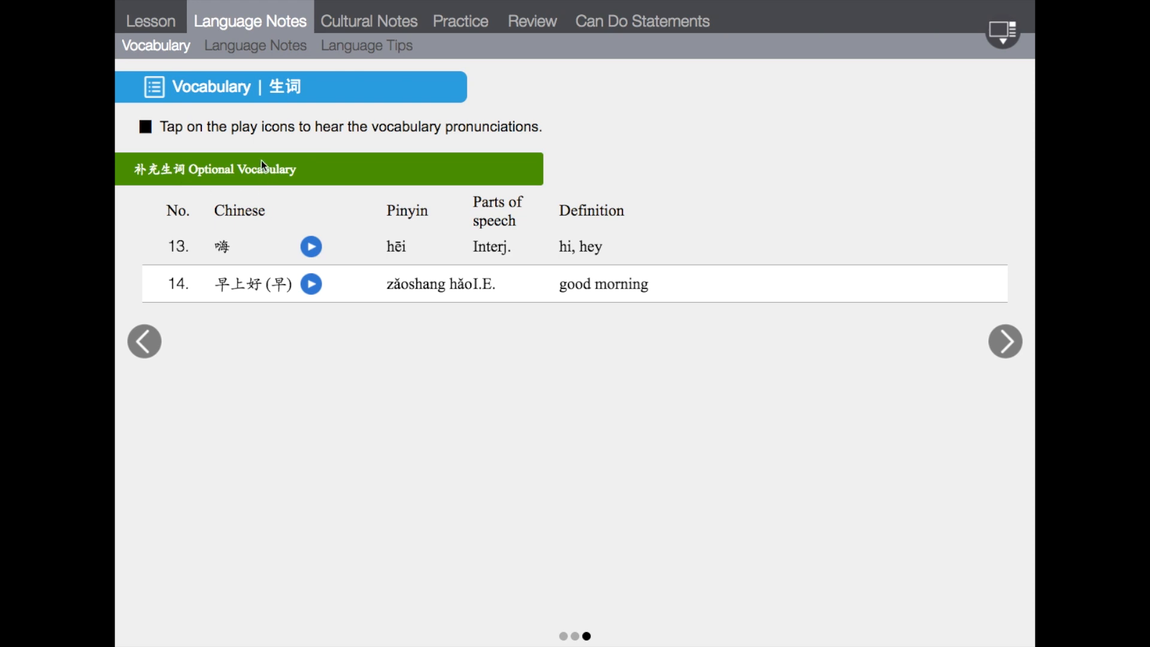
mouse_move(275, 53)
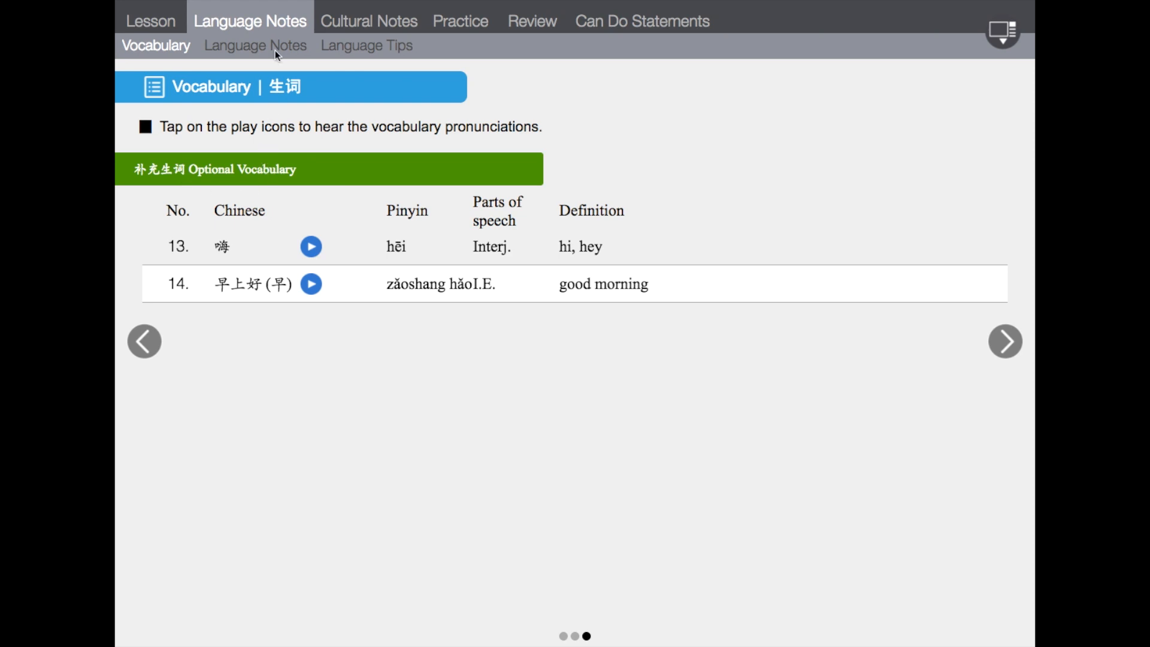
Step: Page the grammar notes from pronouns through 们 and 吗 to the adverb 很 note
click(255, 45)
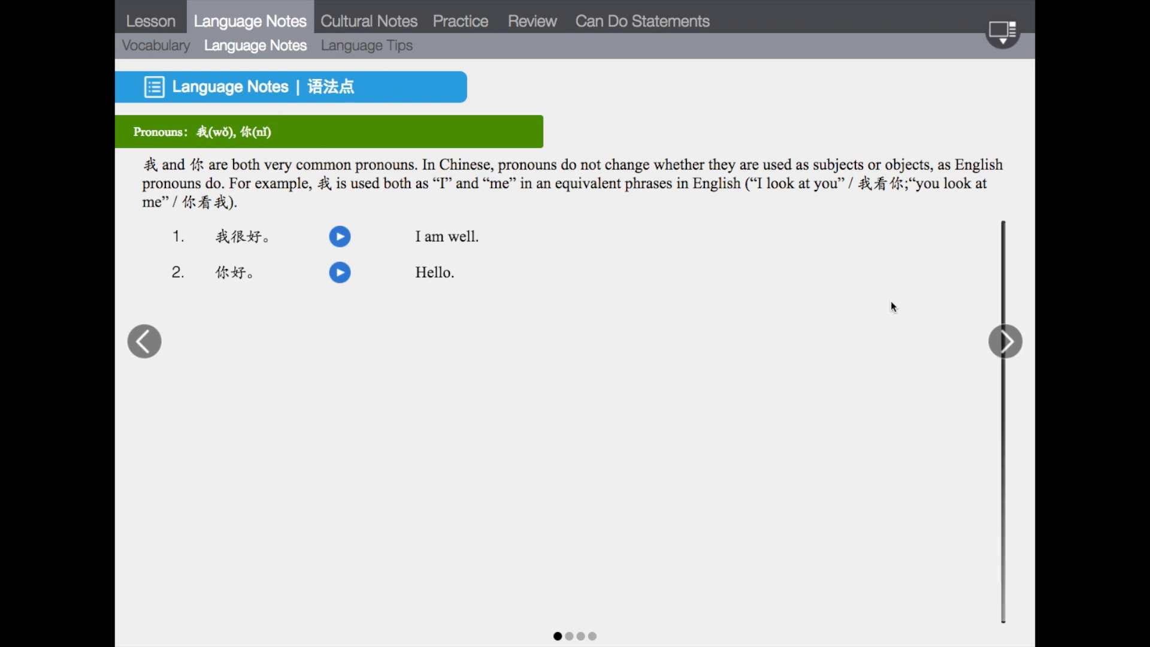
click(1005, 341)
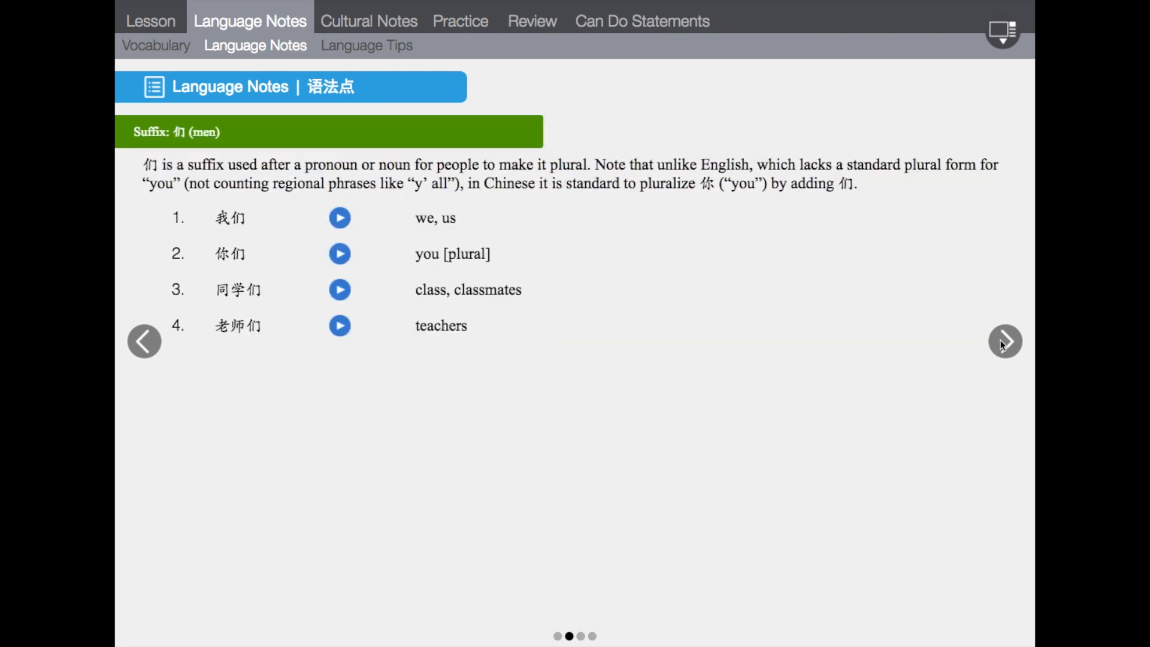
click(1003, 340)
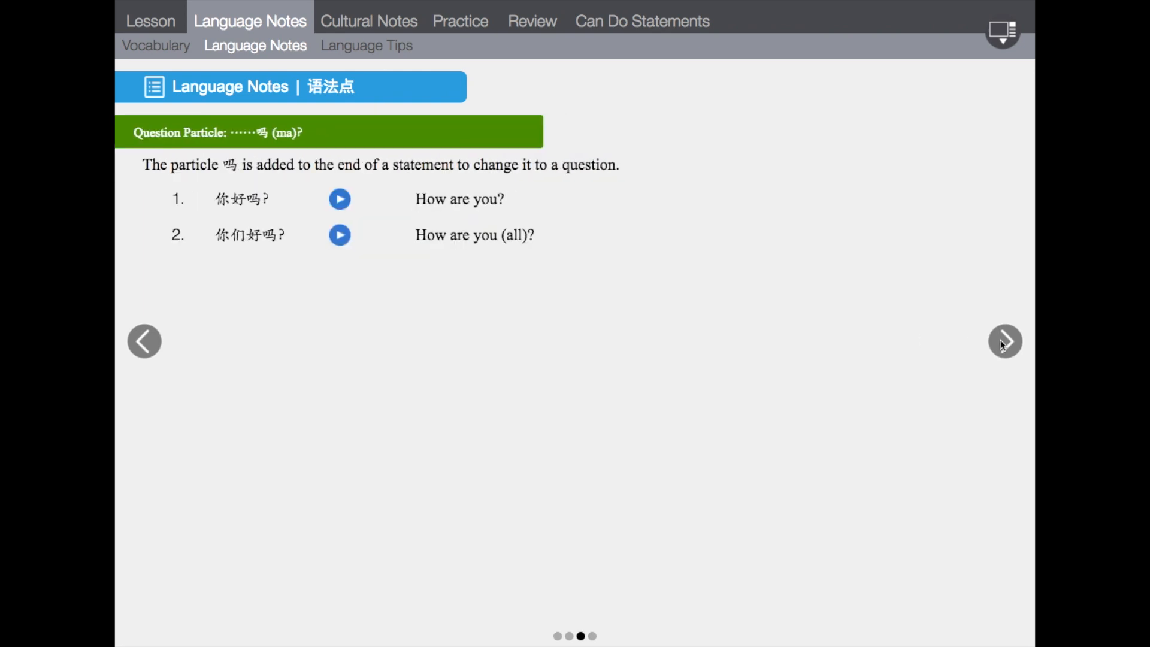
click(1005, 341)
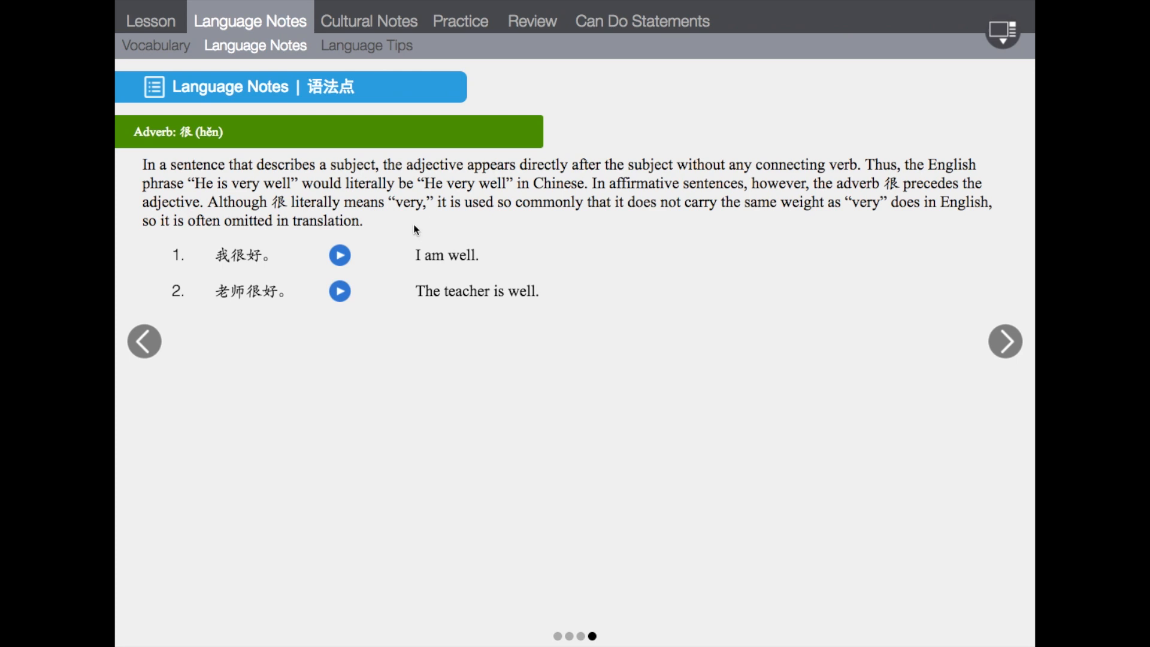
mouse_move(371, 53)
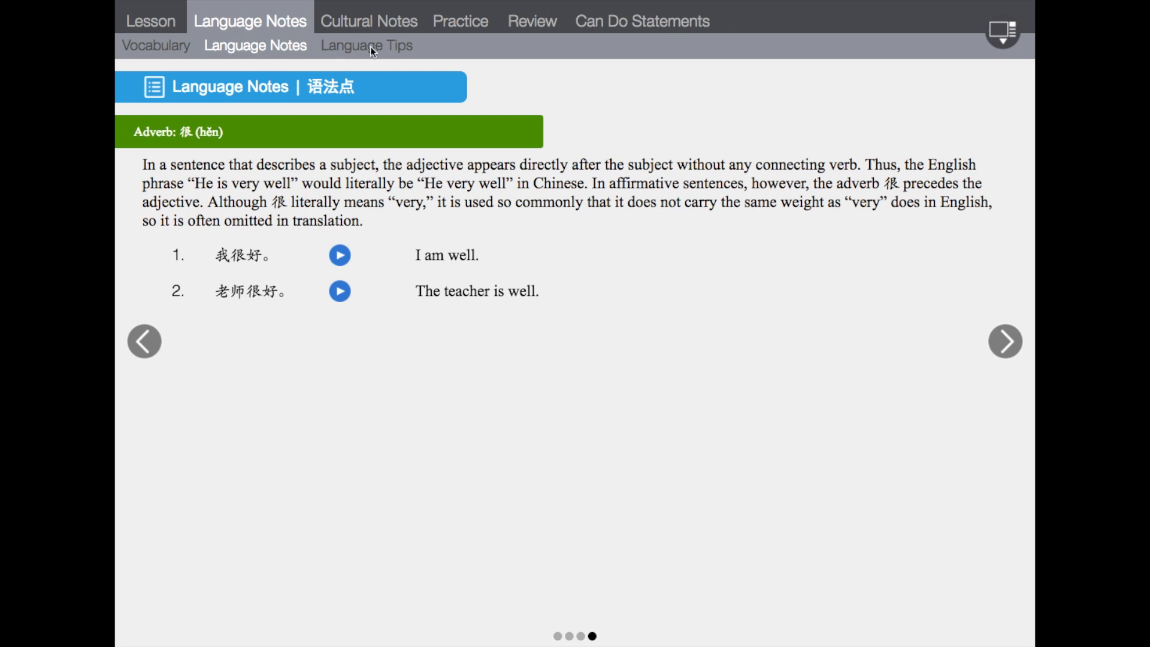
Step: Show the tone-change language tip, then the tip on polite 您 (nín)
click(365, 45)
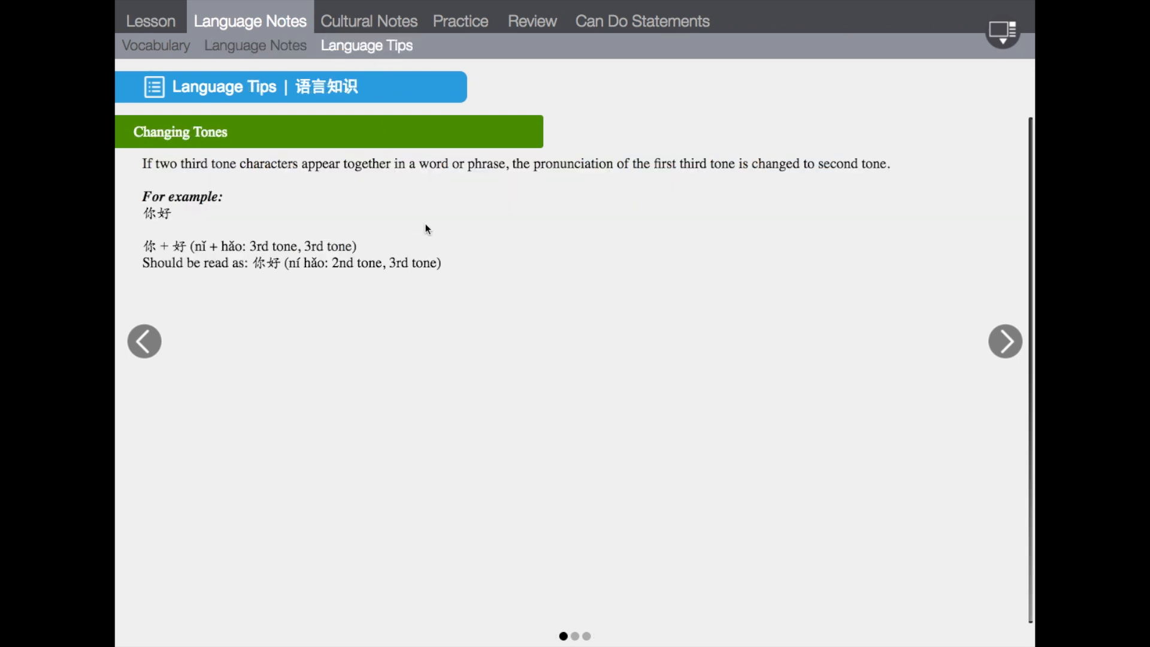
mouse_move(391, 231)
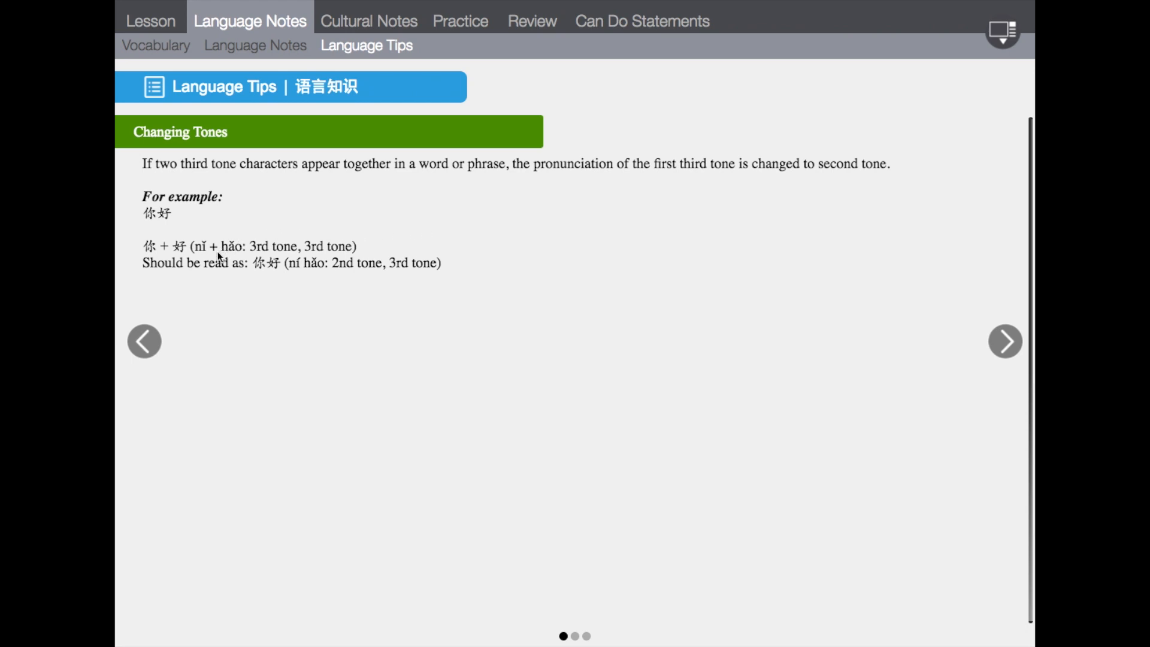
mouse_move(314, 275)
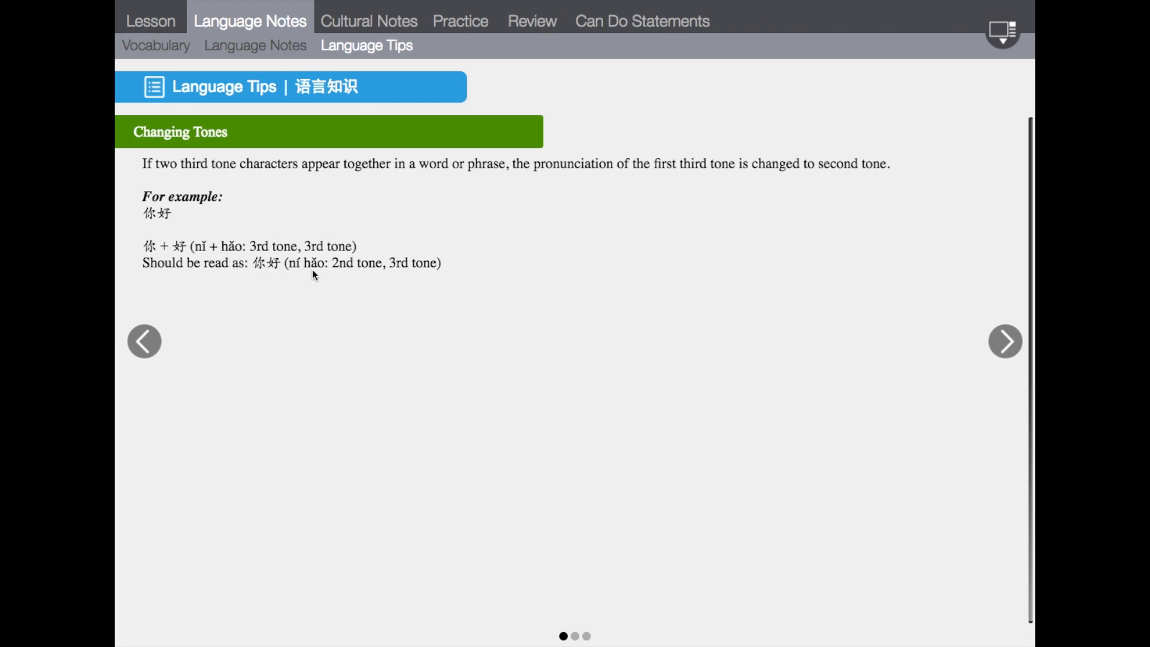
click(1005, 341)
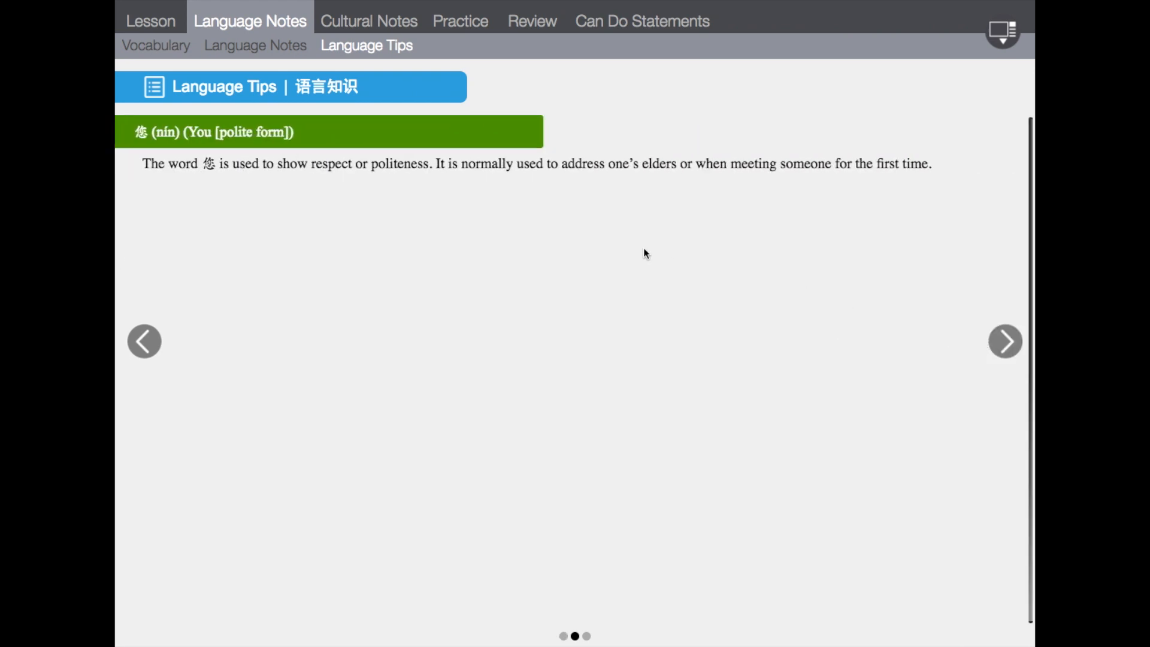
mouse_move(353, 19)
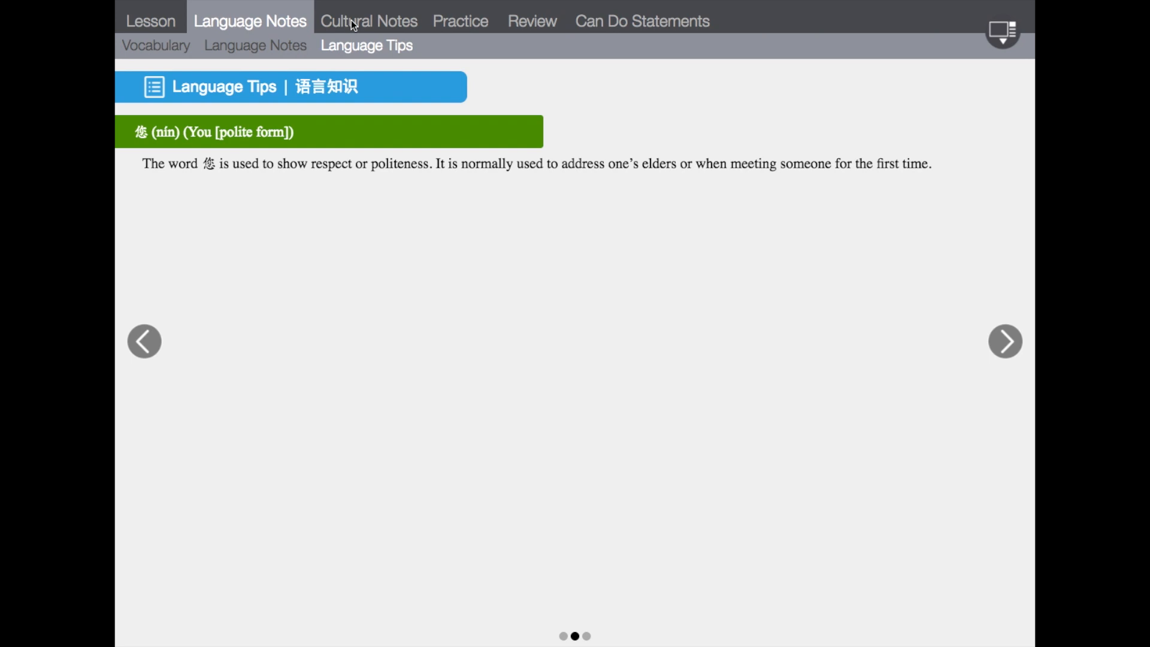
Step: Read the greetings and handshaking/bowing cultural notes, then open the 一见如故 idiom note
click(368, 20)
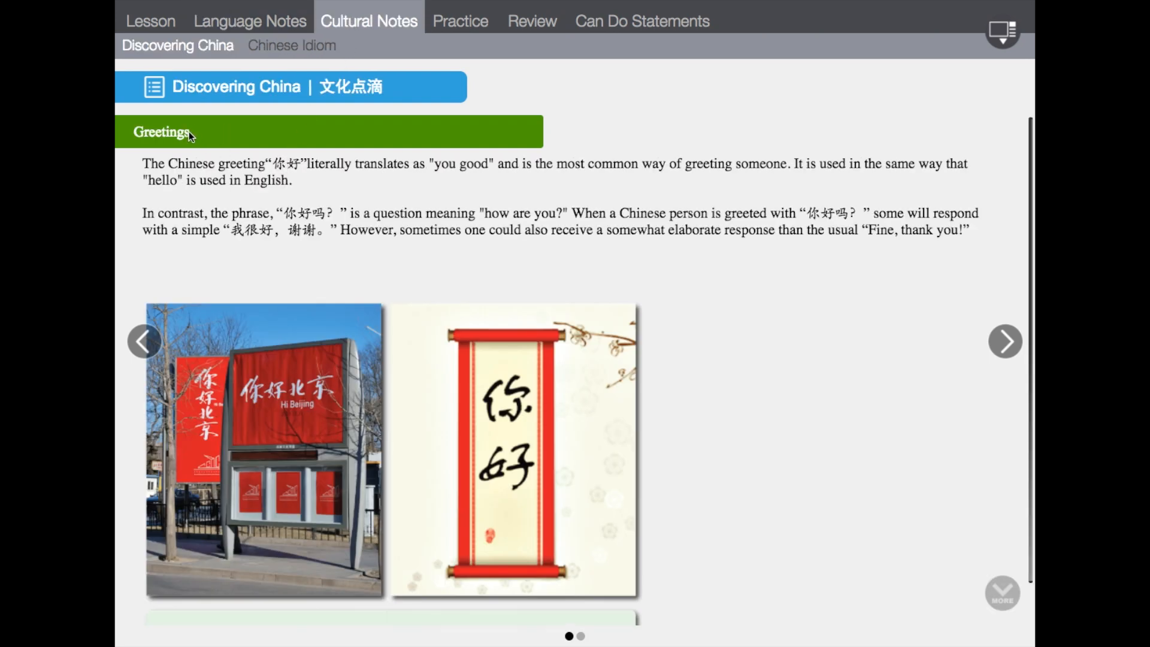
mouse_move(465, 246)
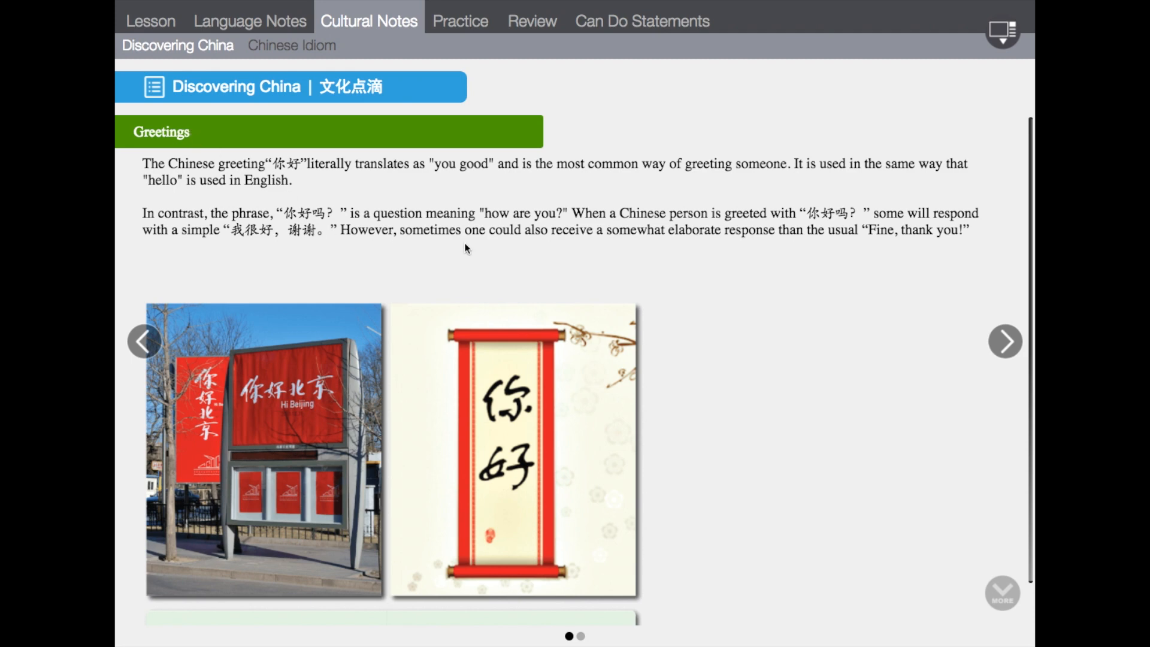
mouse_move(1004, 351)
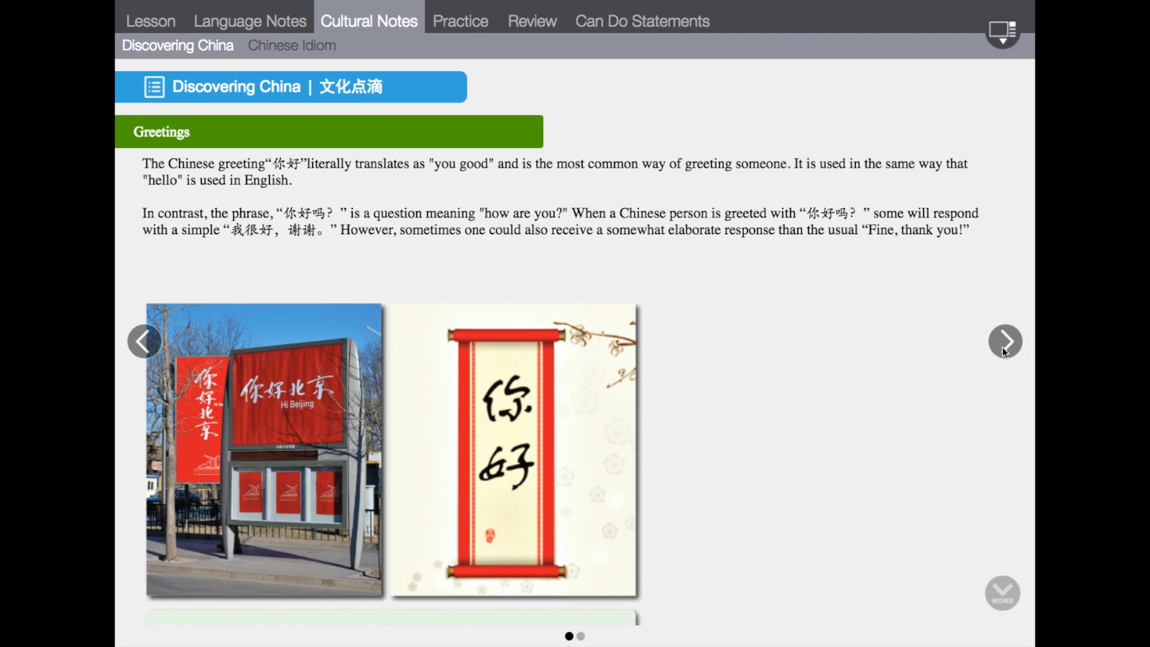
click(1004, 340)
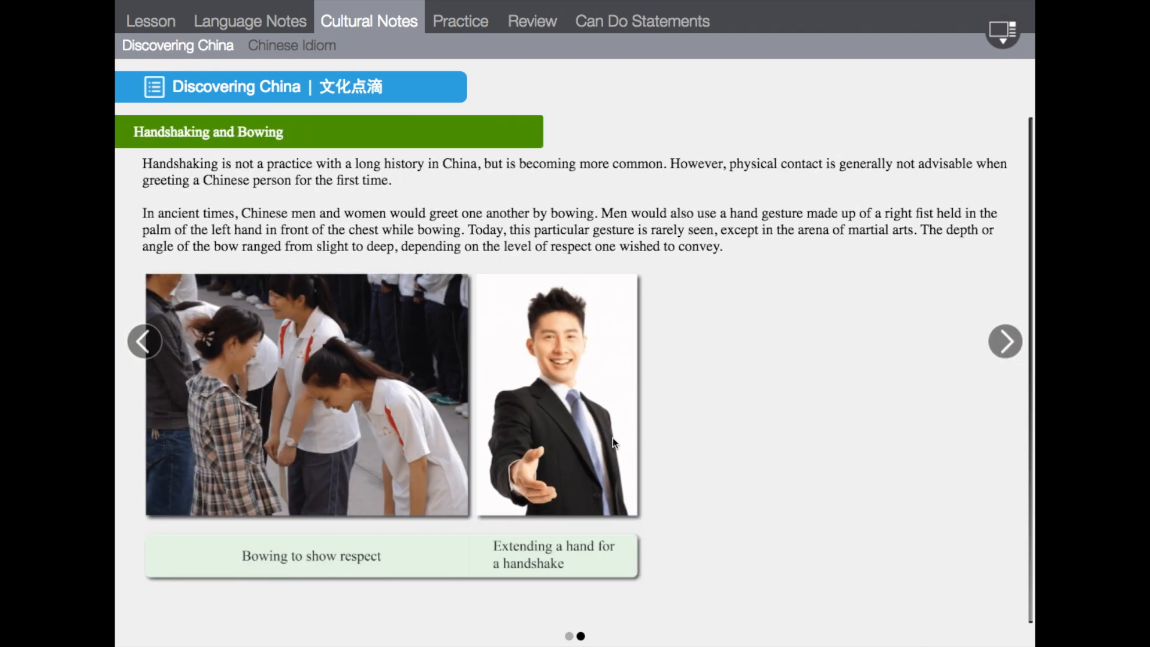
mouse_move(359, 403)
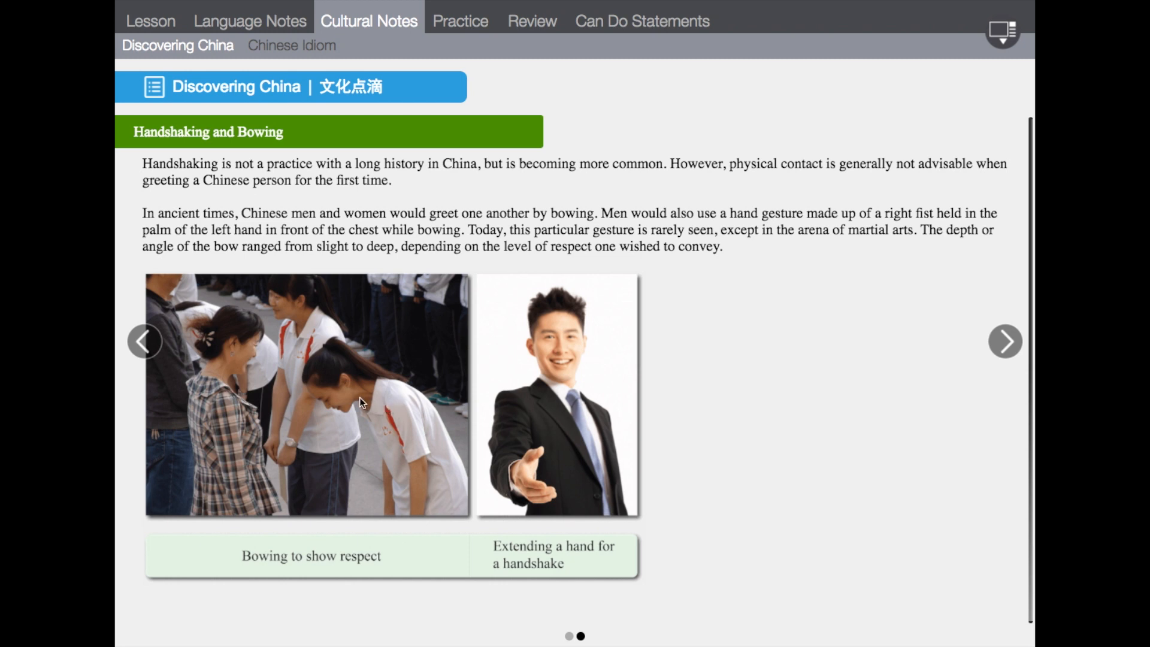
mouse_move(532, 436)
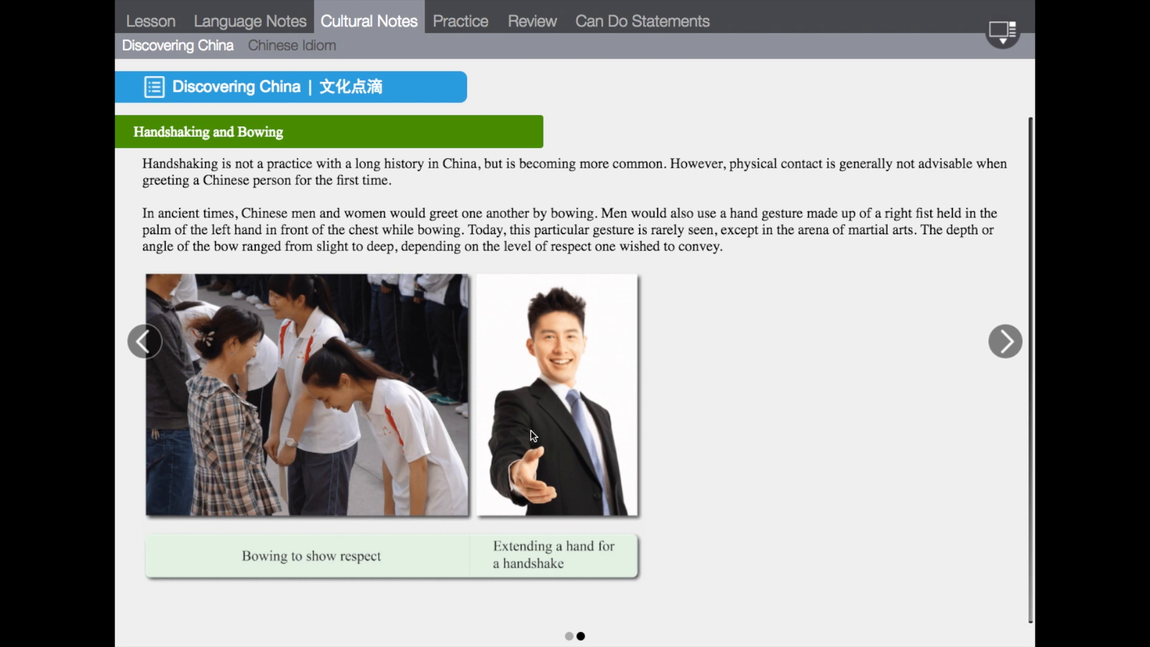
mouse_move(546, 433)
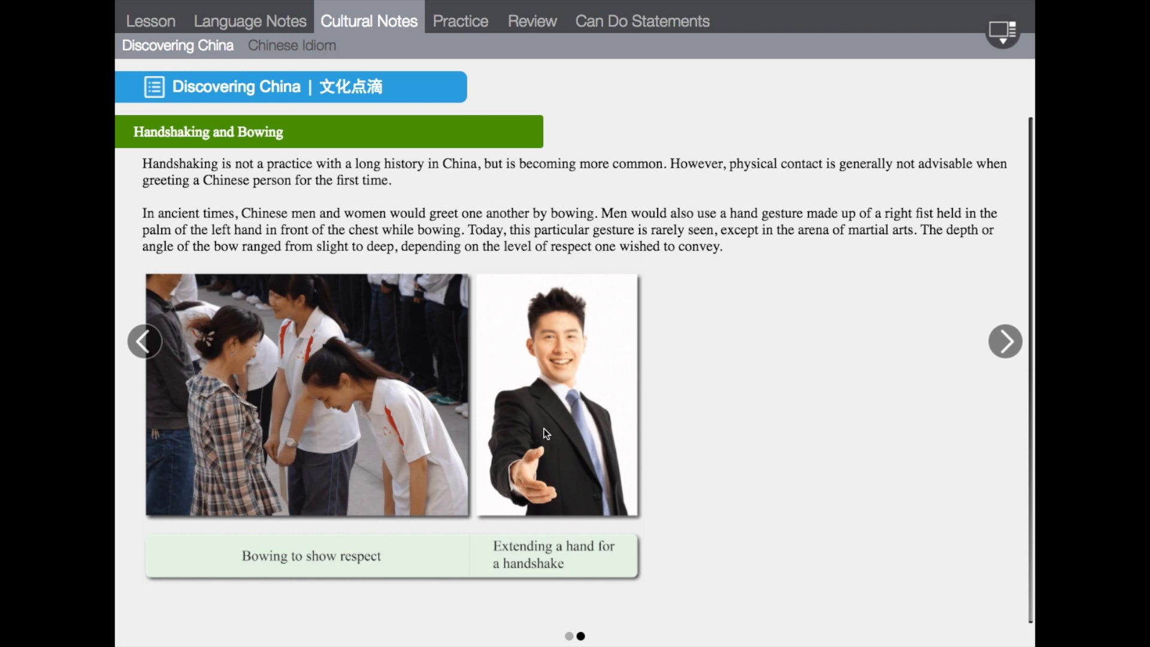
mouse_move(251, 55)
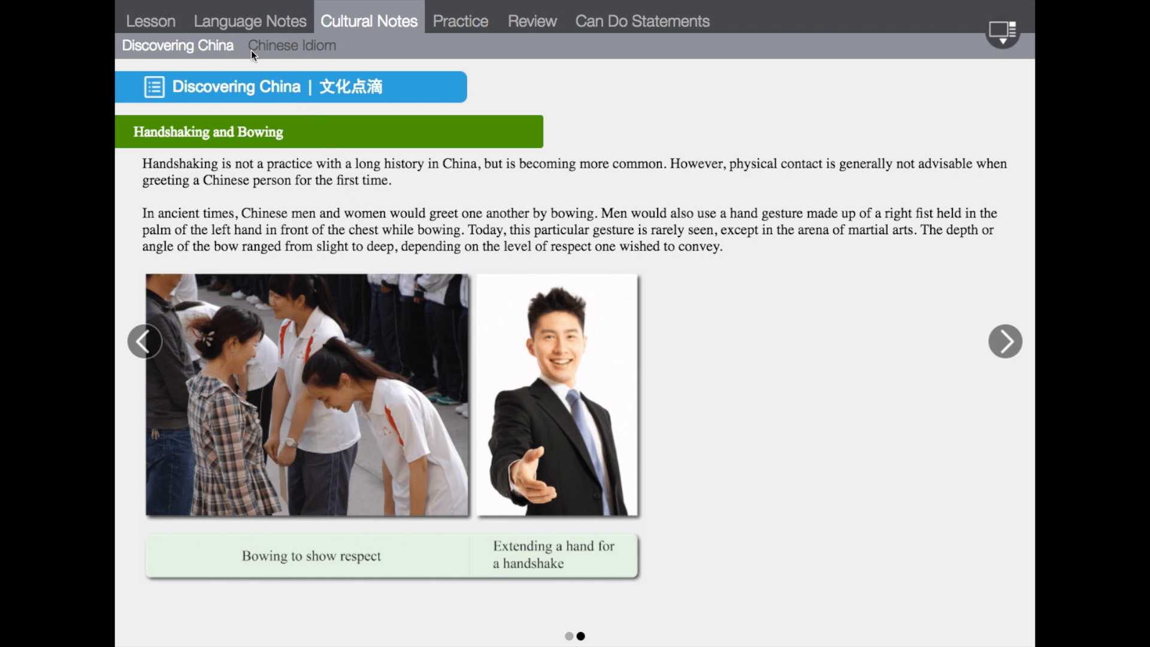
mouse_move(305, 62)
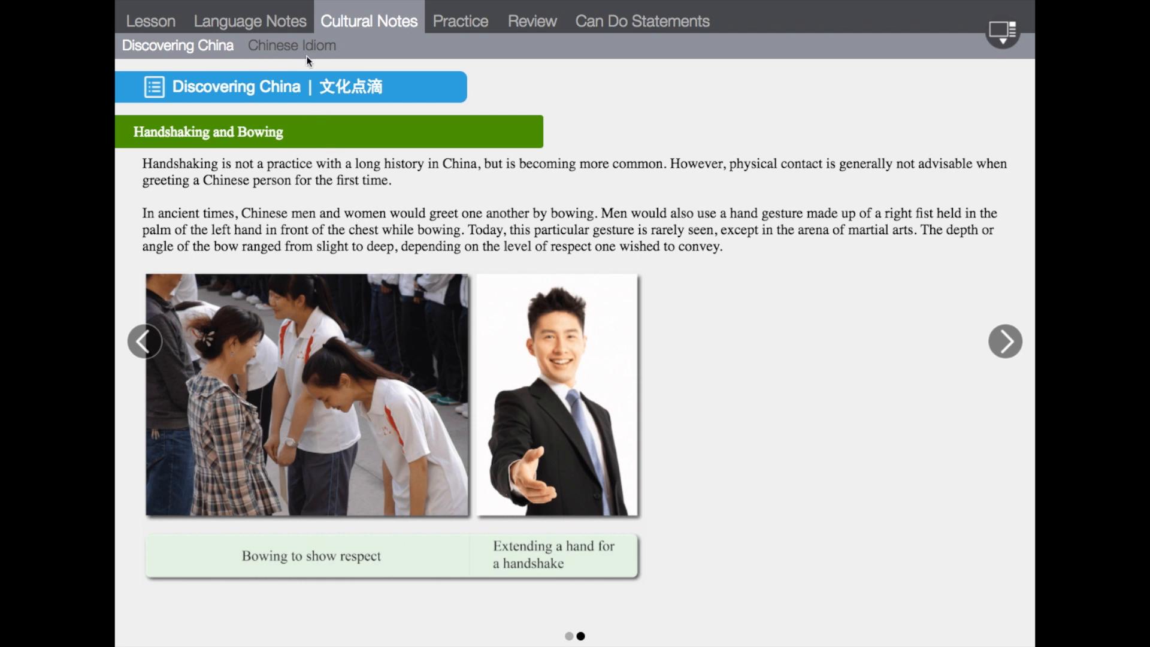
click(291, 45)
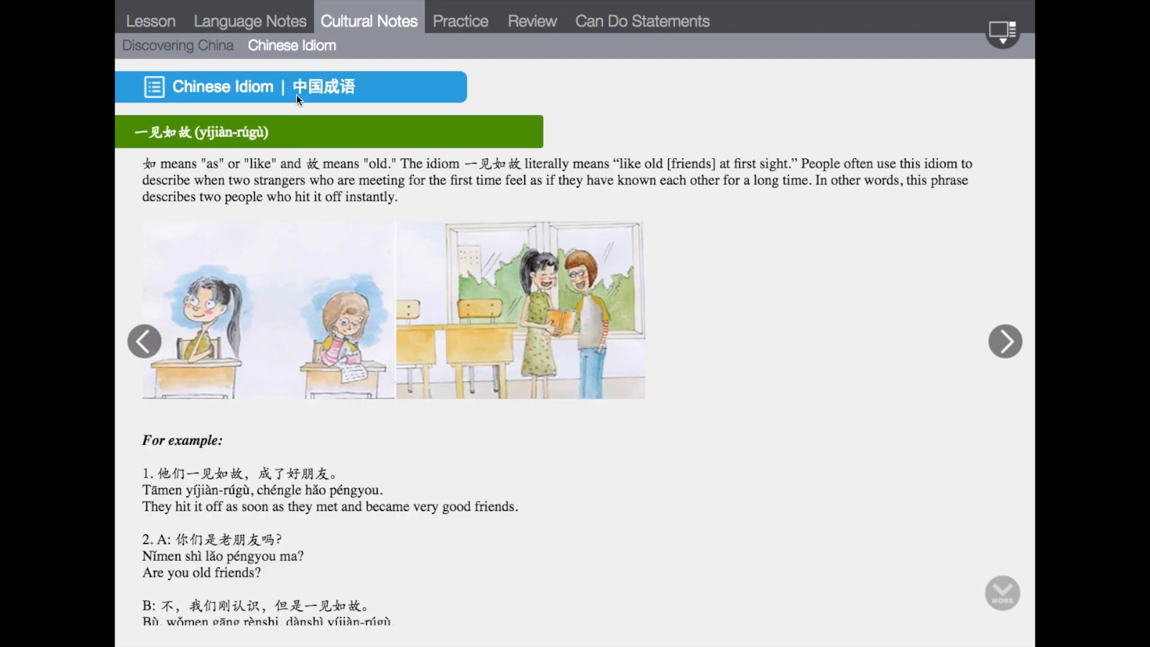
mouse_move(433, 34)
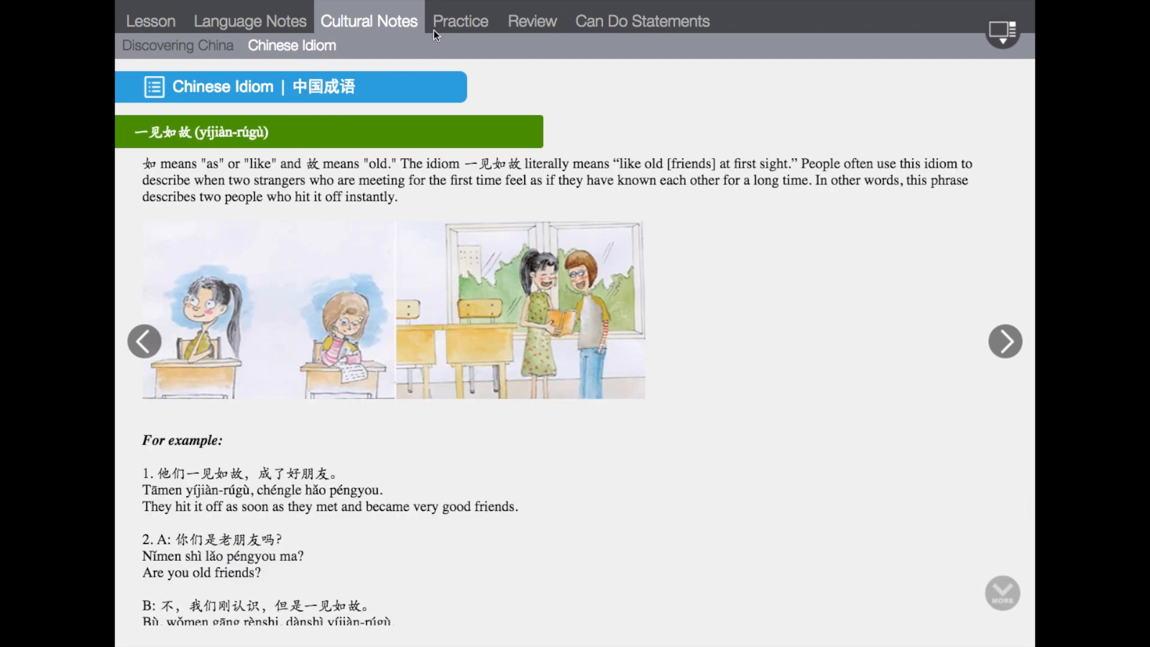
Step: Go to Practice, open Pinyin Identification, play item 1's recording and answer pá
click(460, 20)
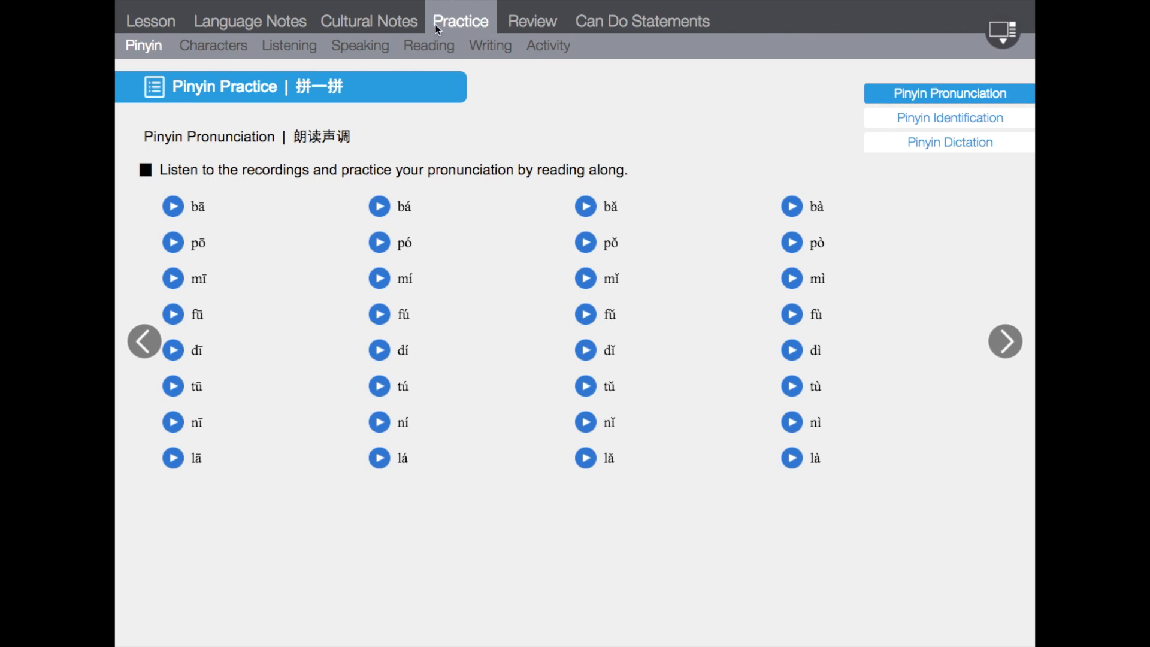
mouse_move(468, 32)
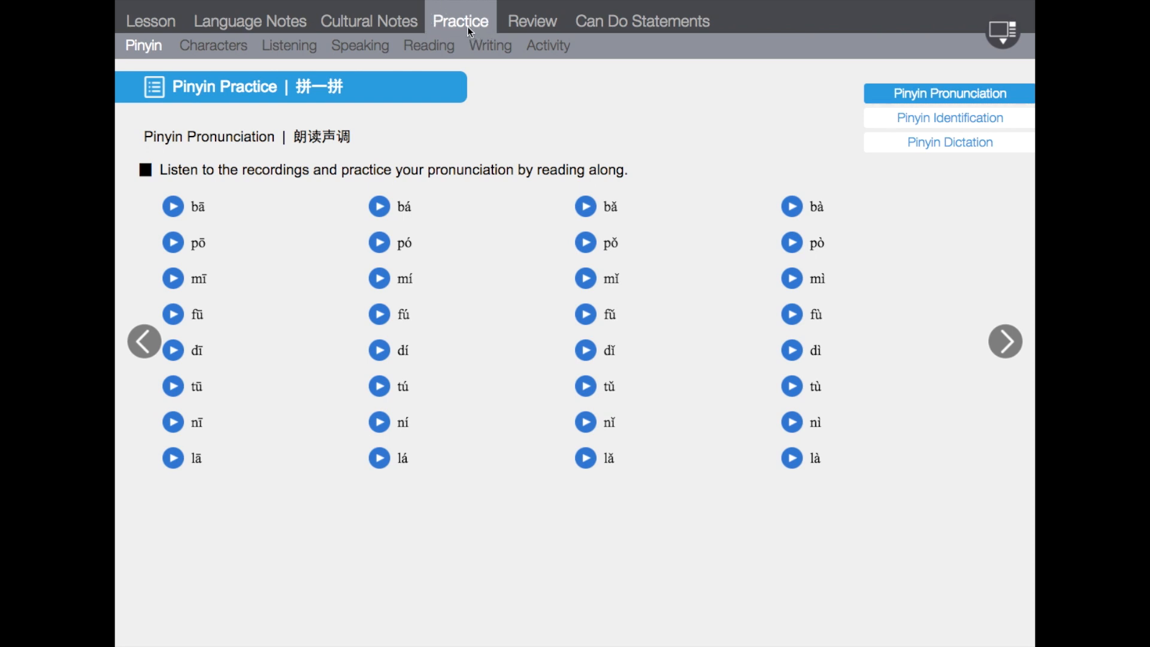
mouse_move(457, 41)
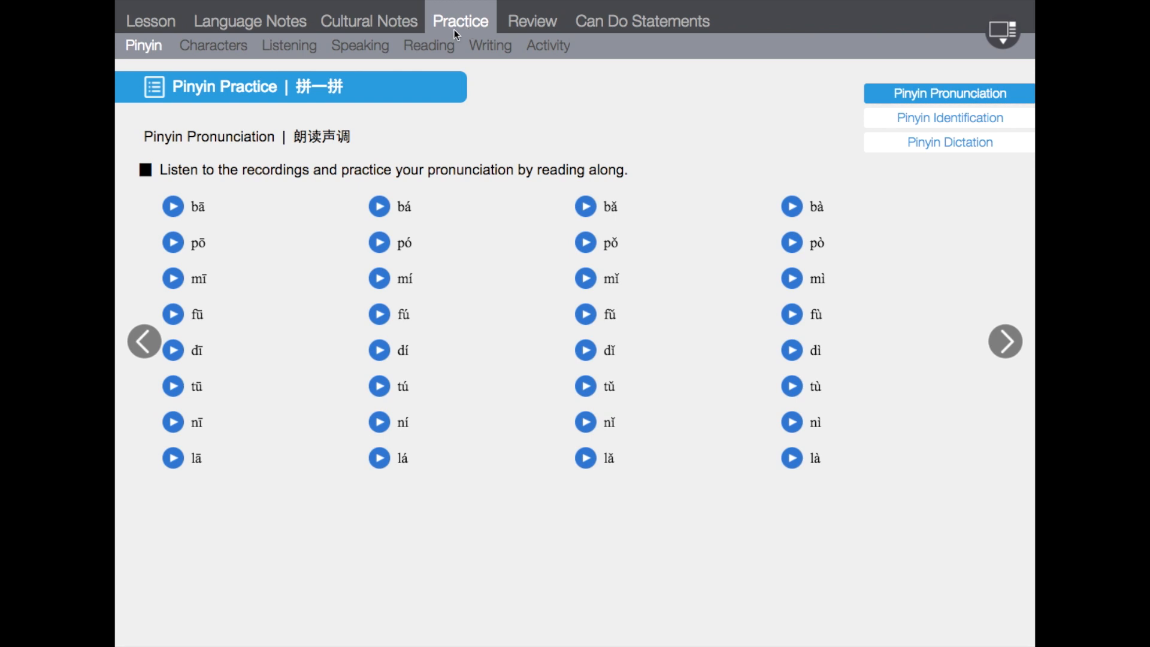
mouse_move(134, 71)
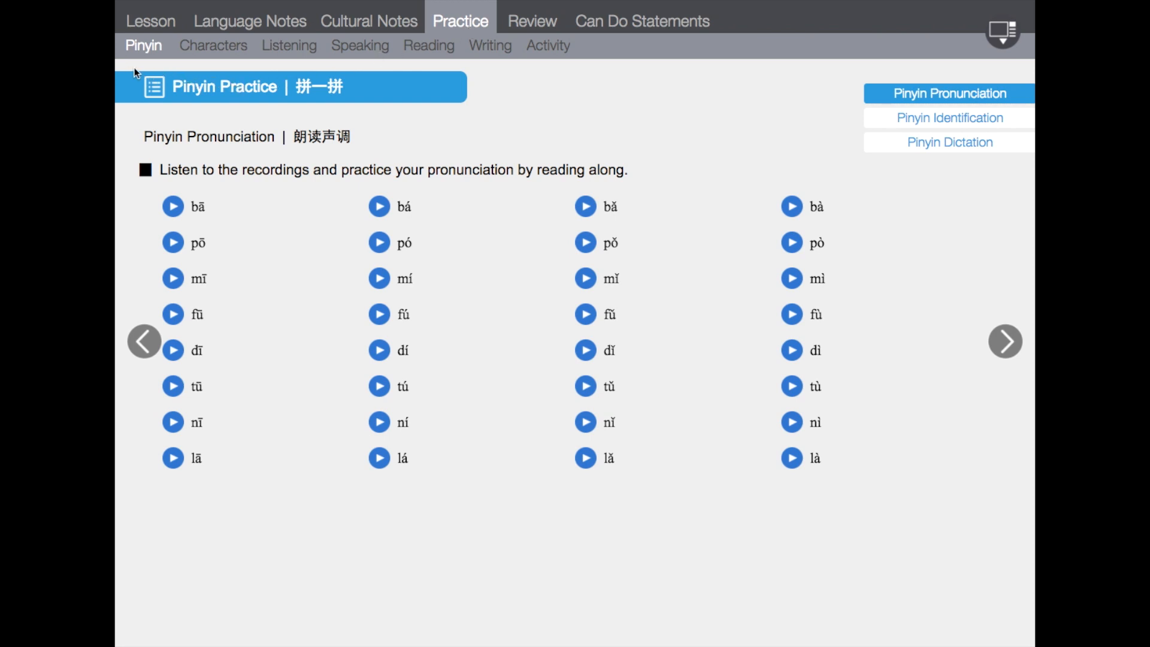
mouse_move(289, 71)
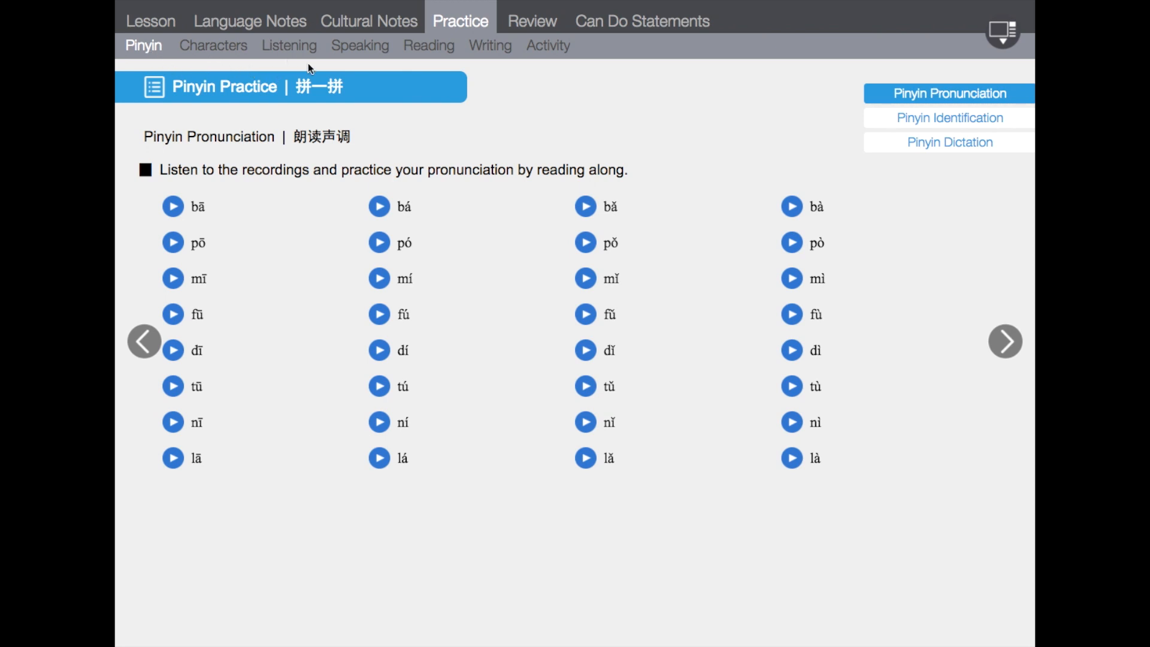
mouse_move(485, 55)
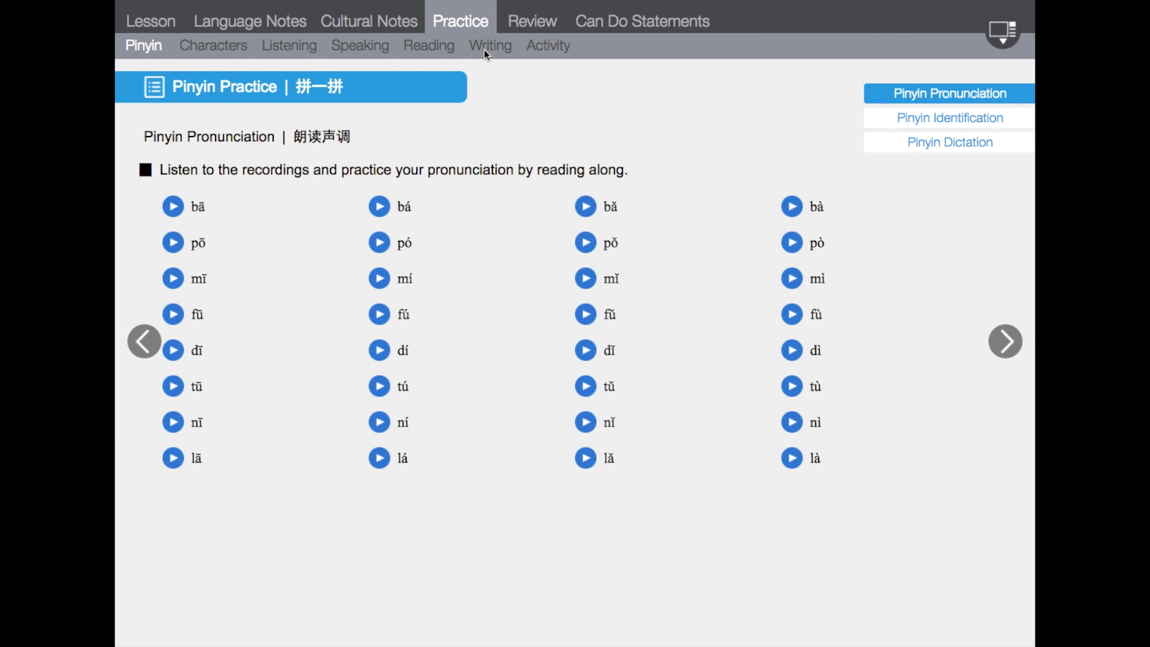
mouse_move(497, 130)
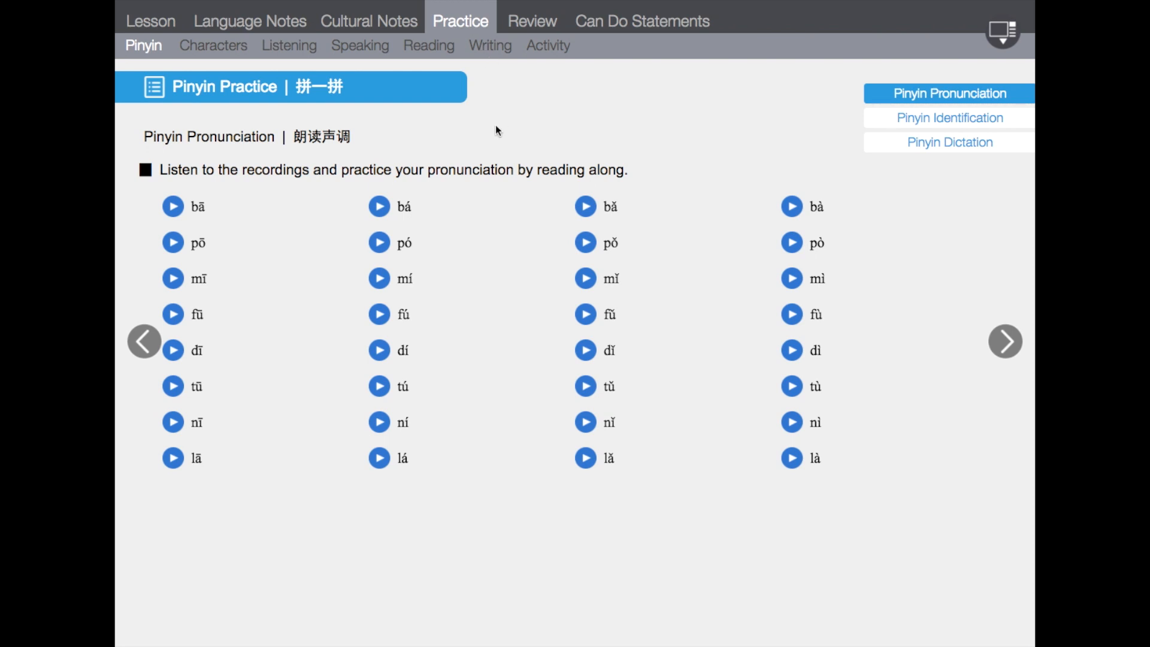
mouse_move(747, 121)
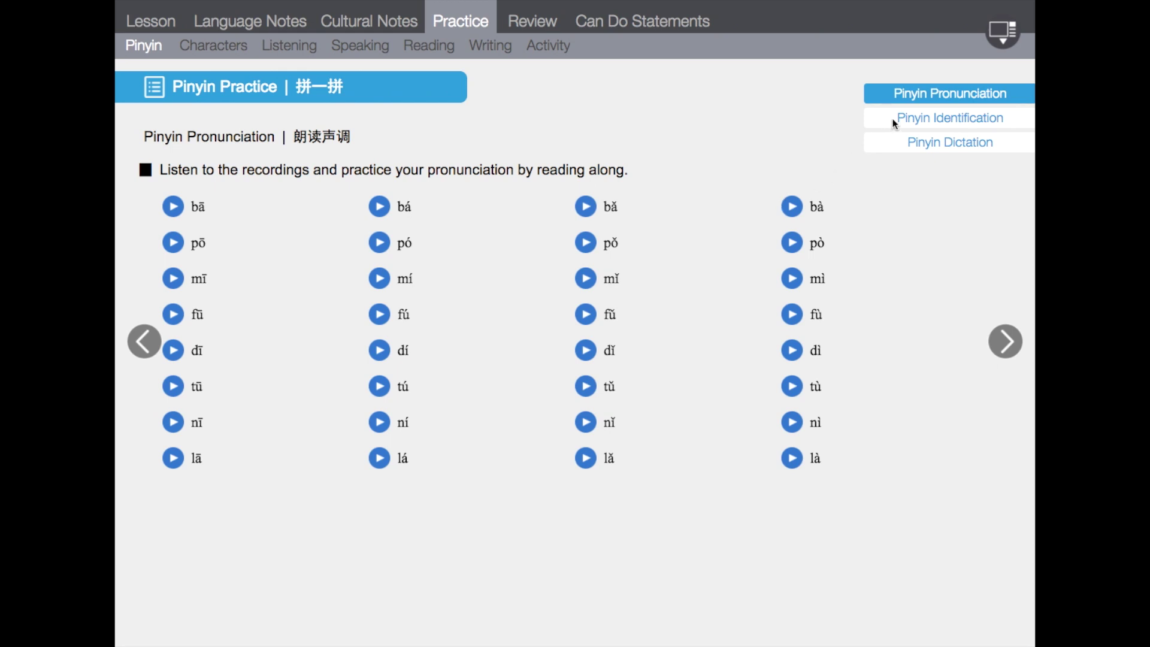
click(948, 117)
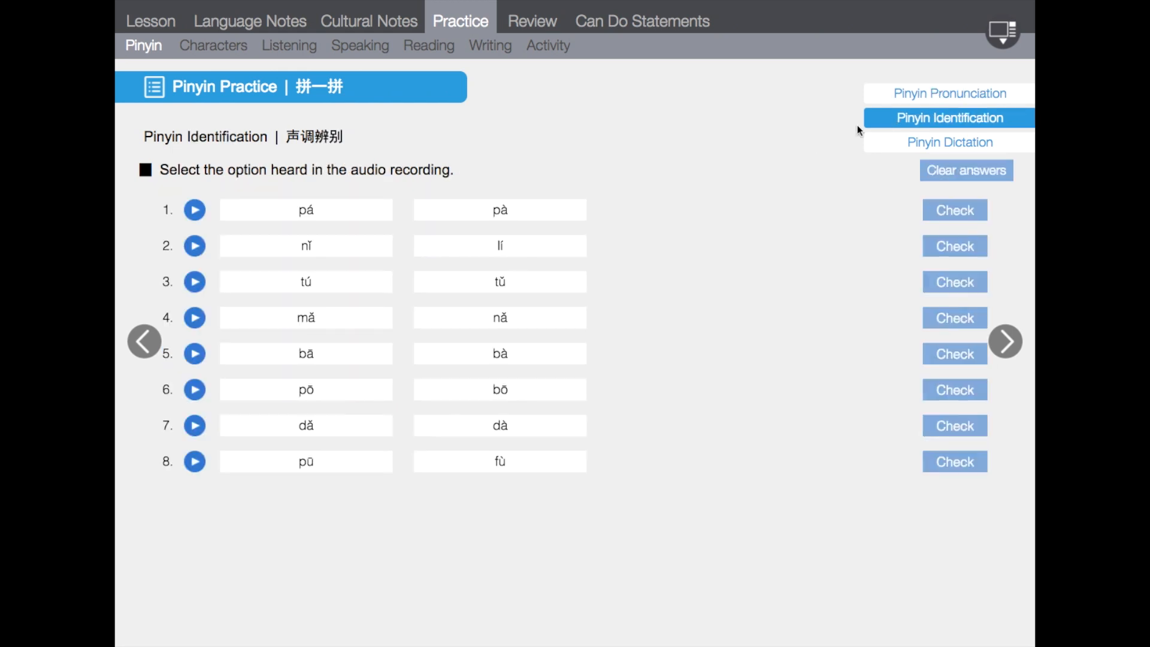
click(194, 210)
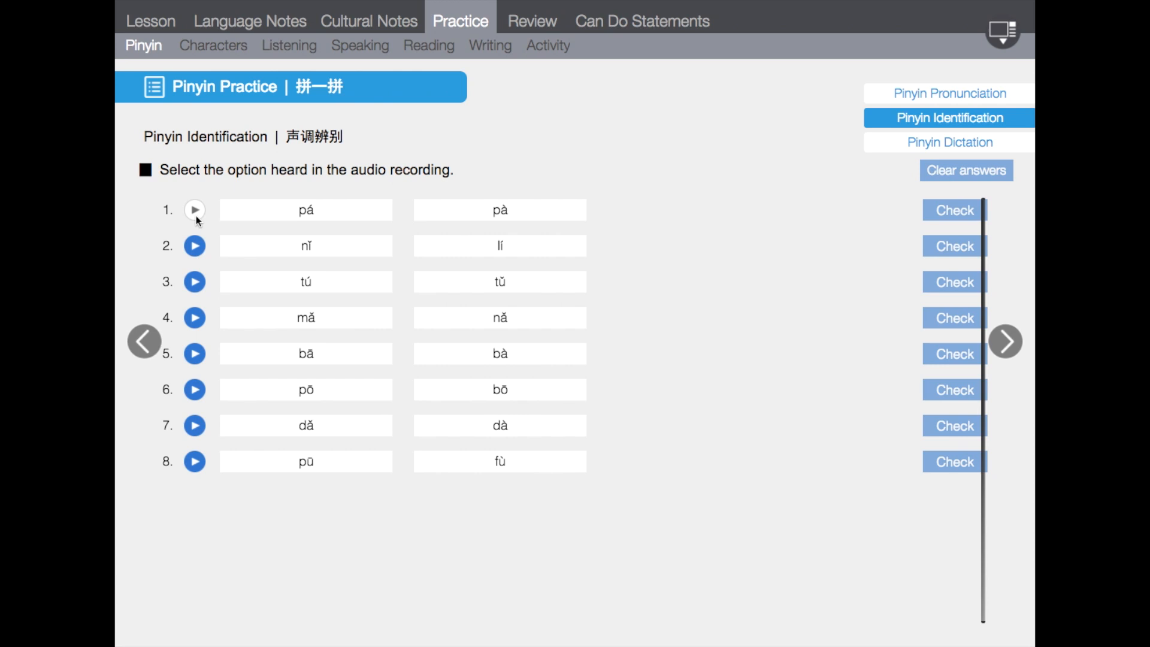
click(305, 210)
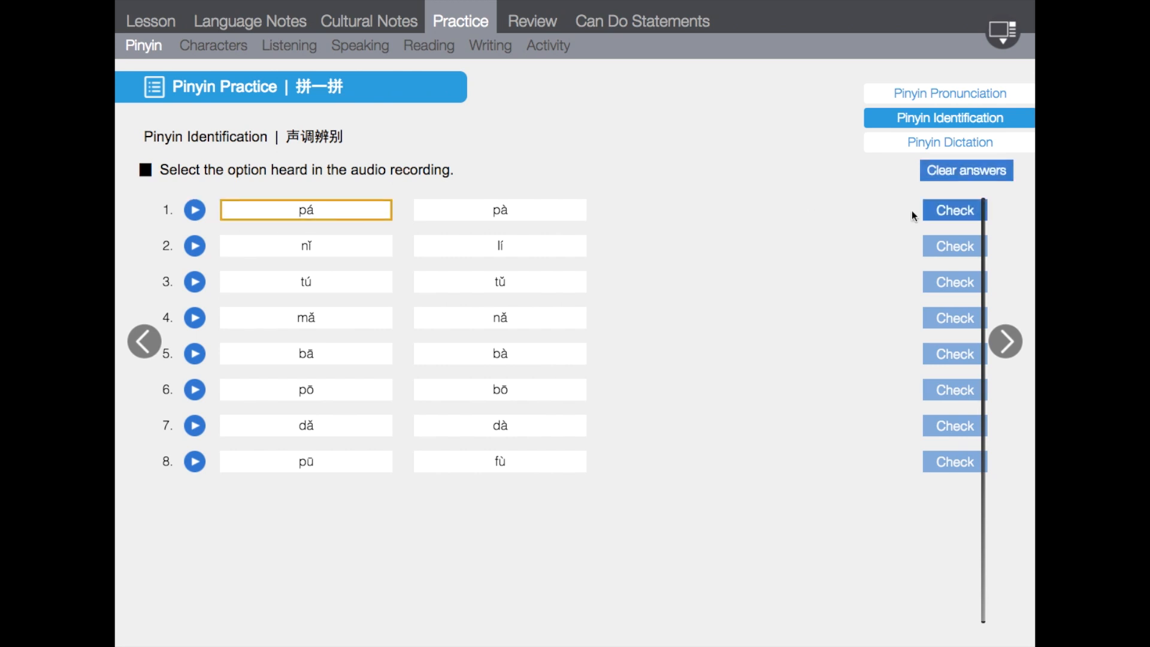
Step: Answer Pinyin Dictation item 1 as ni3men and have it checked correct
click(948, 143)
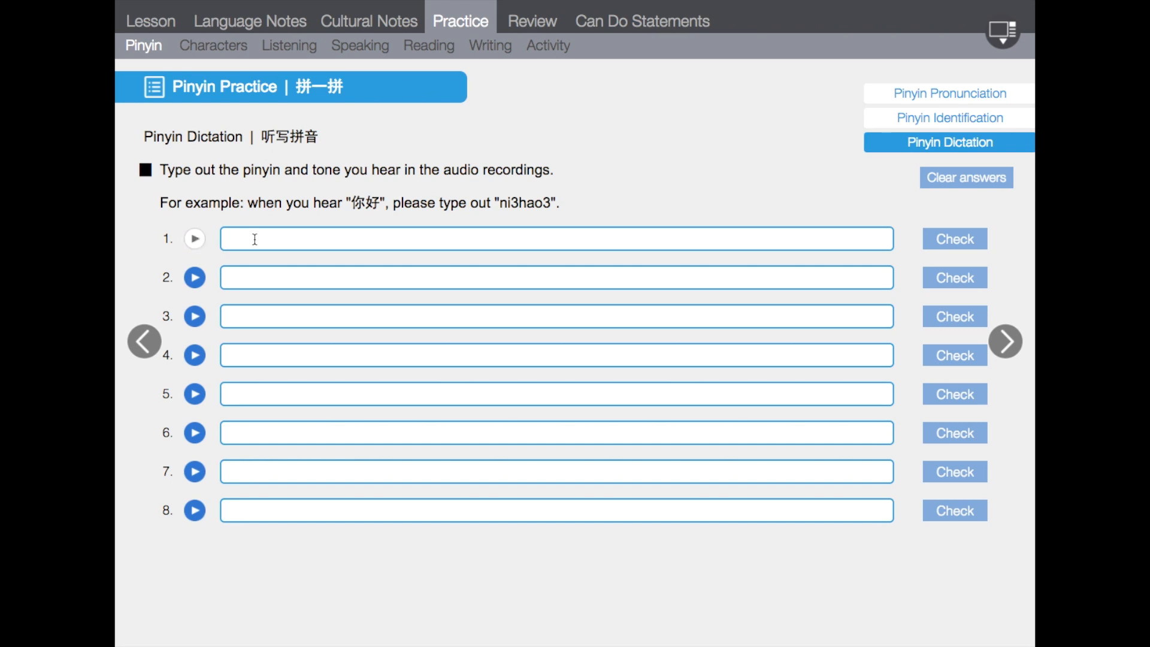
text(ni)
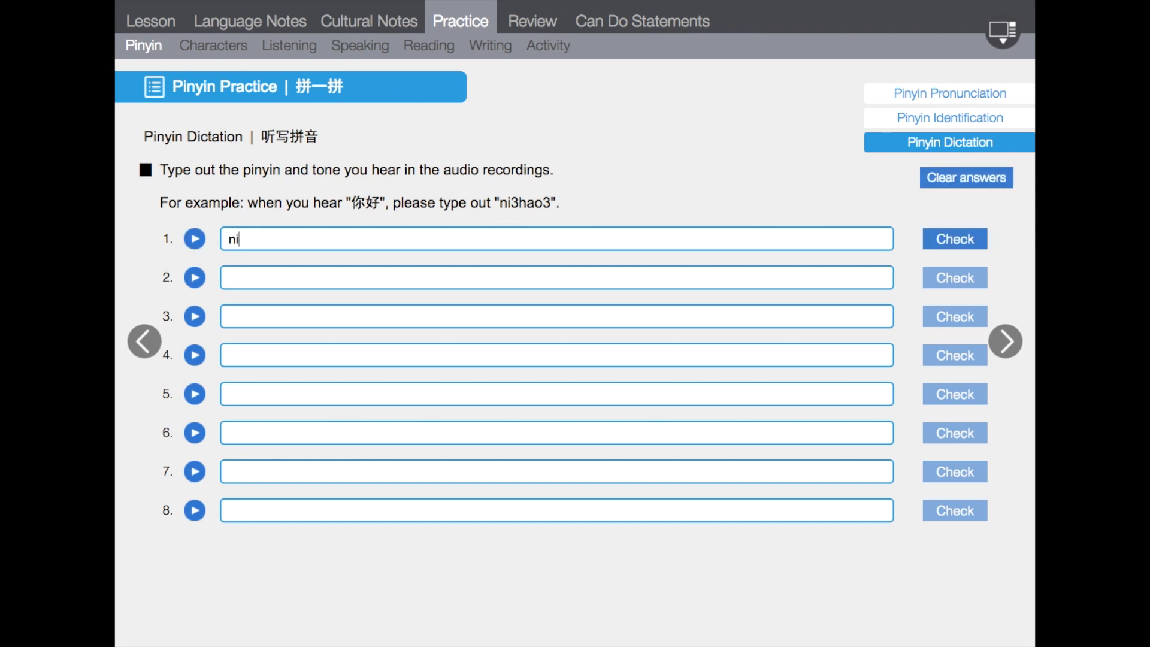
text(3men)
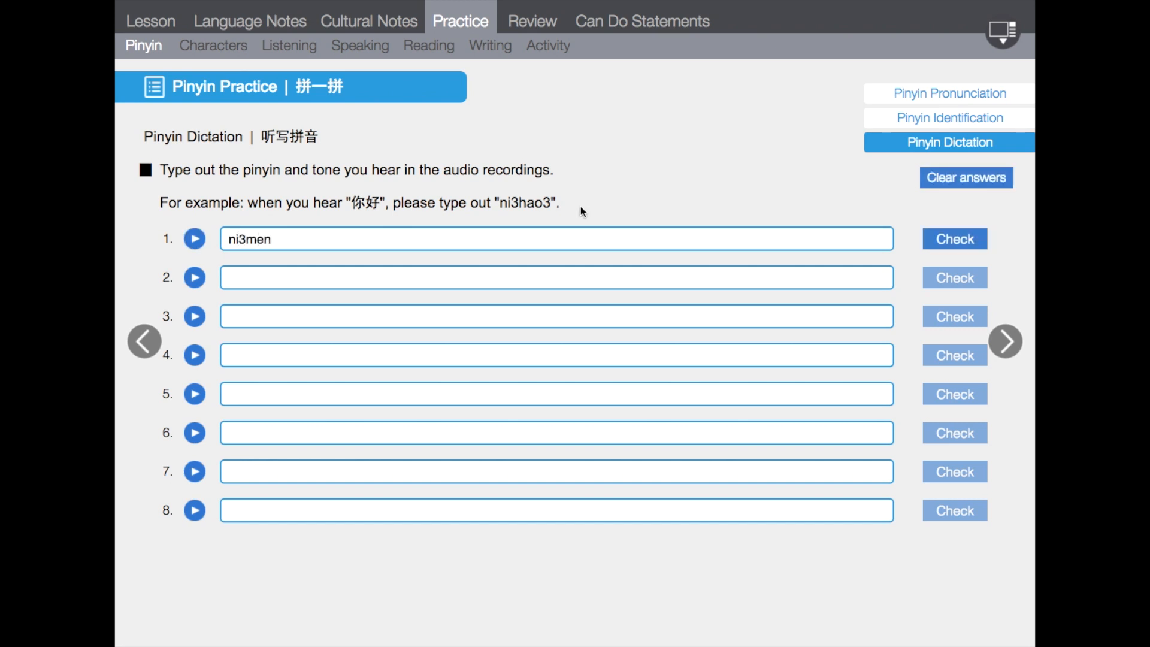
click(953, 238)
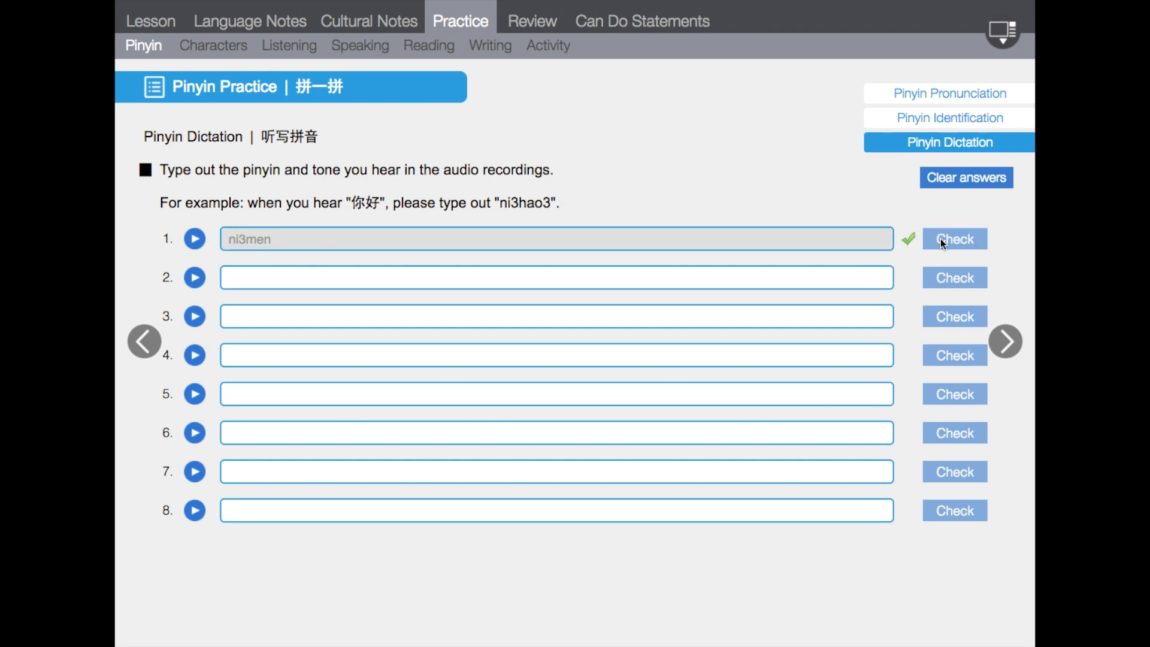
mouse_move(643, 173)
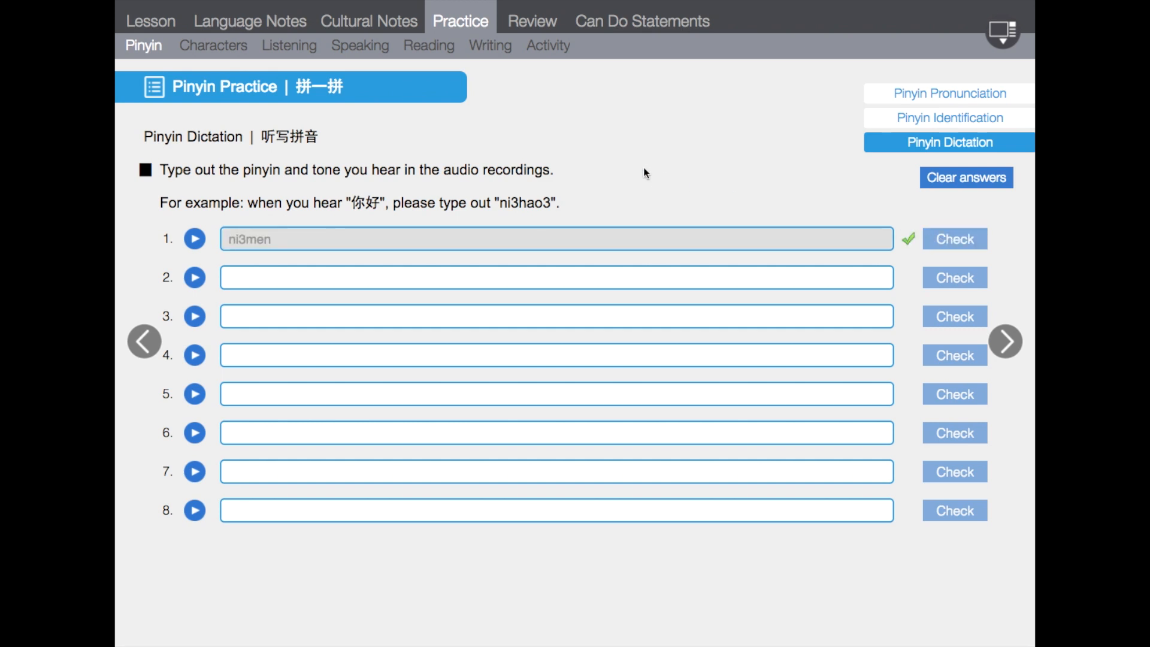
Step: Move on to the Chinese Characters stroke-order practice for 你
click(214, 45)
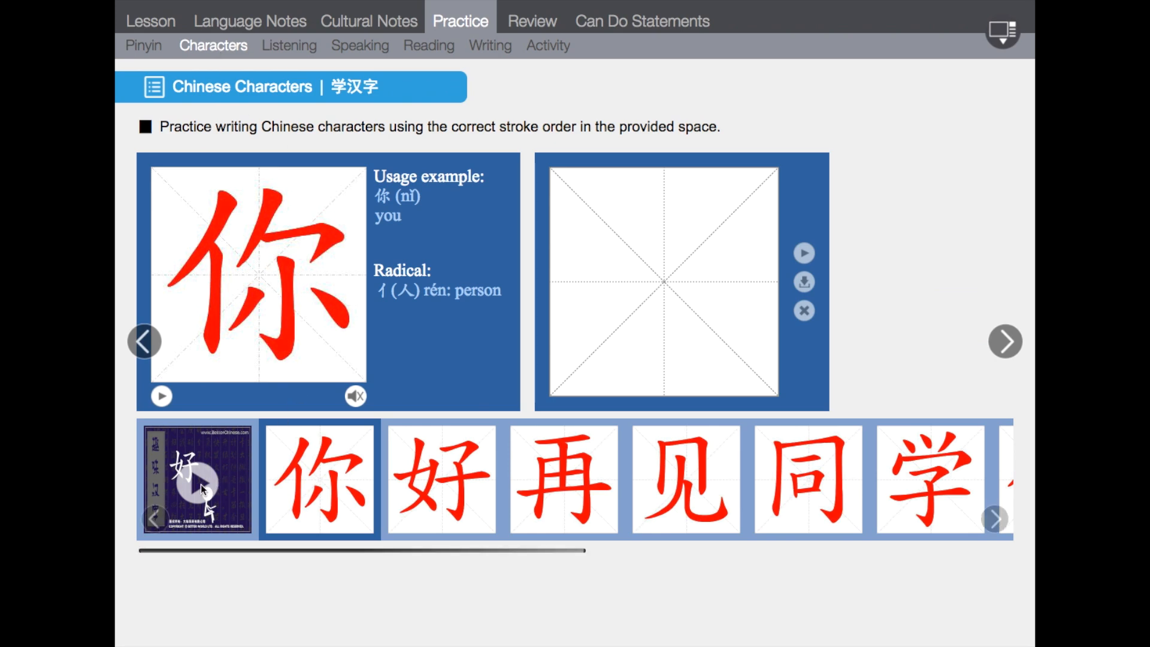
click(199, 487)
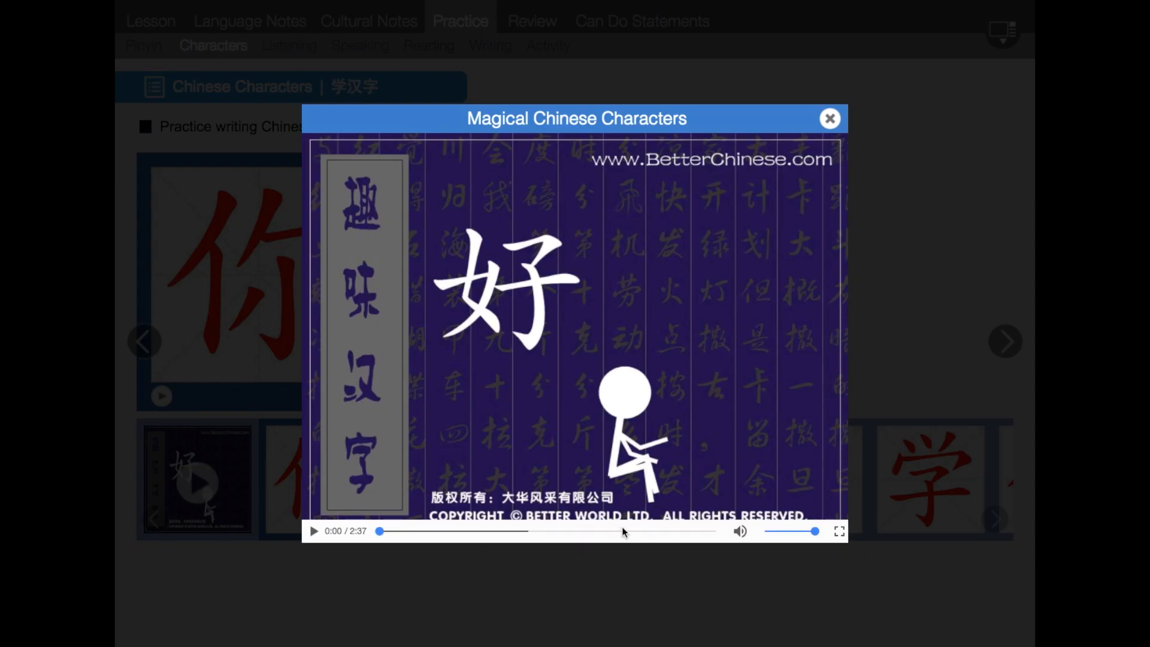
click(623, 531)
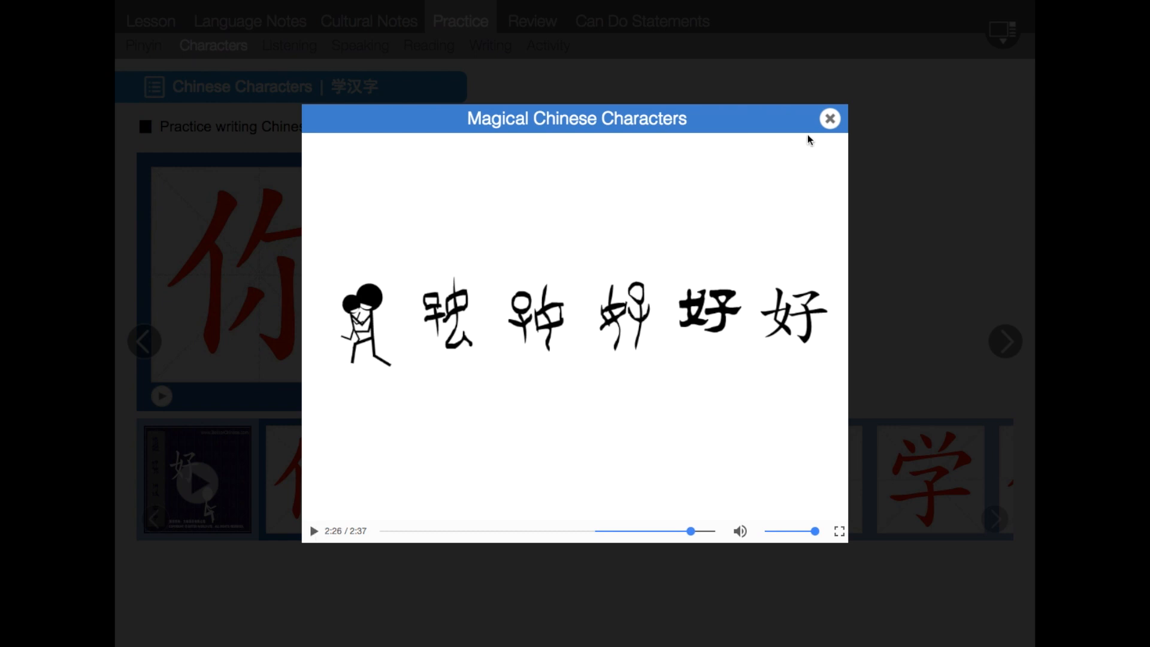
click(829, 117)
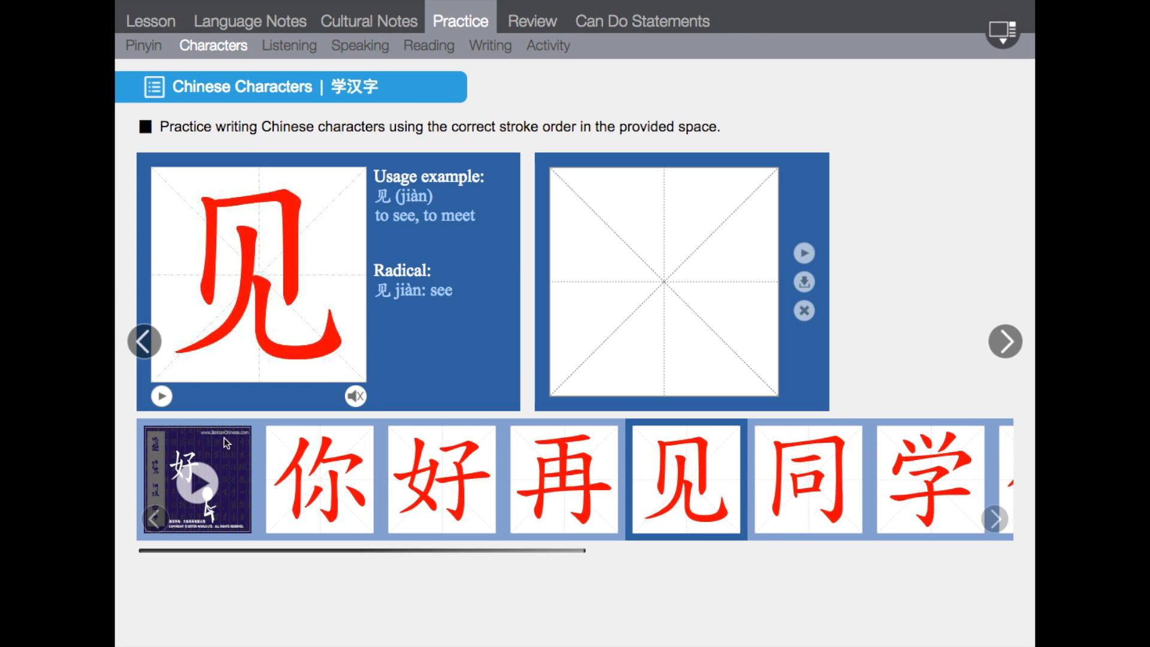
Step: Play 见's stroke-order animation, trace 见 in the practice box, and replay to compare
click(161, 395)
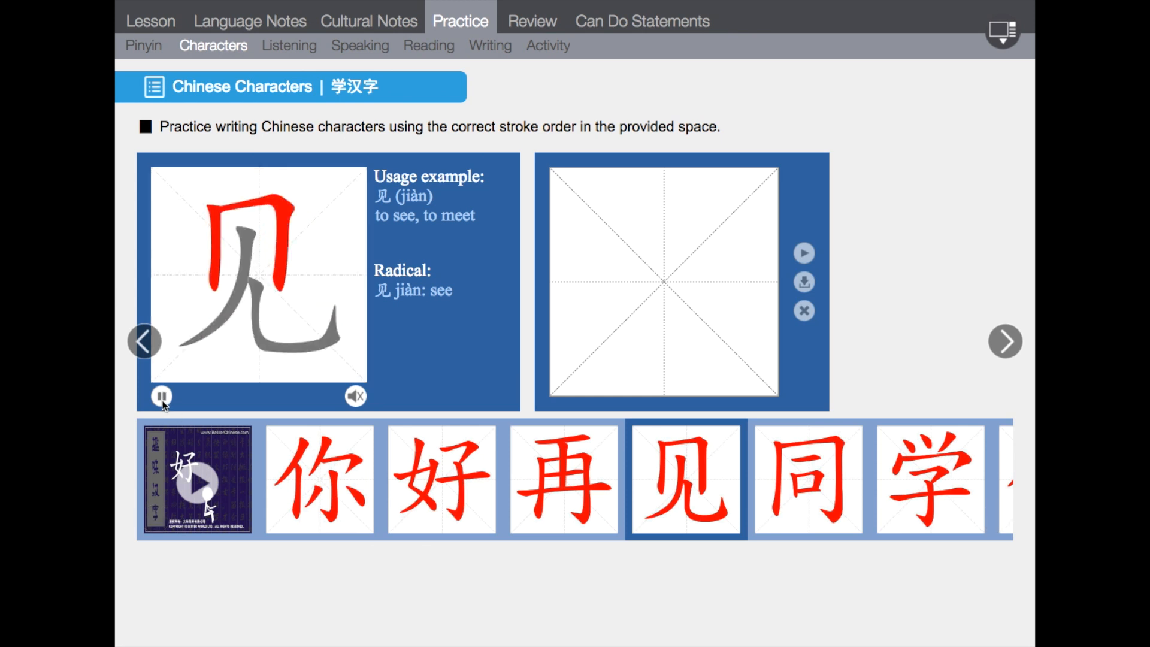
click(163, 396)
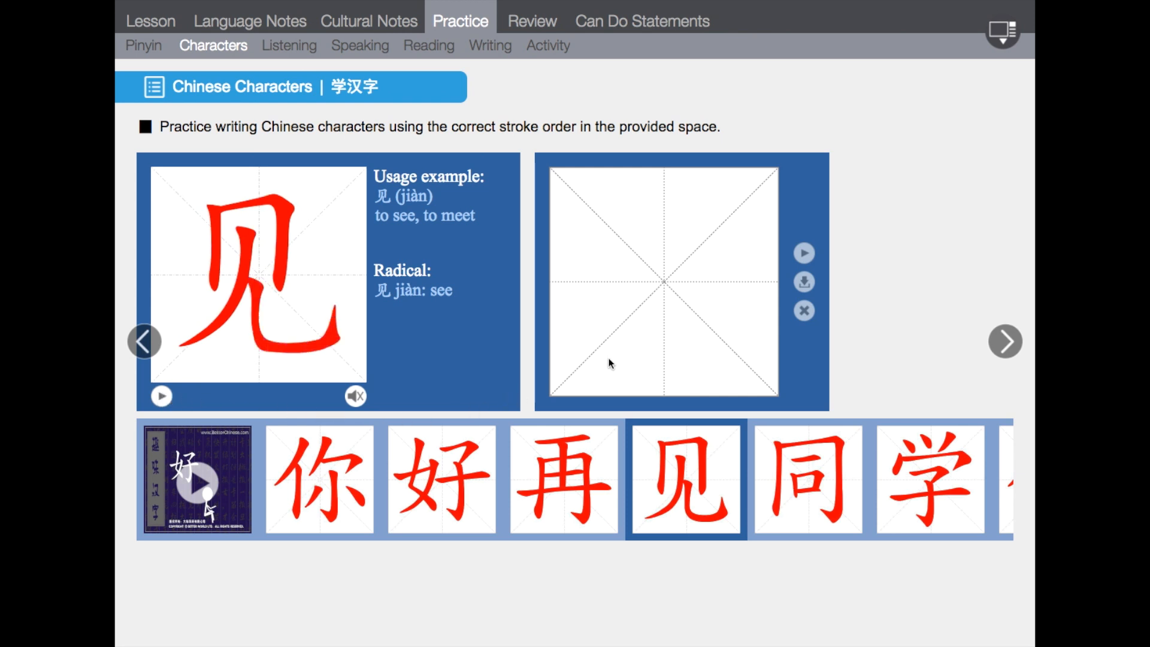
drag(622, 198, 615, 249)
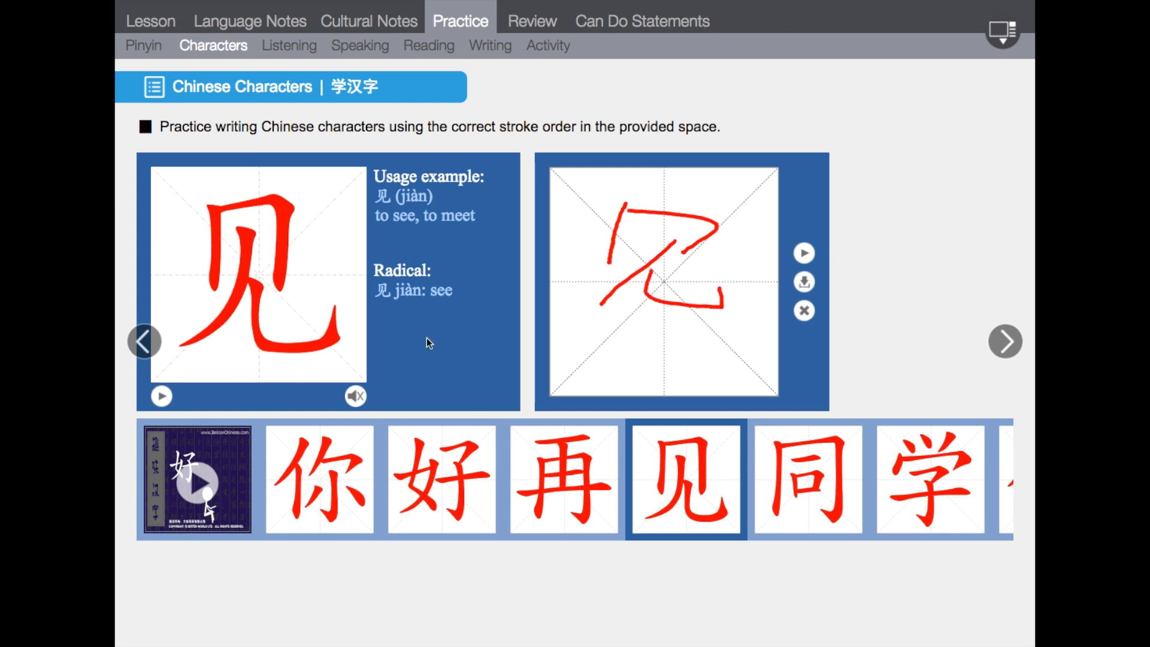
click(161, 395)
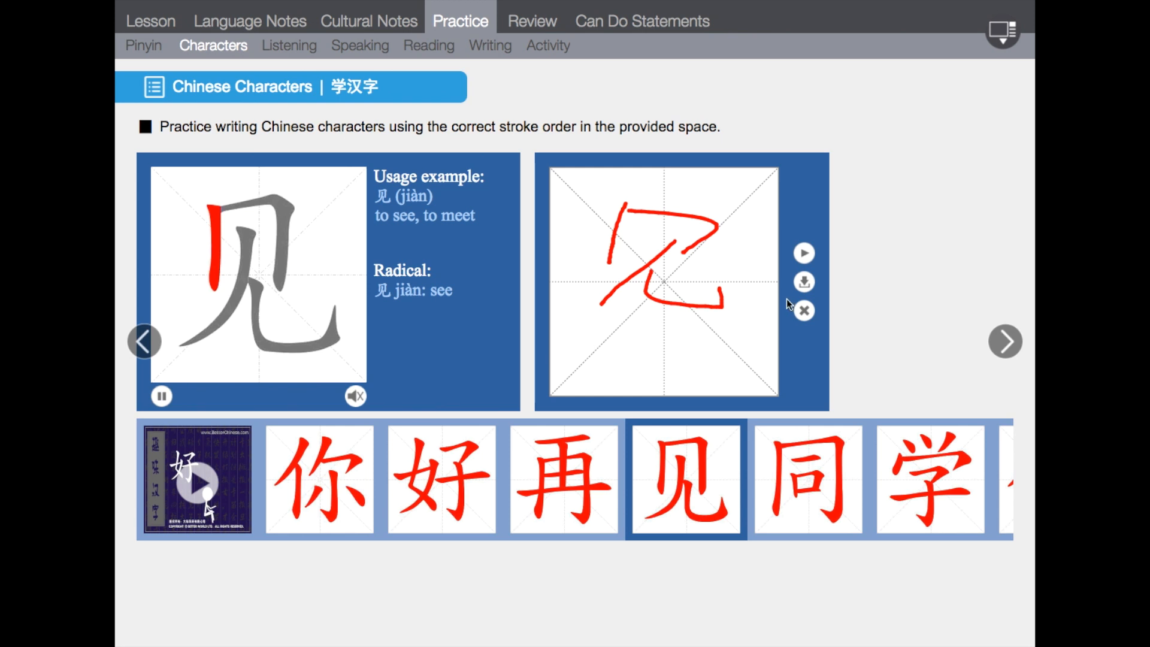
click(802, 310)
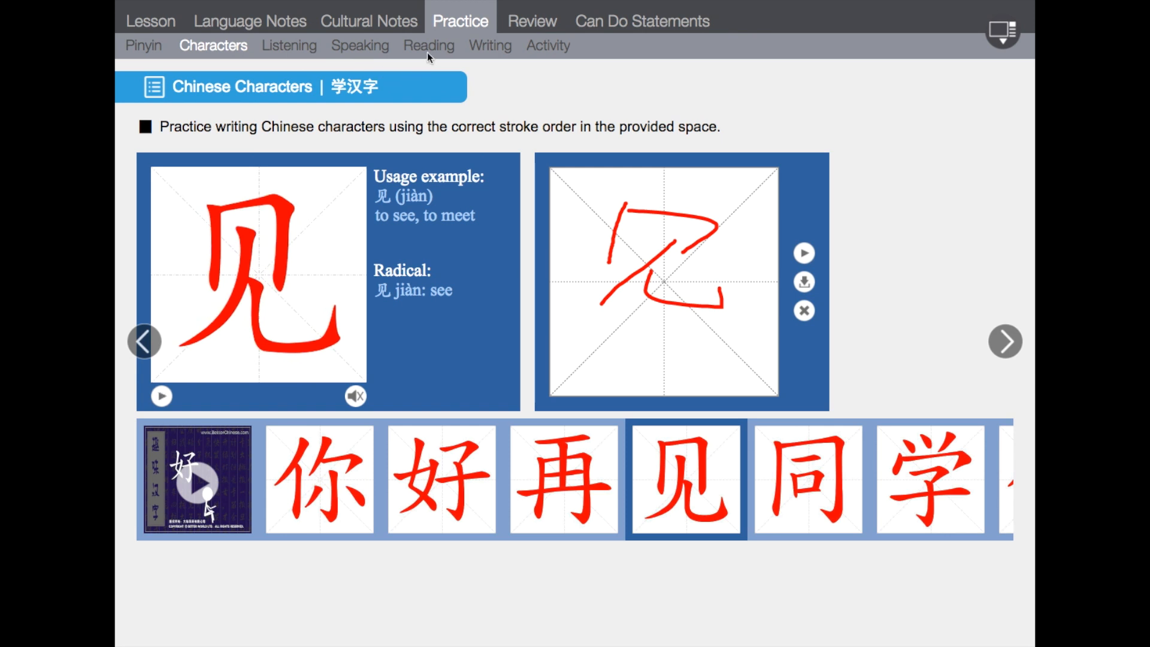
mouse_move(287, 55)
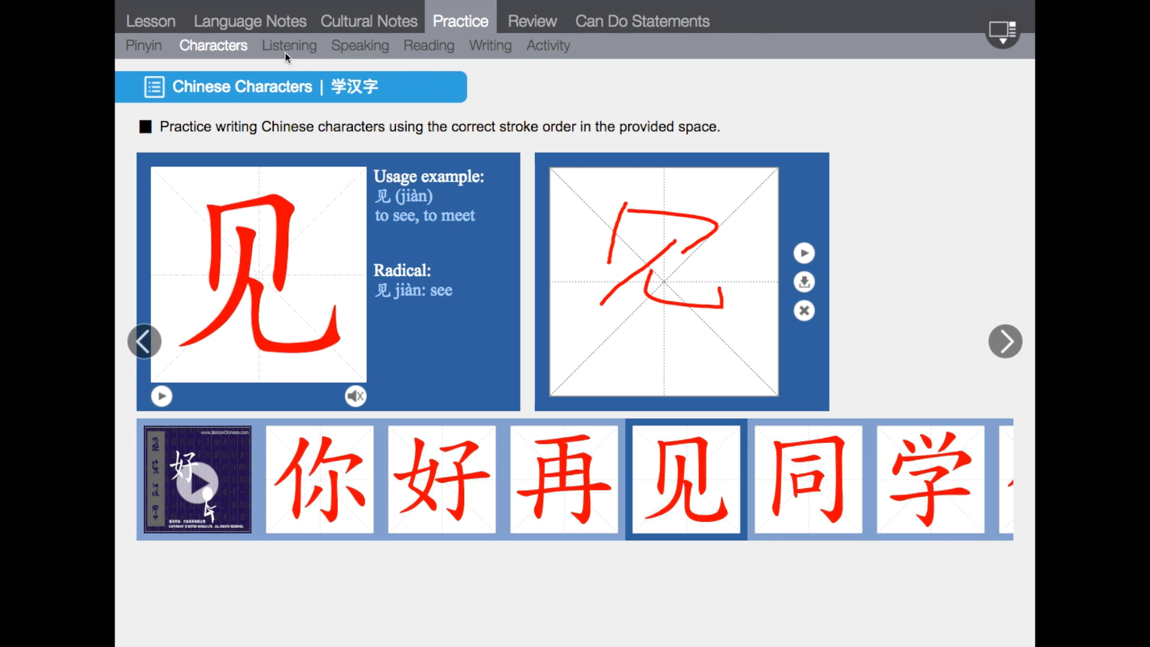
Step: Go to Lesson 1's Reading practice and its Reading Challenge page of greeting phrases
click(428, 46)
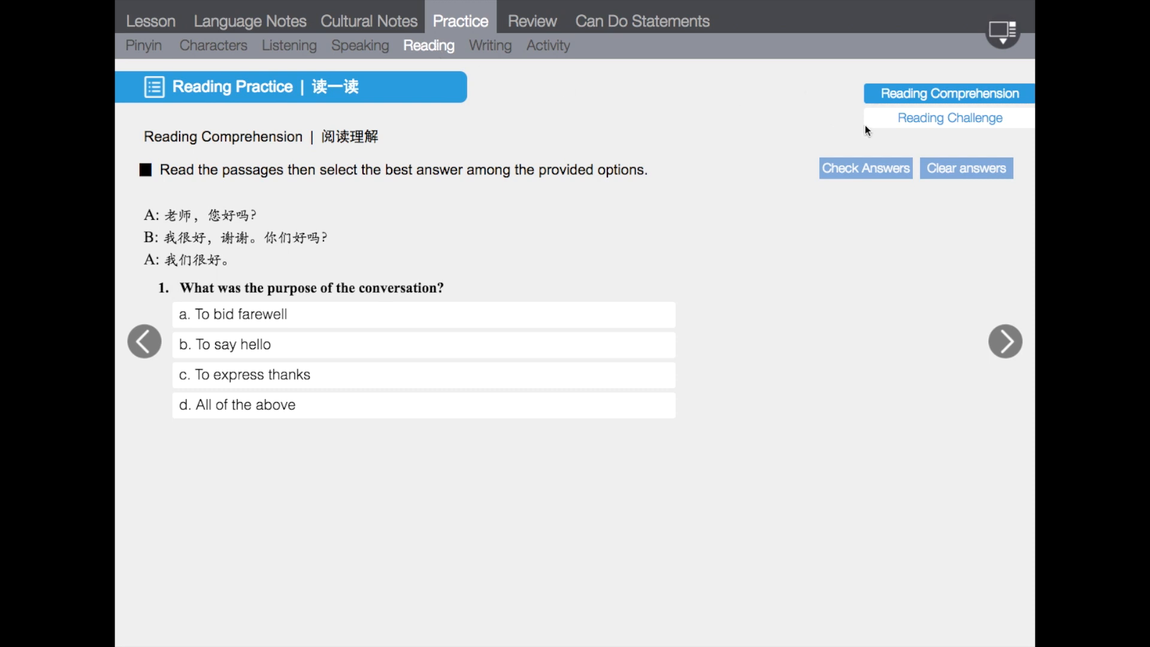
click(950, 117)
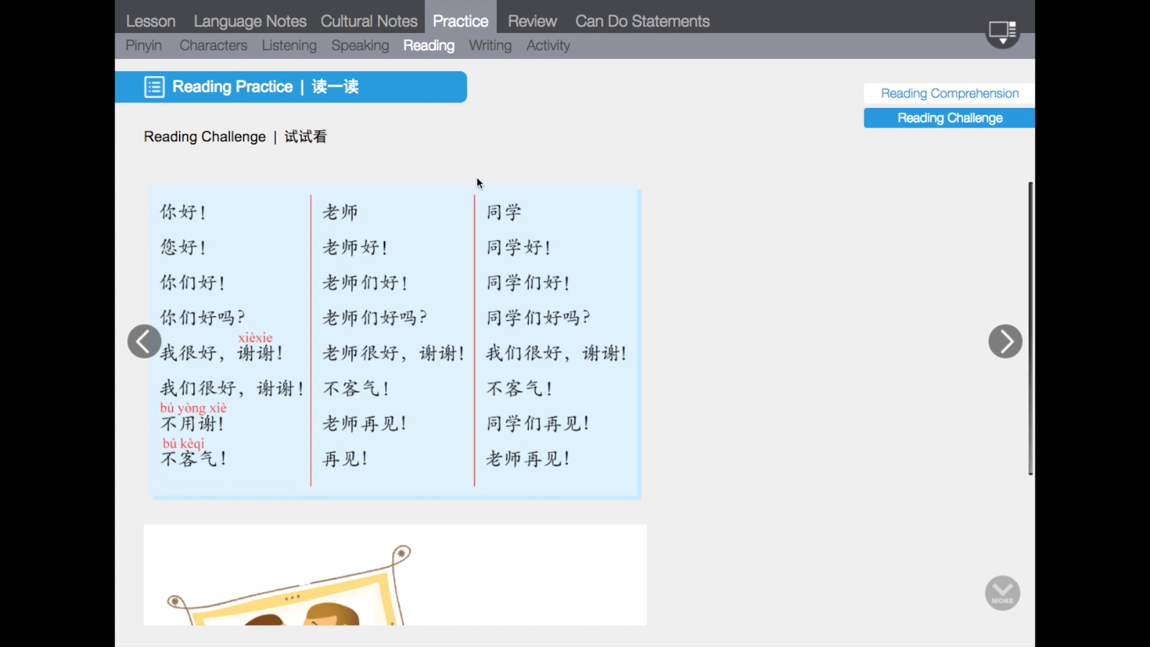
Step: Browse the Writing grammar exercises, Composition task and Group Activity, ending on the Review's listening questions
click(489, 46)
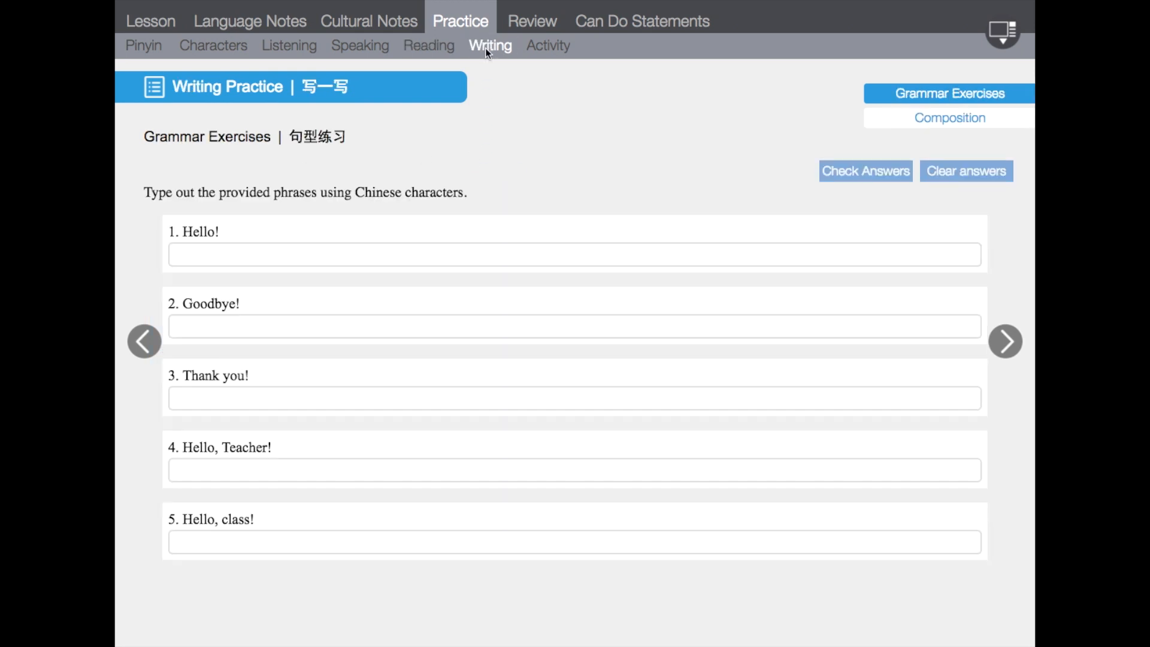
mouse_move(888, 95)
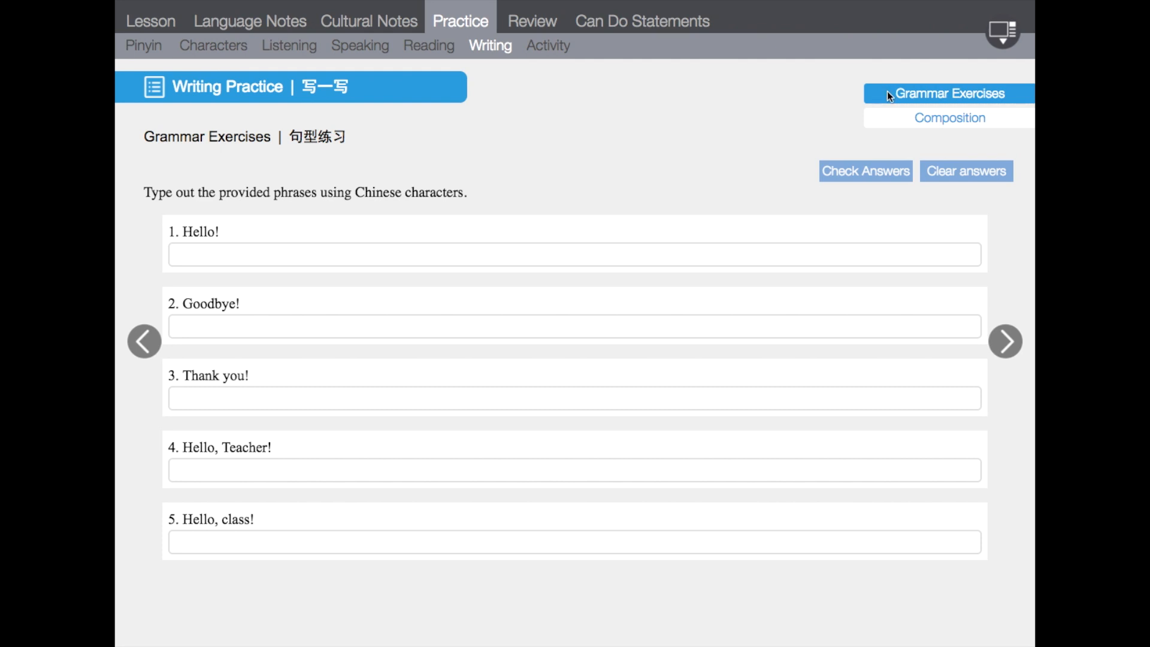
click(948, 117)
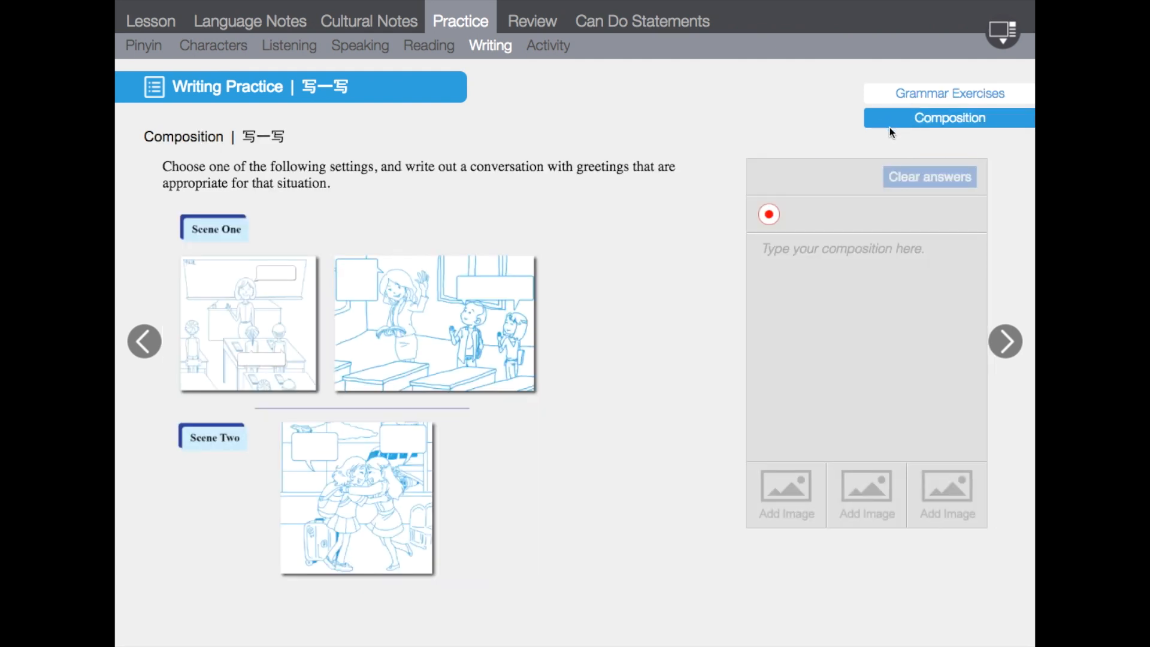
mouse_move(531, 81)
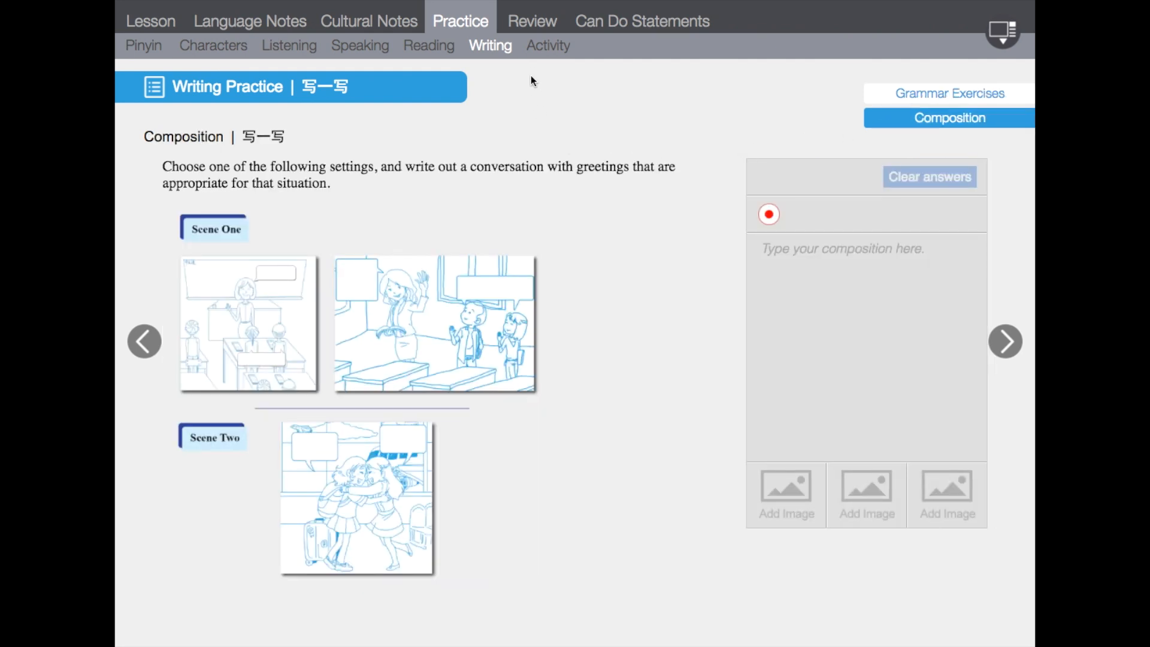
mouse_move(544, 54)
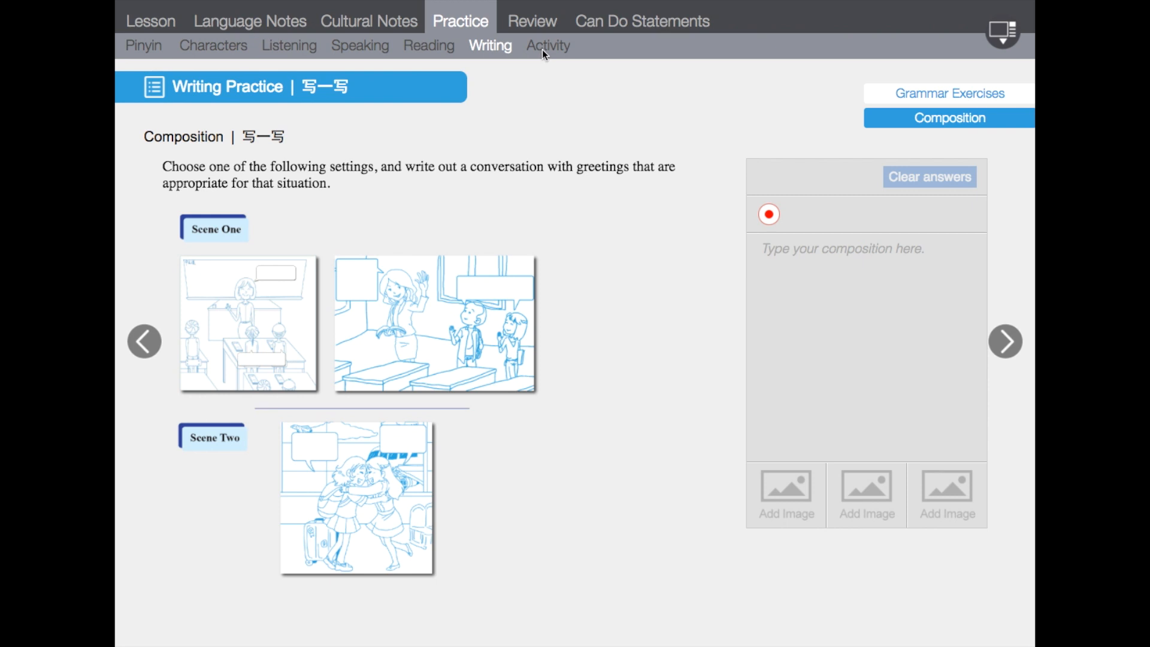
click(547, 46)
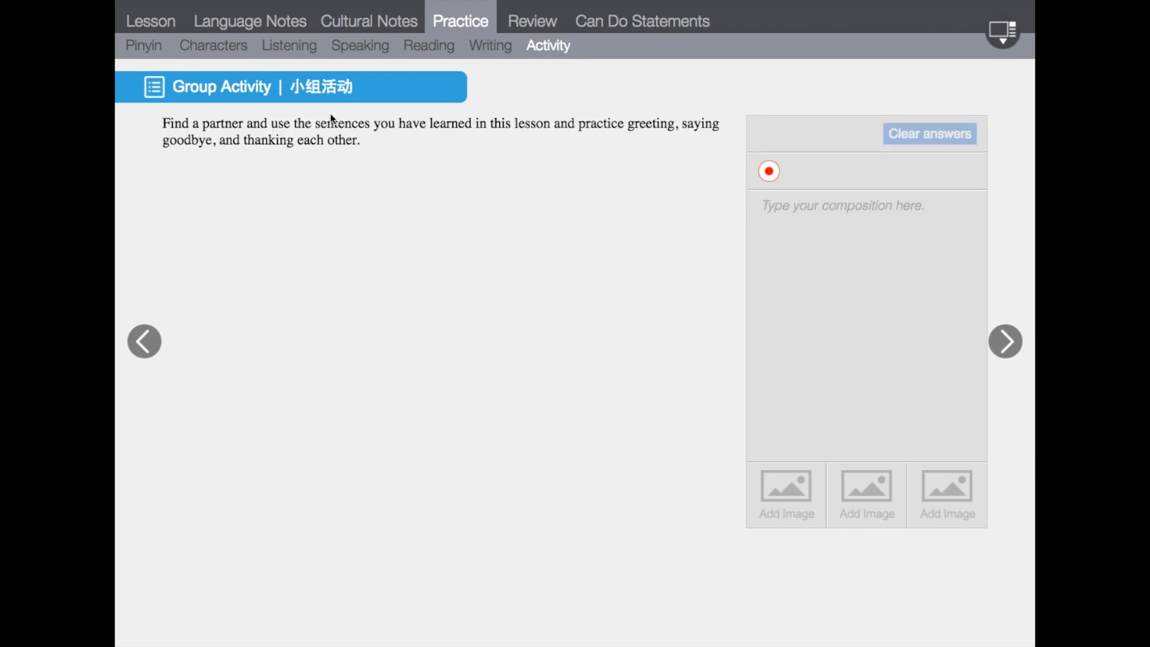
mouse_move(512, 61)
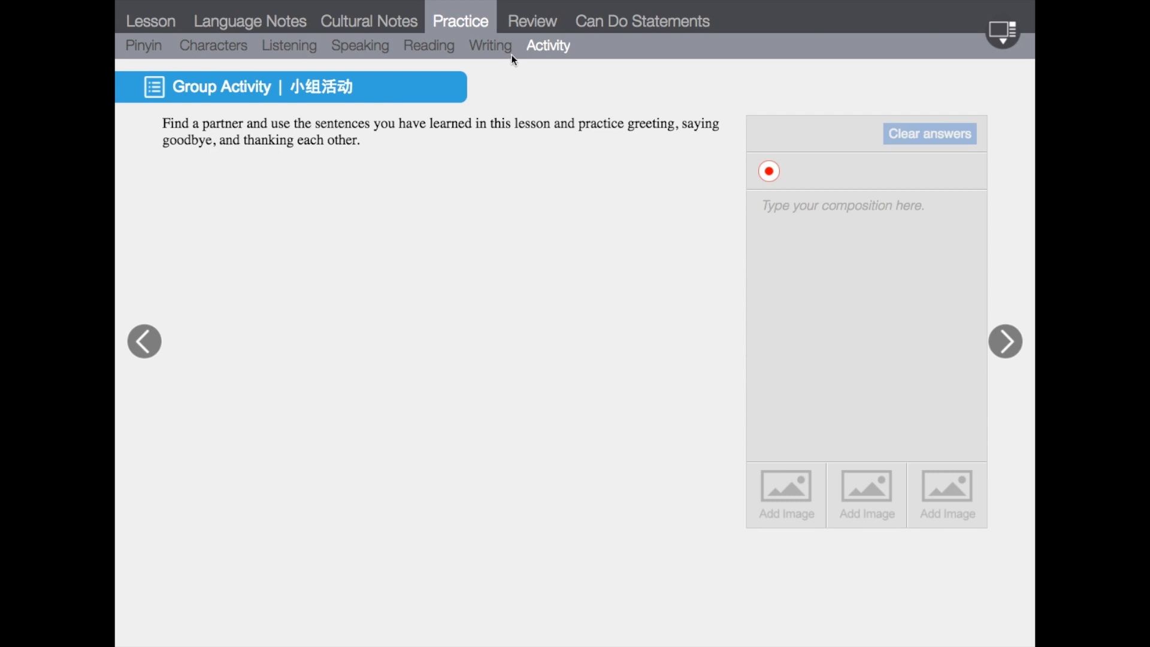
mouse_move(522, 27)
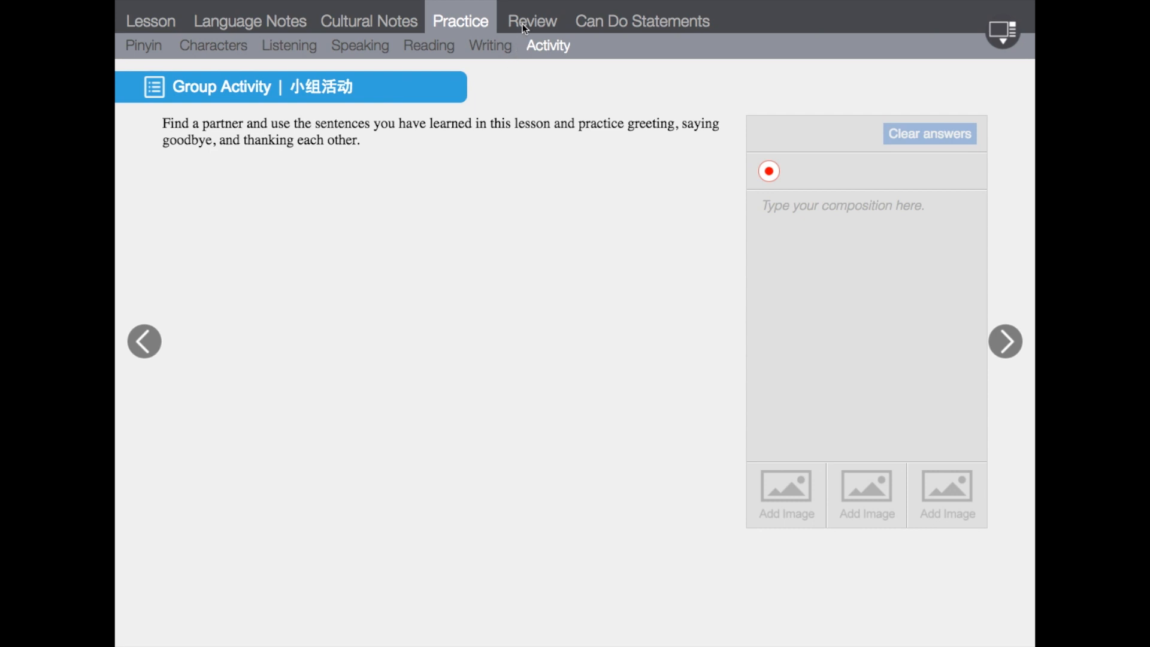
click(532, 21)
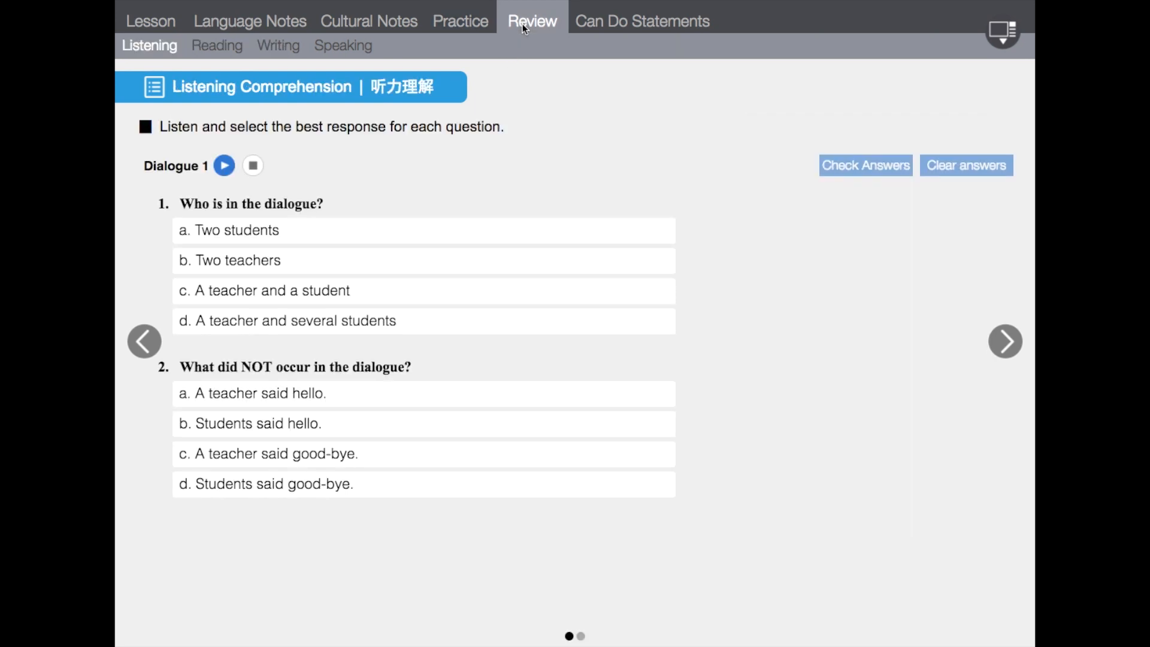
Step: View the Review reading and speaking tasks, then the Lesson 1 Can Do Statements
click(217, 46)
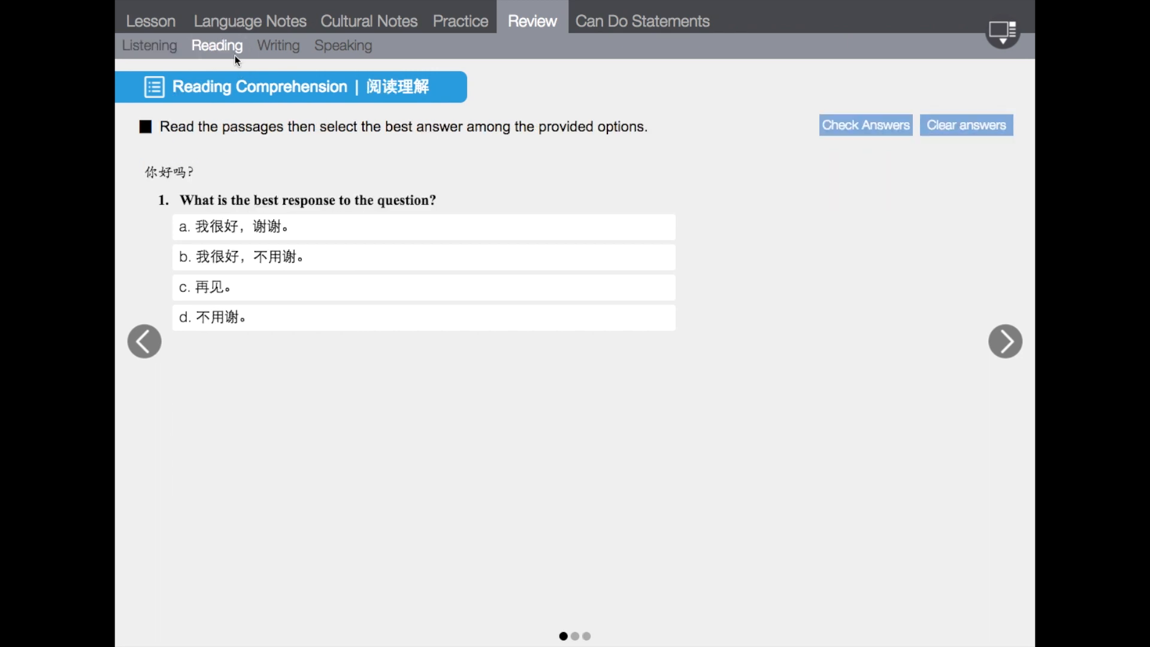
click(343, 46)
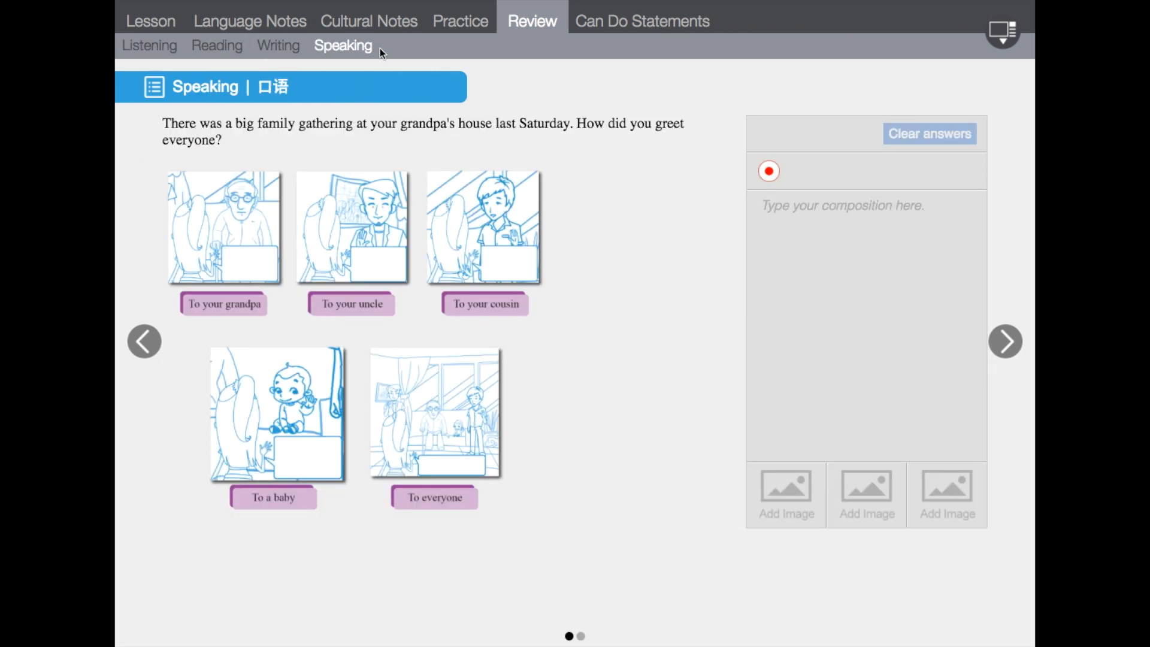
mouse_move(623, 31)
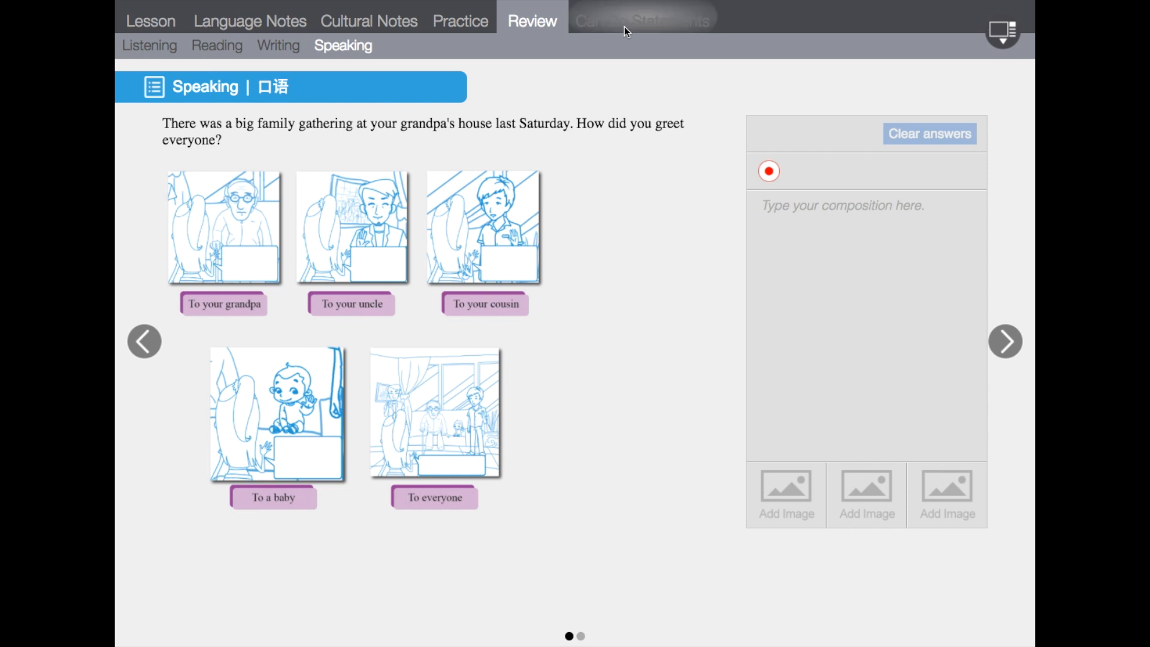
click(640, 20)
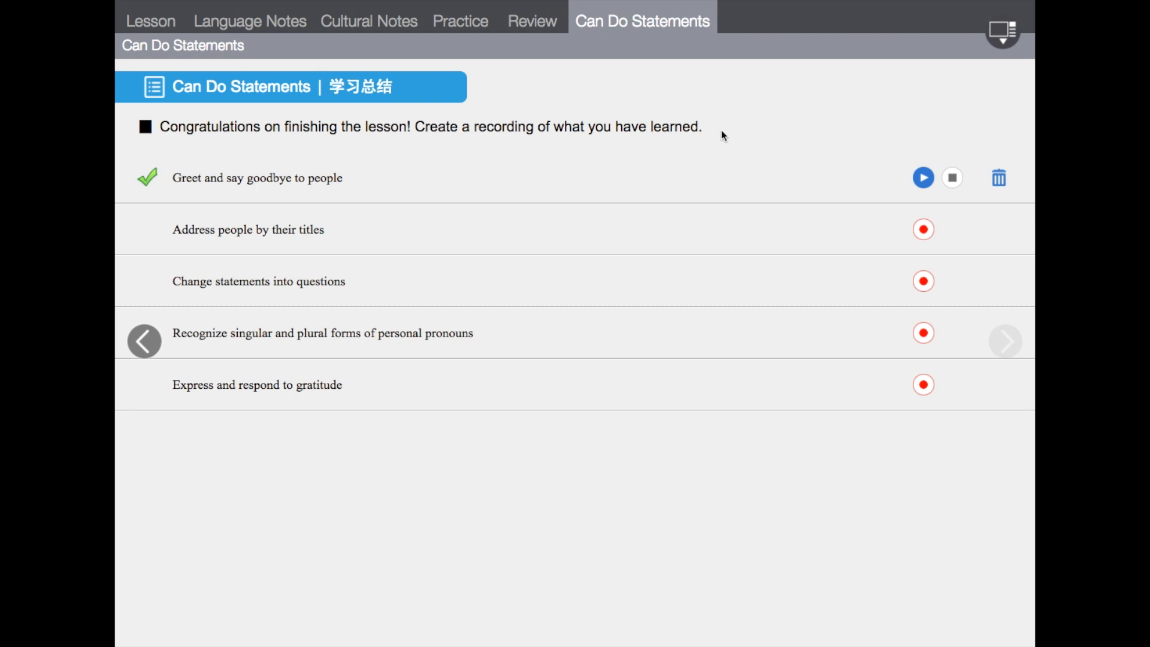
mouse_move(460, 94)
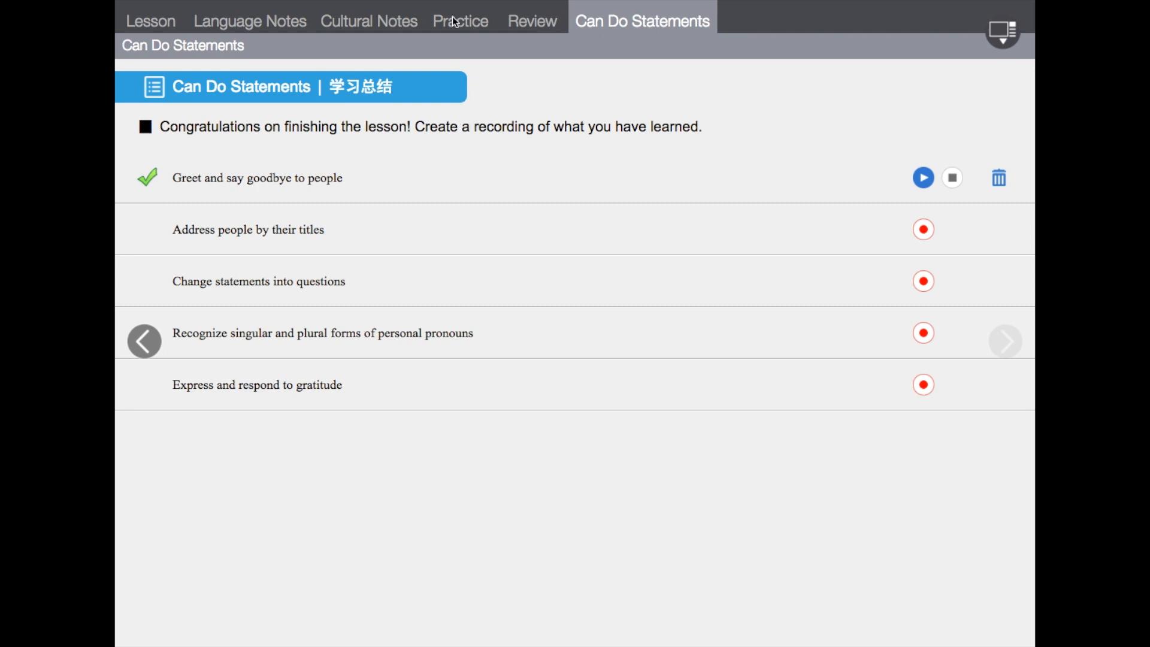
Step: Return to Lesson 1's Review listening comprehension questions for Dialogue 1
click(531, 21)
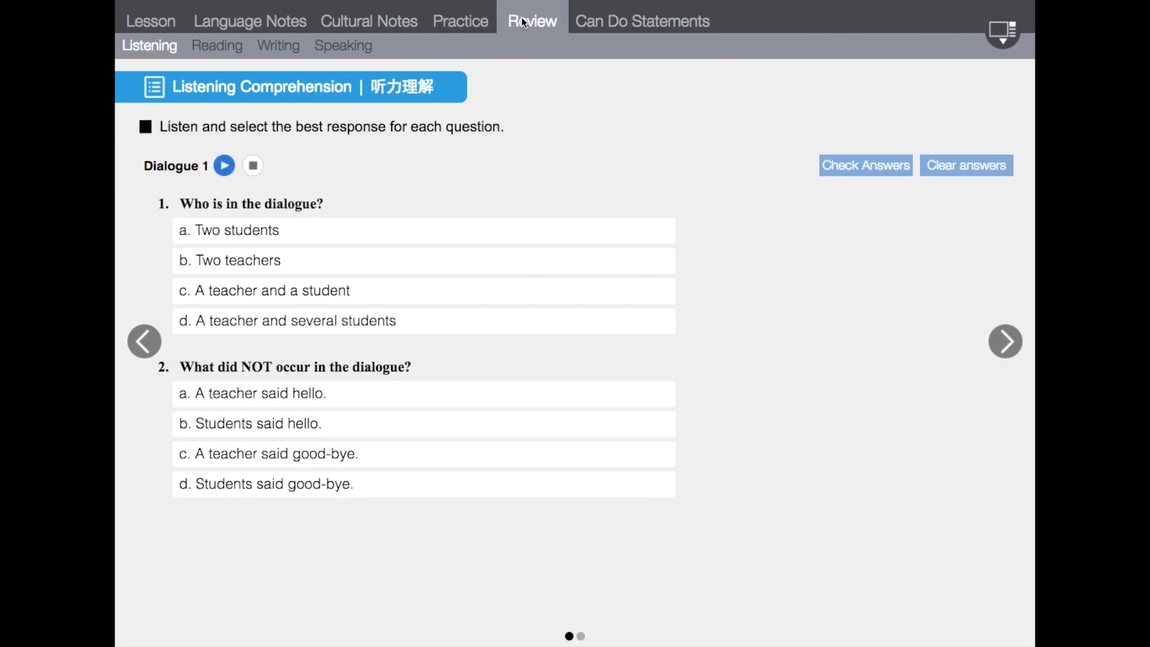
Step: Assign the Review Writing grammar exercises to all students with the message 'due in a week'
click(278, 45)
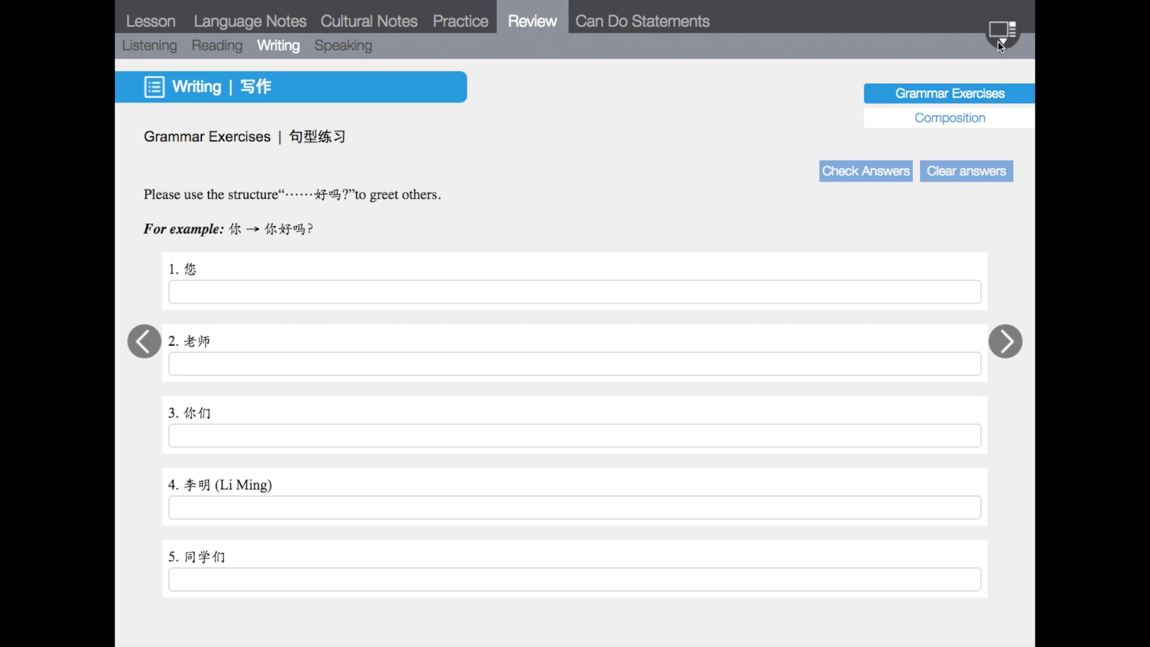
click(1001, 29)
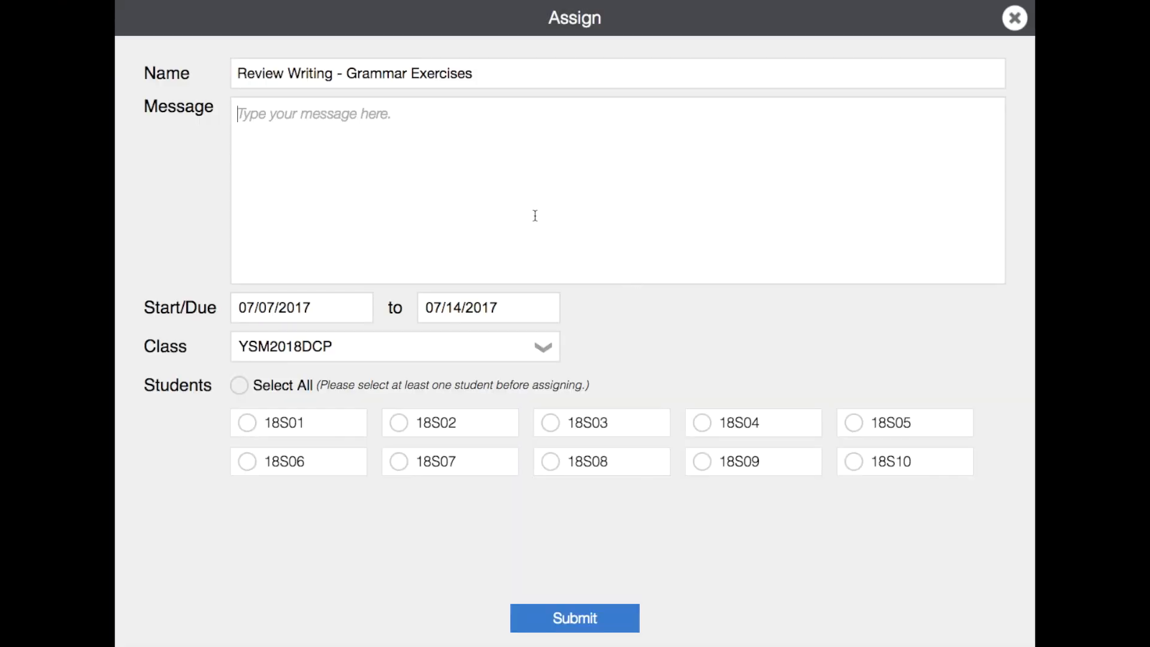
text(due in a week)
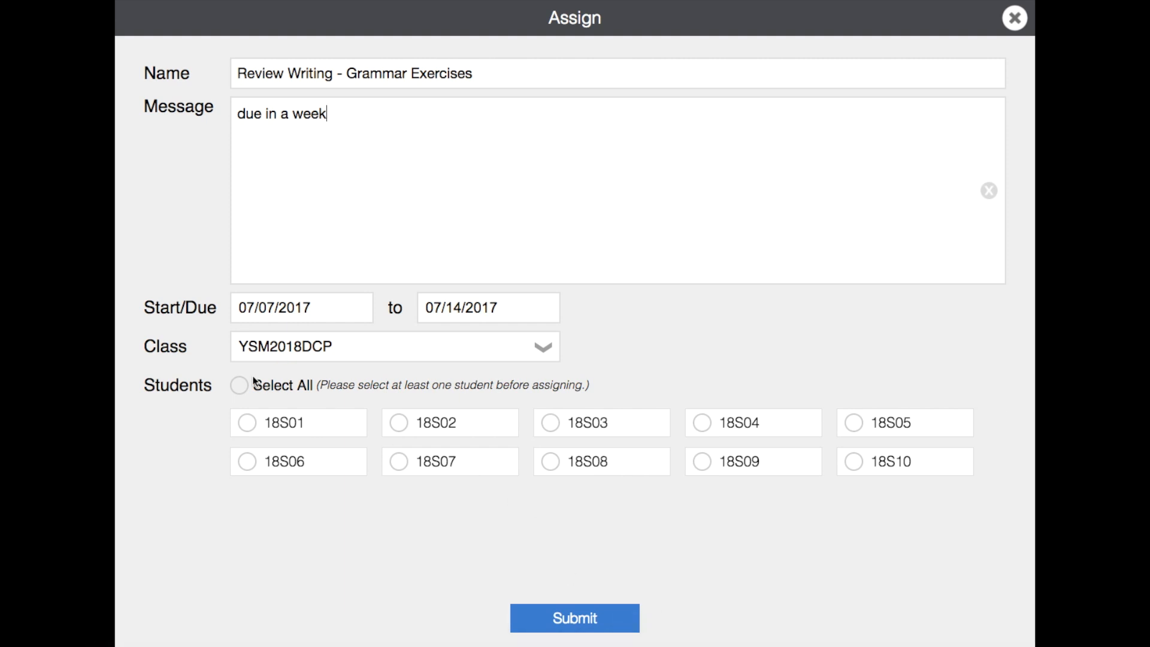
click(575, 635)
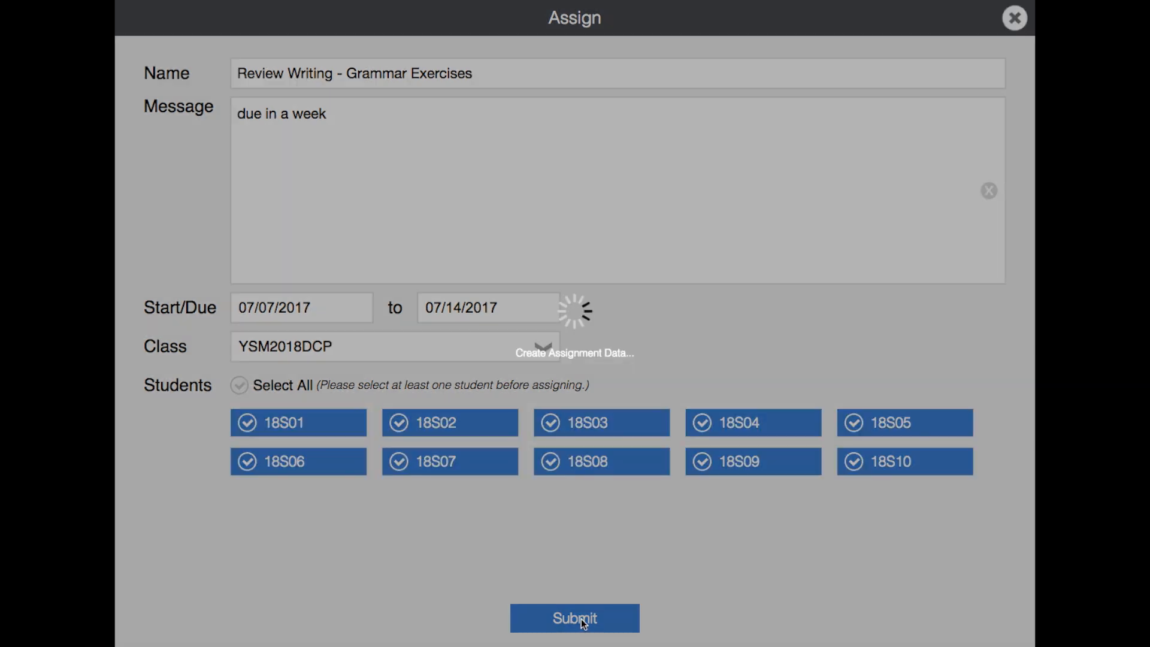
click(574, 635)
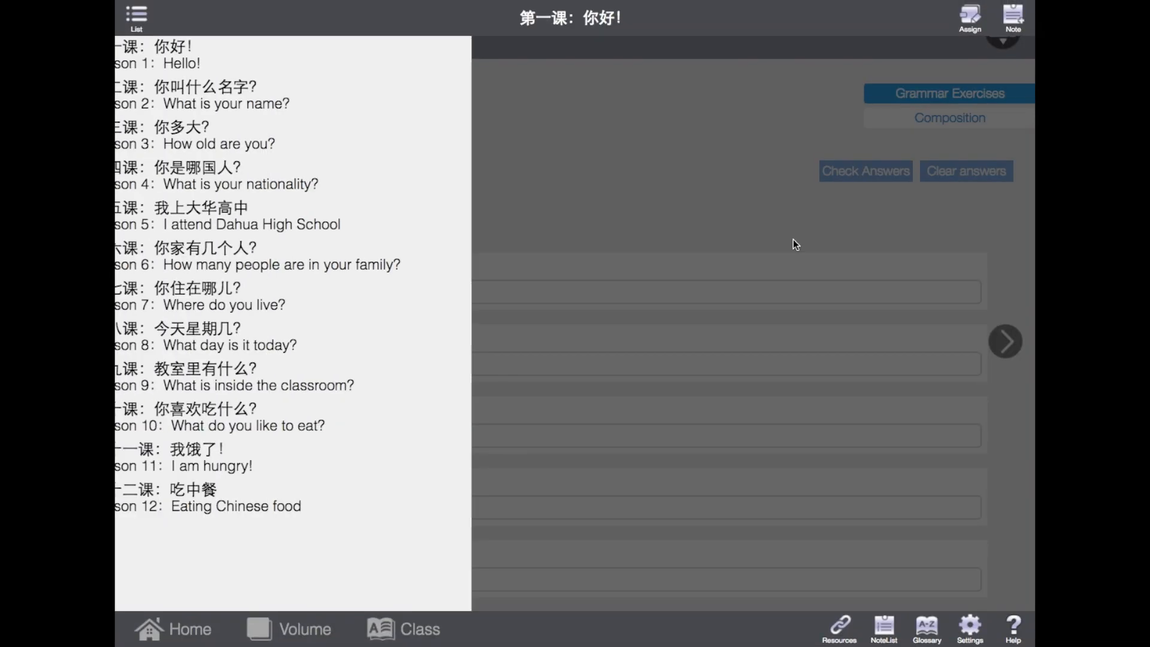
Step: From the class dashboard, list recent assignments and view the second Review Writing assignment's results
click(407, 644)
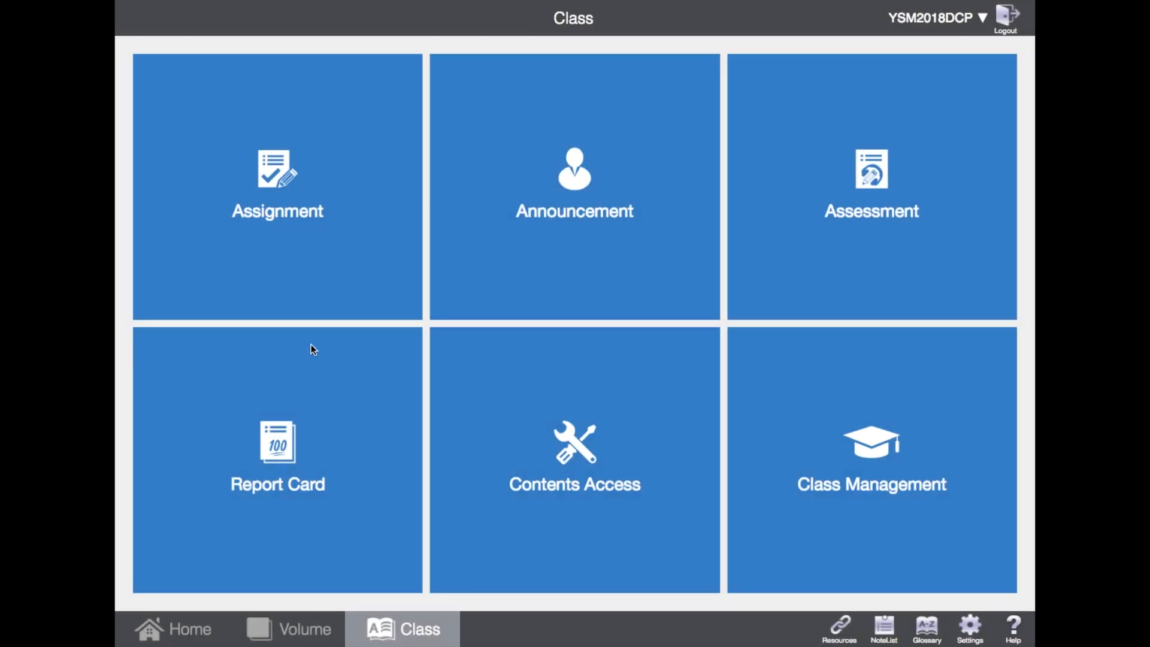
click(278, 192)
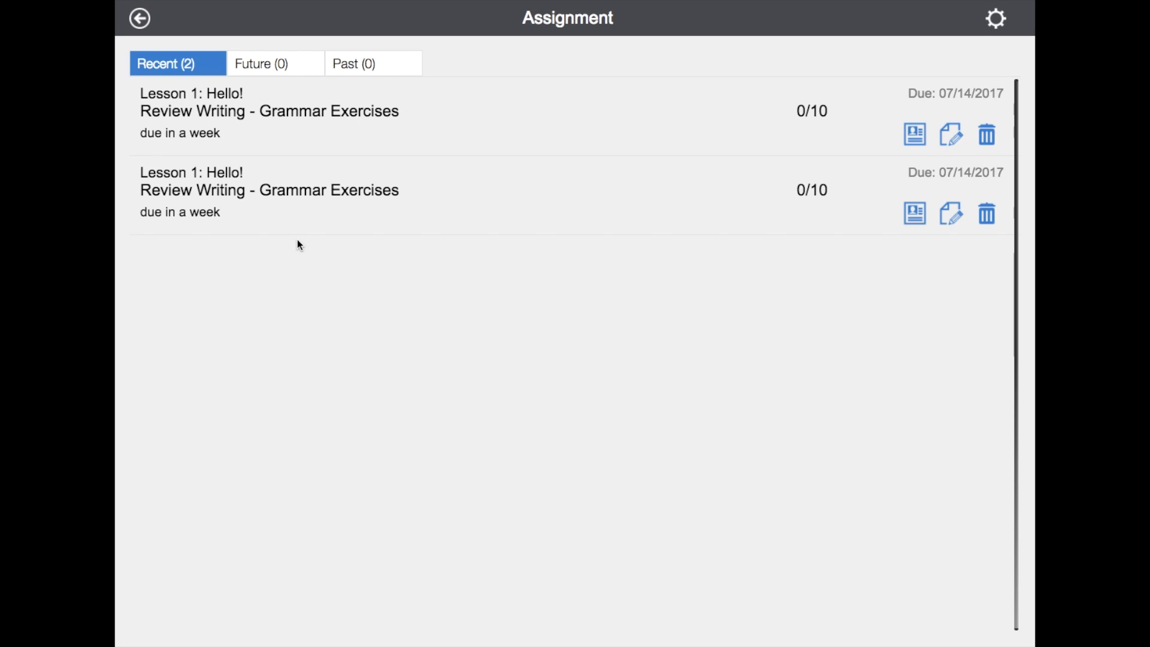
mouse_move(229, 190)
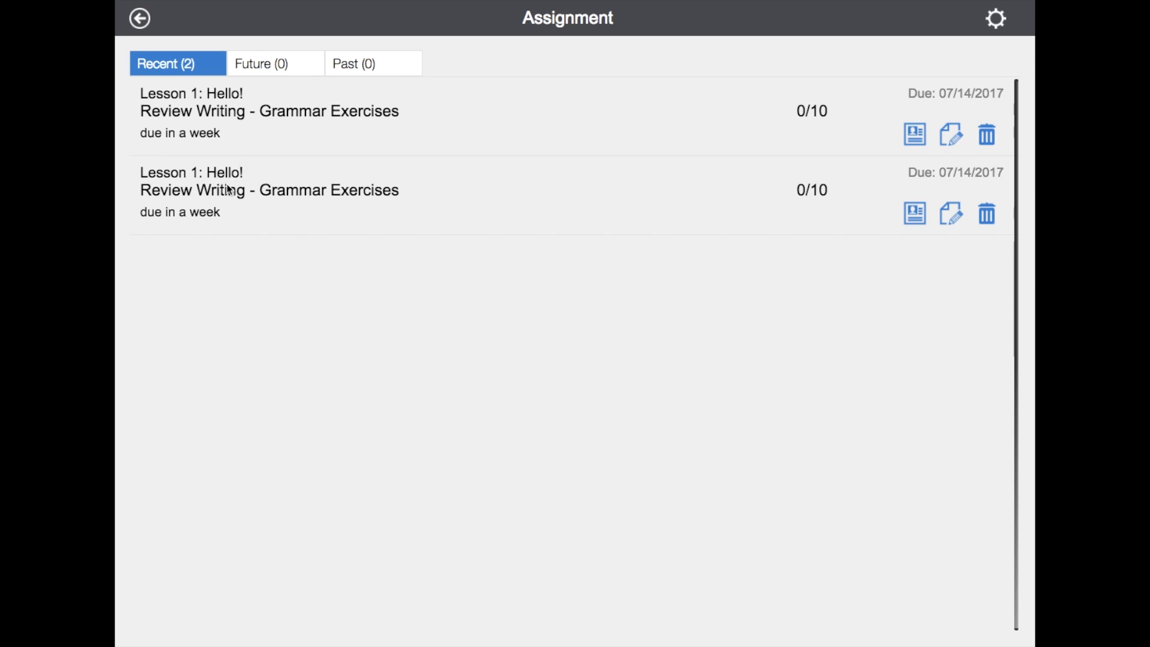
mouse_move(1006, 255)
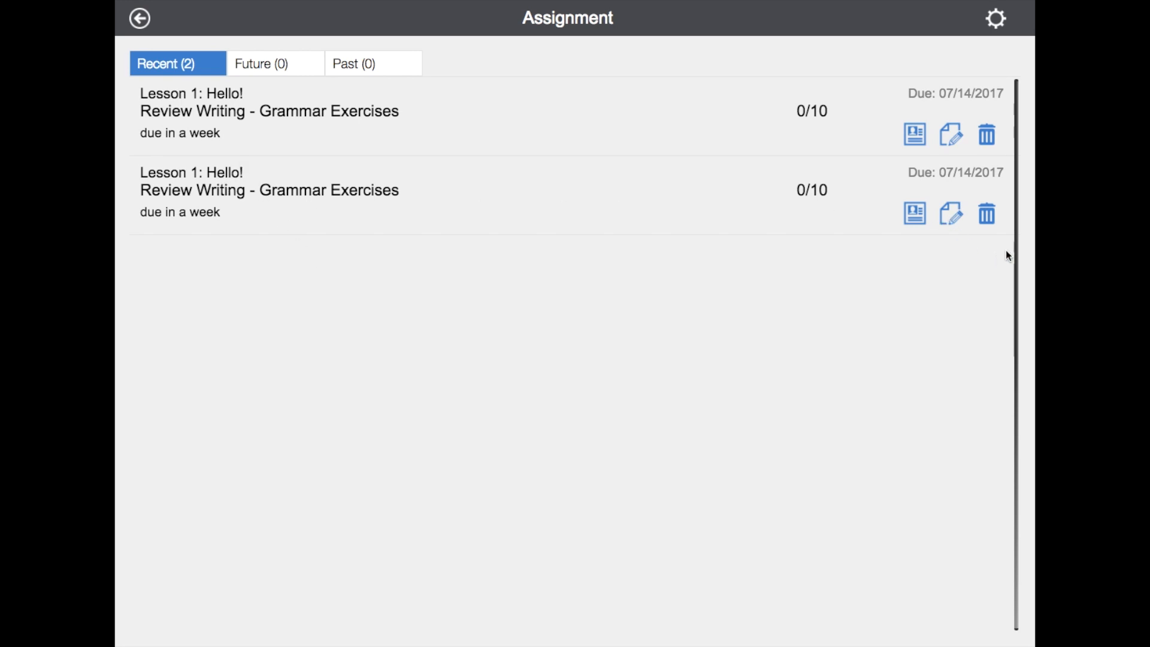
mouse_move(889, 191)
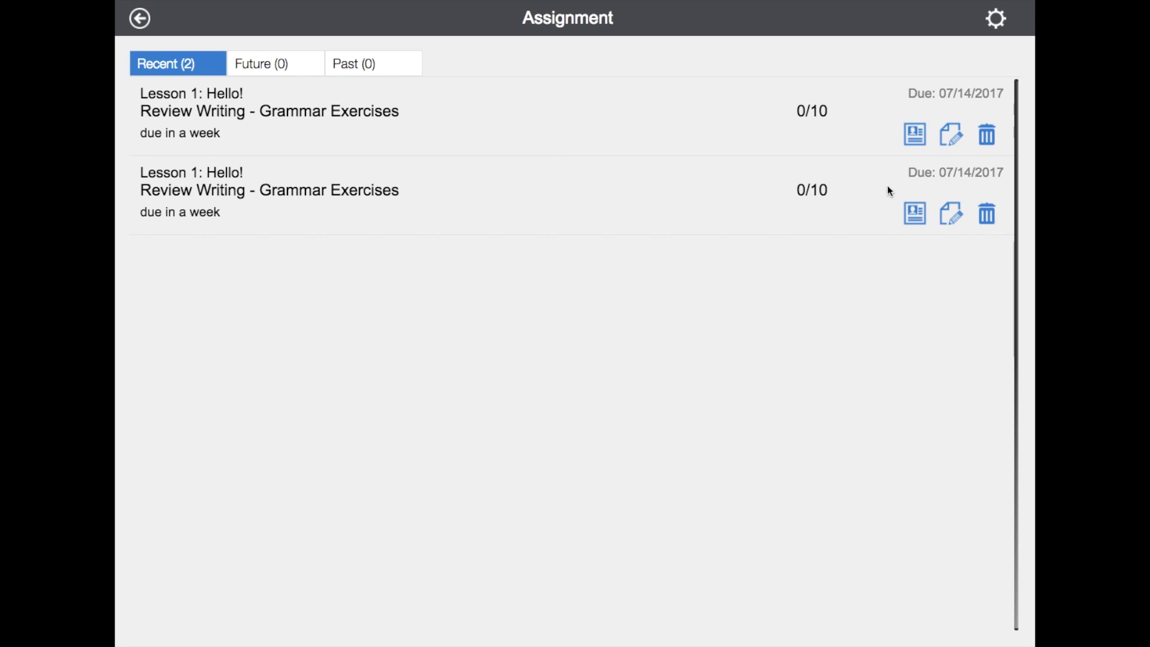
mouse_move(913, 214)
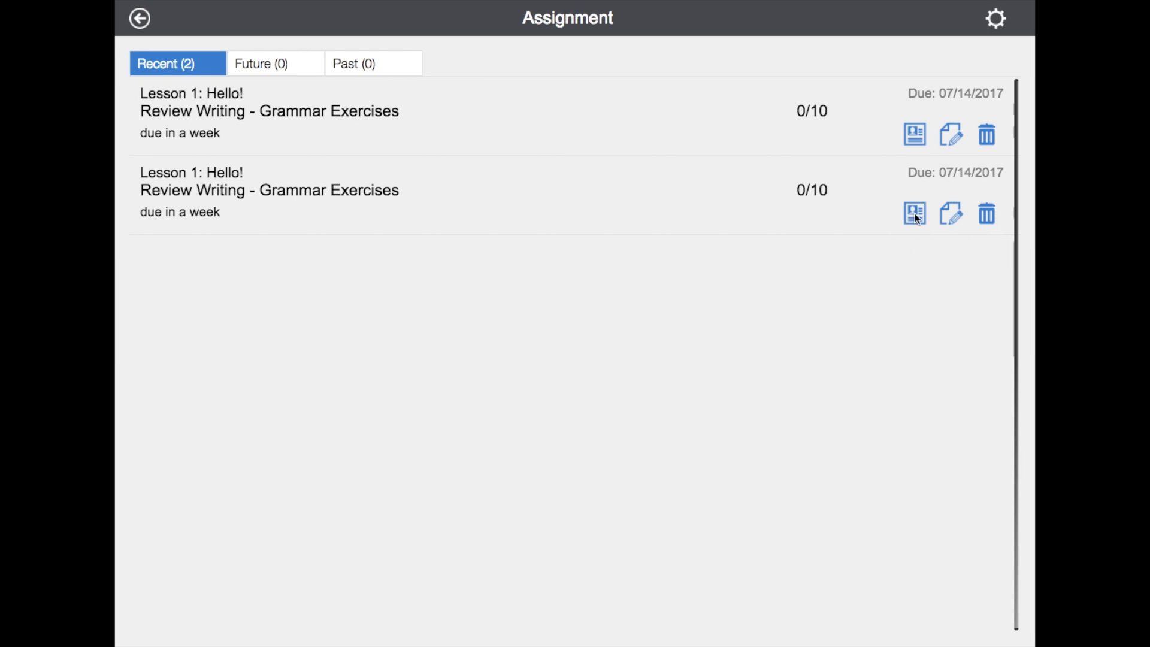
click(912, 214)
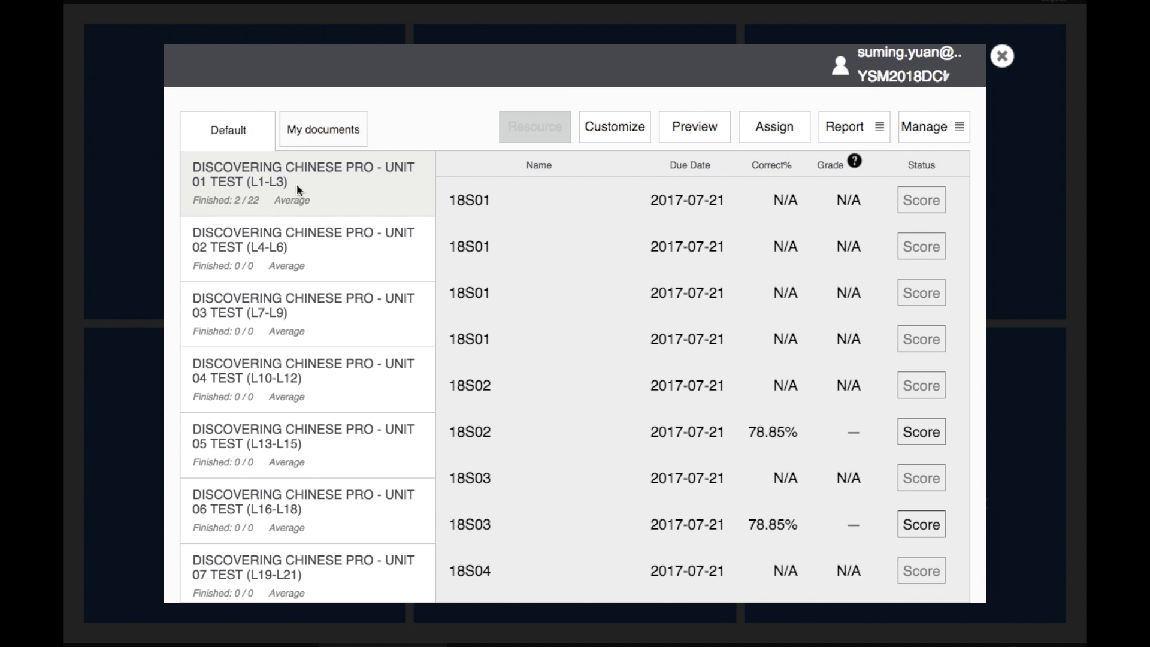
mouse_move(682, 141)
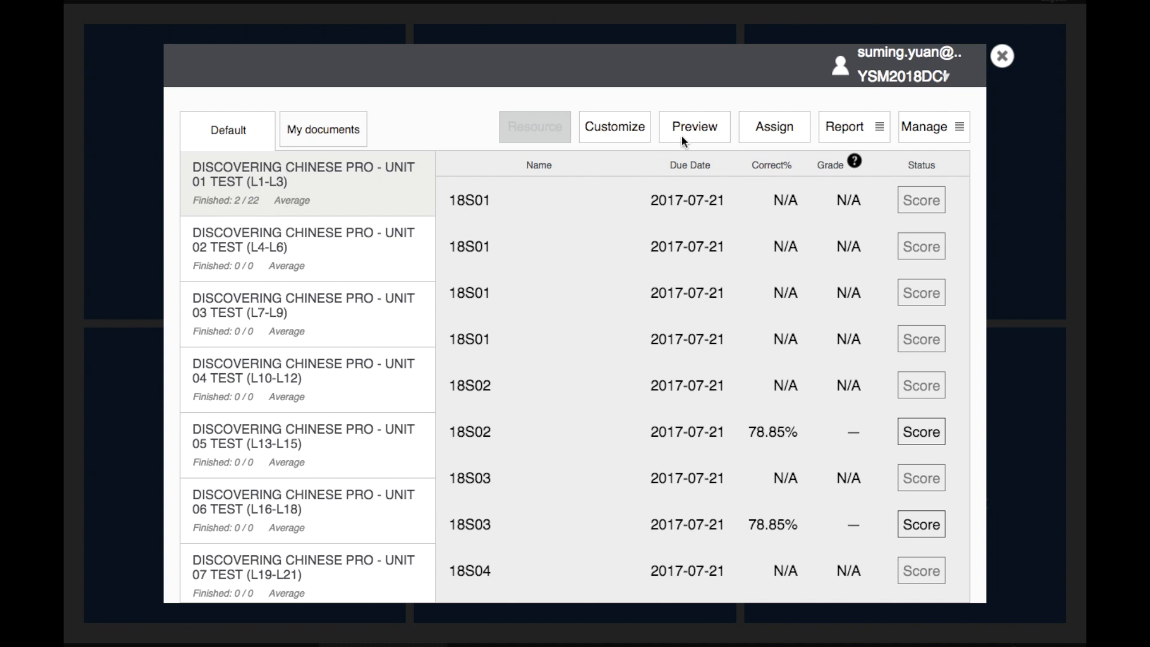
Step: Inspect the Unit 01 Test (L1–L3) per-student results, two of 22 finished at 78.85%
click(695, 126)
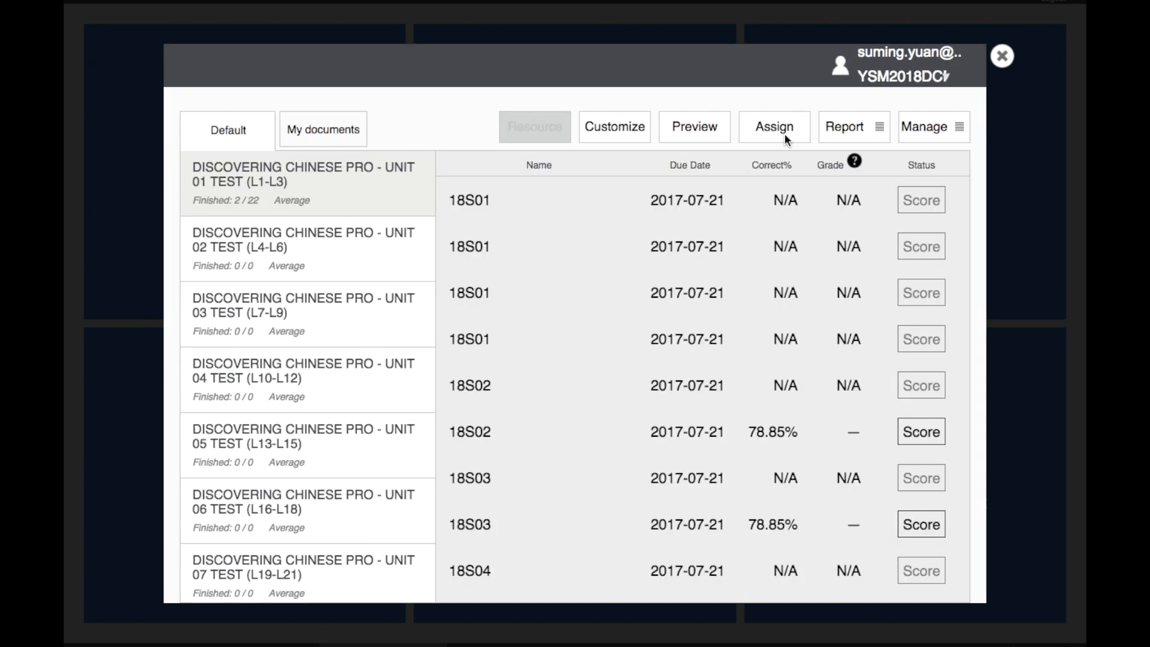
mouse_move(874, 129)
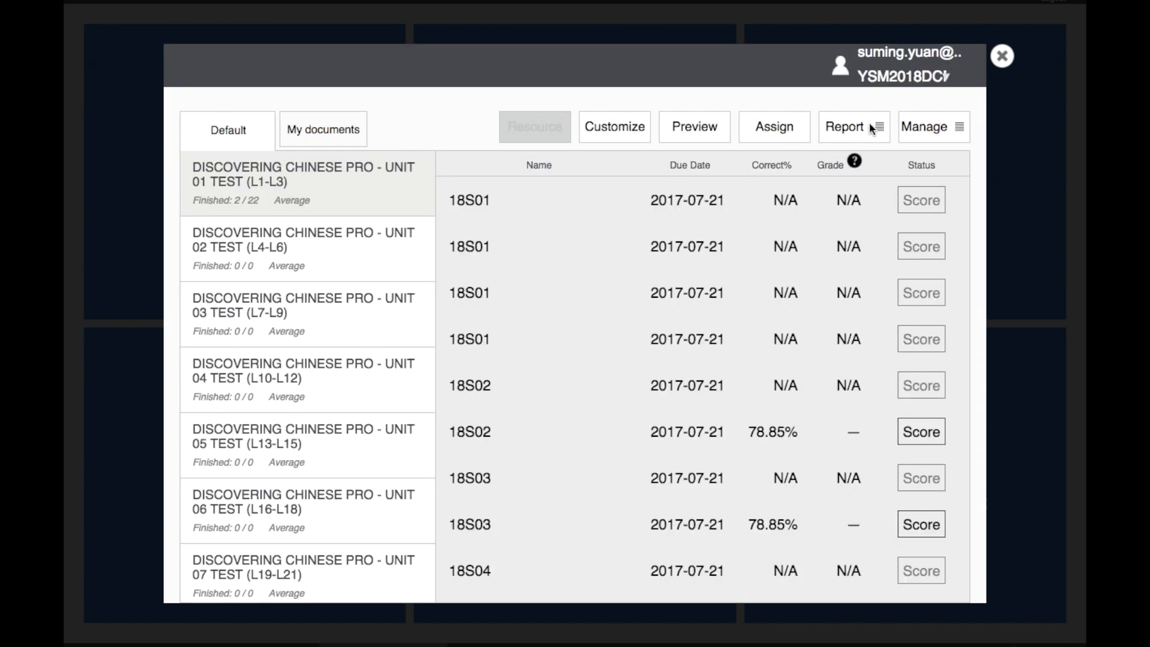
mouse_move(958, 136)
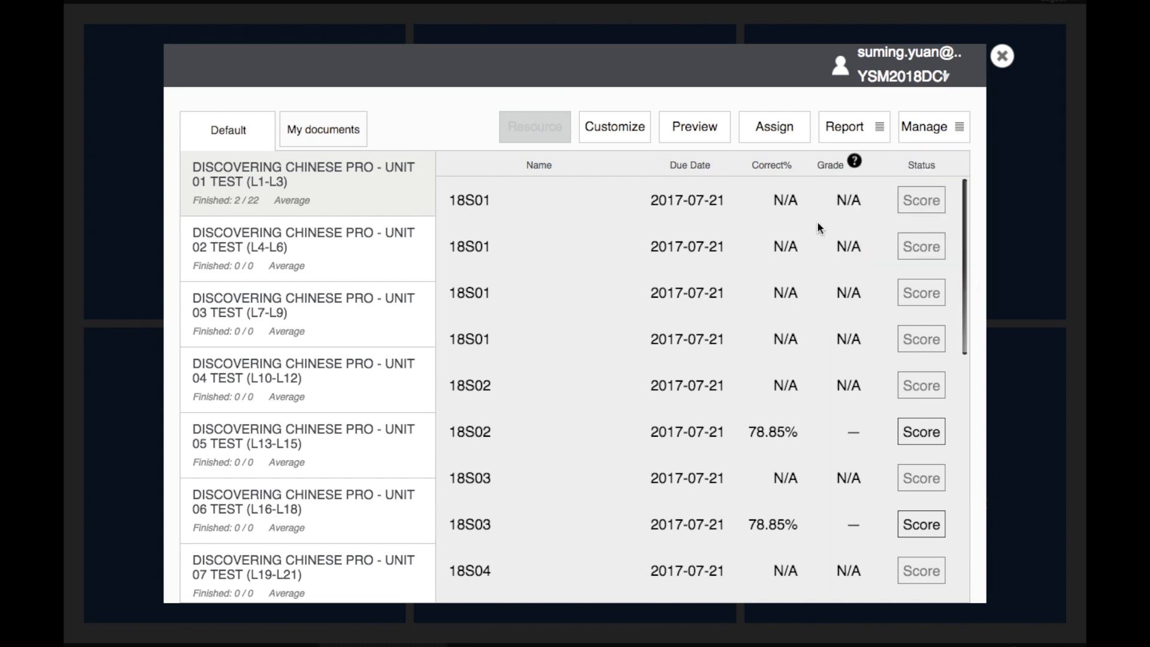
mouse_move(901, 333)
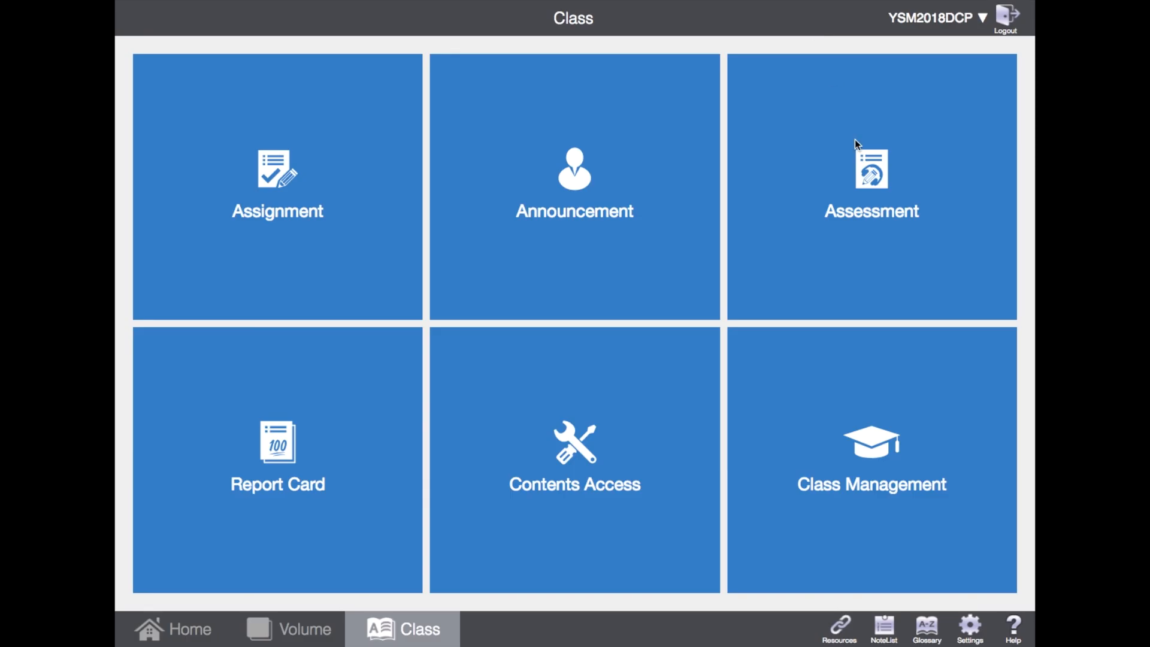
mouse_move(825, 615)
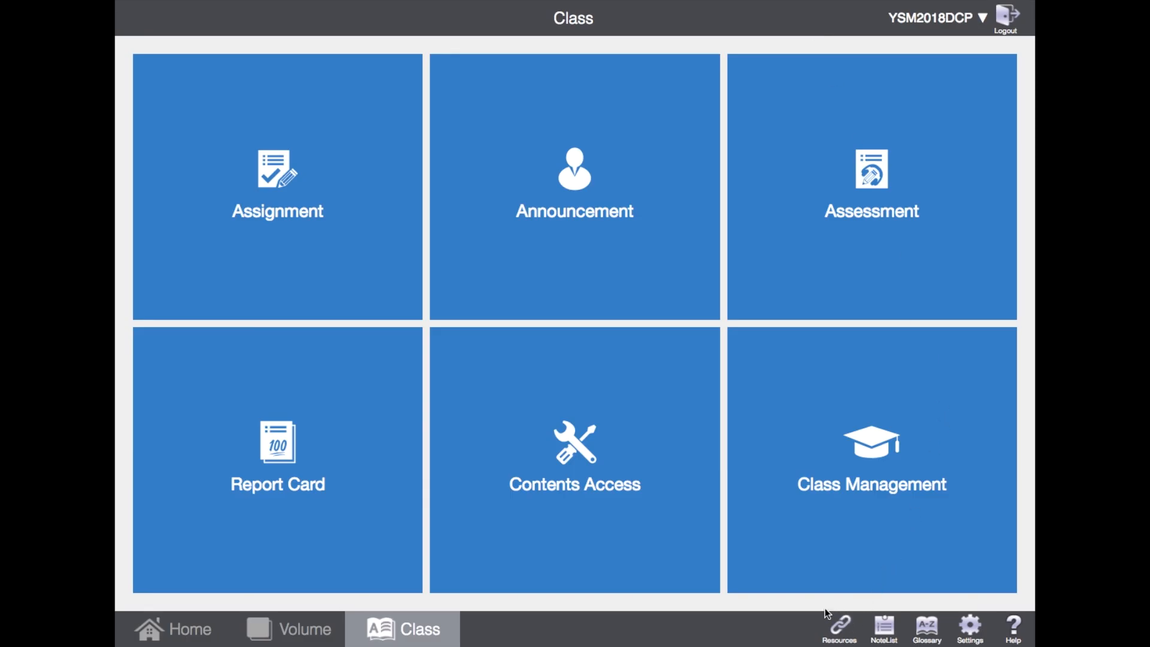
click(842, 629)
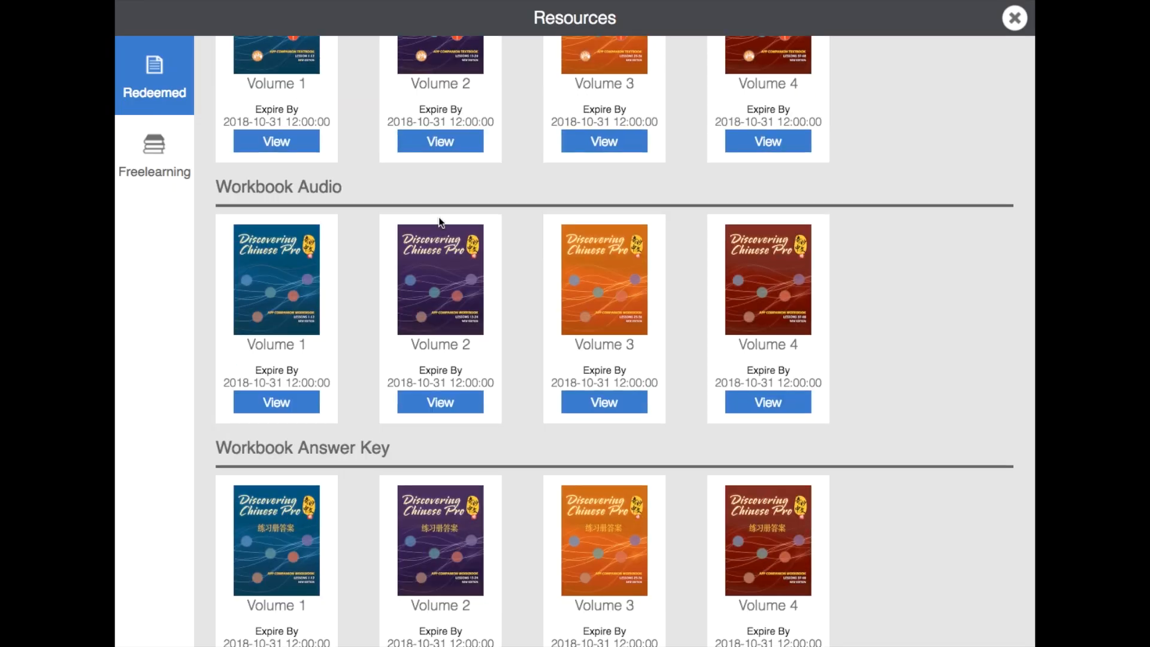
scroll(down, 3)
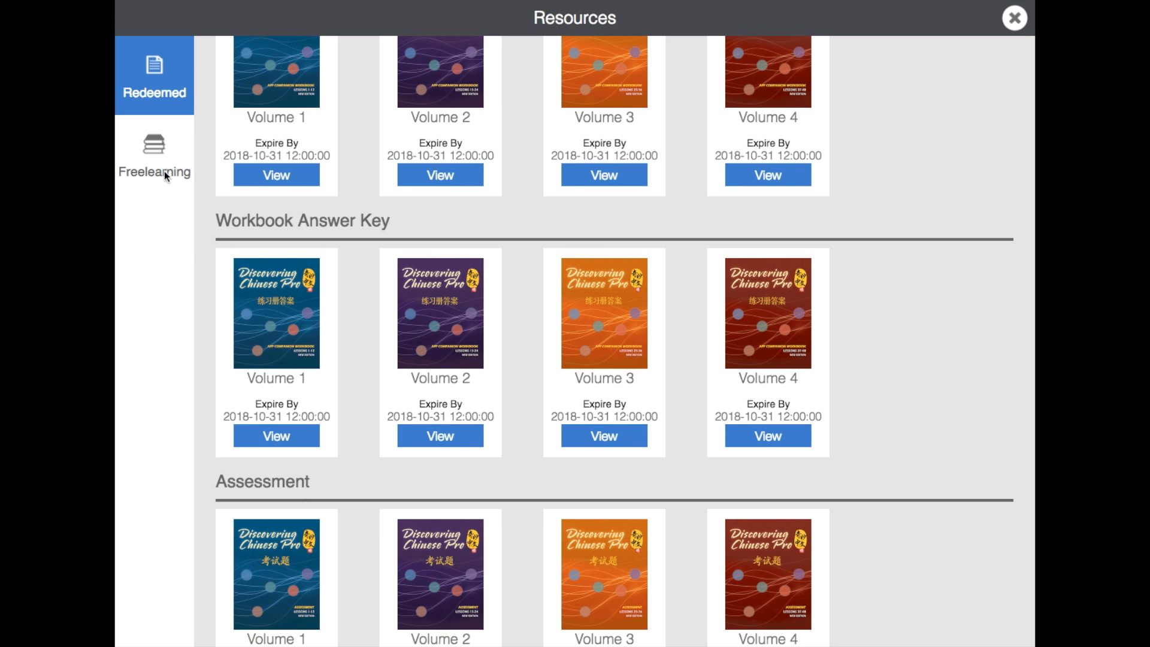
click(154, 154)
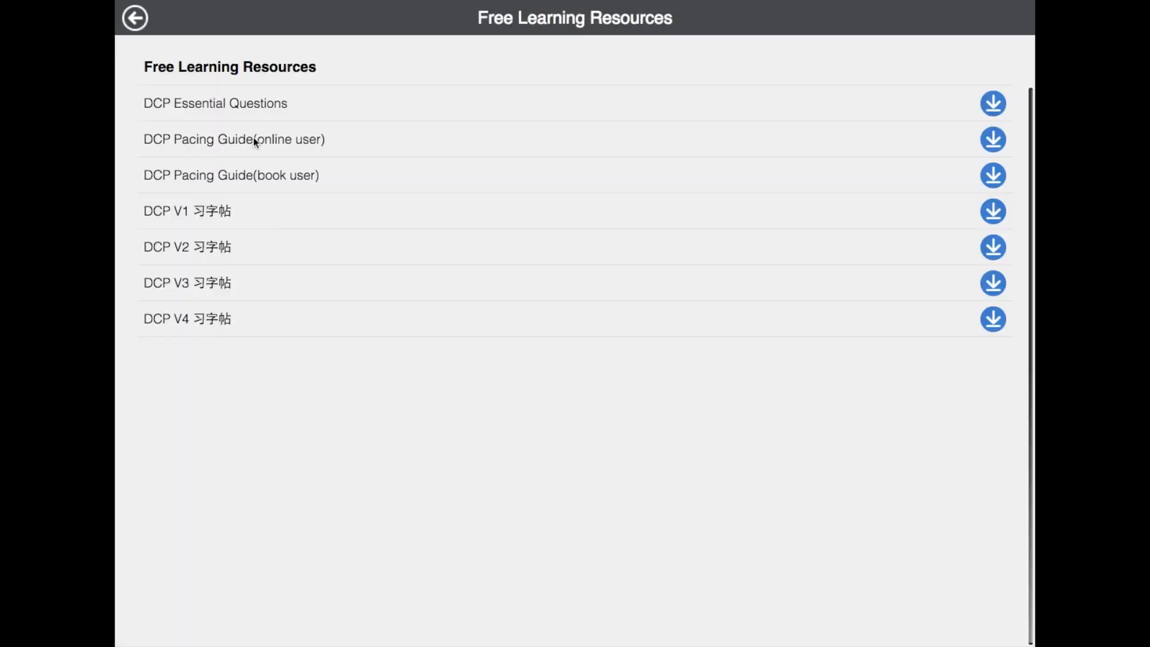
mouse_move(270, 100)
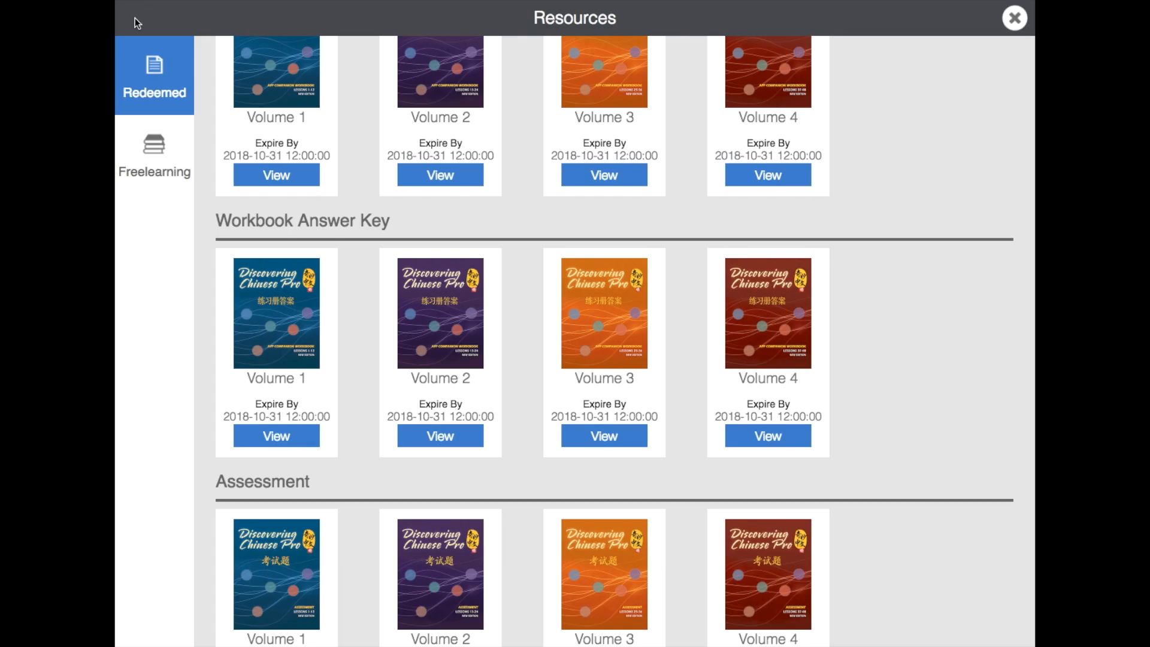
mouse_move(1013, 16)
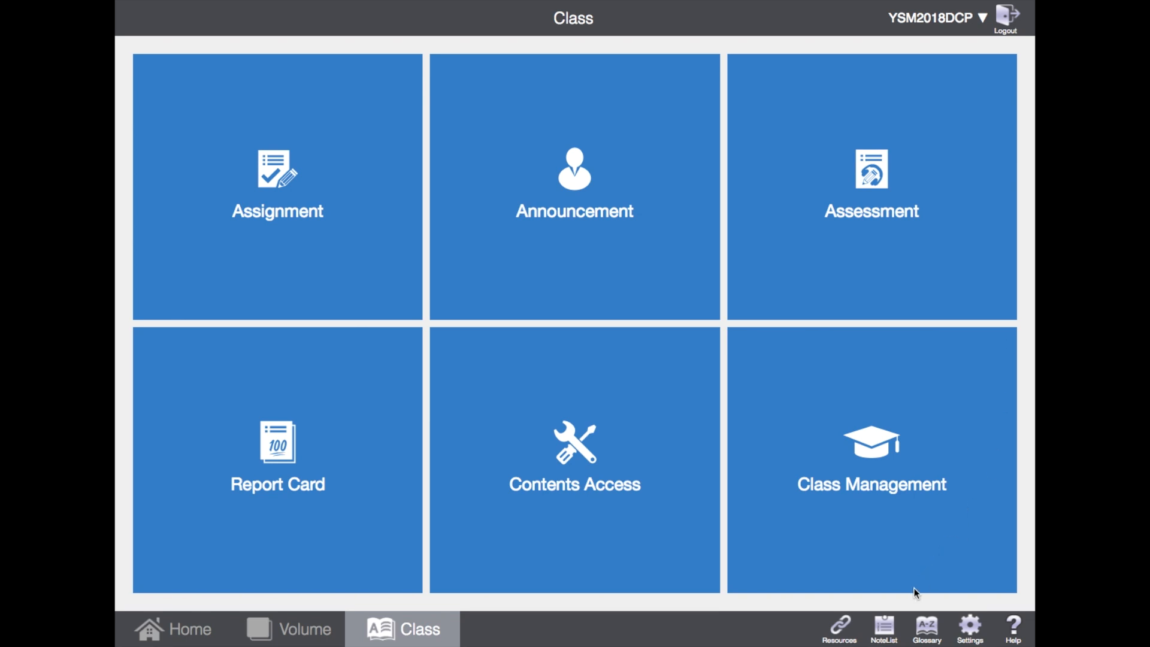
click(883, 627)
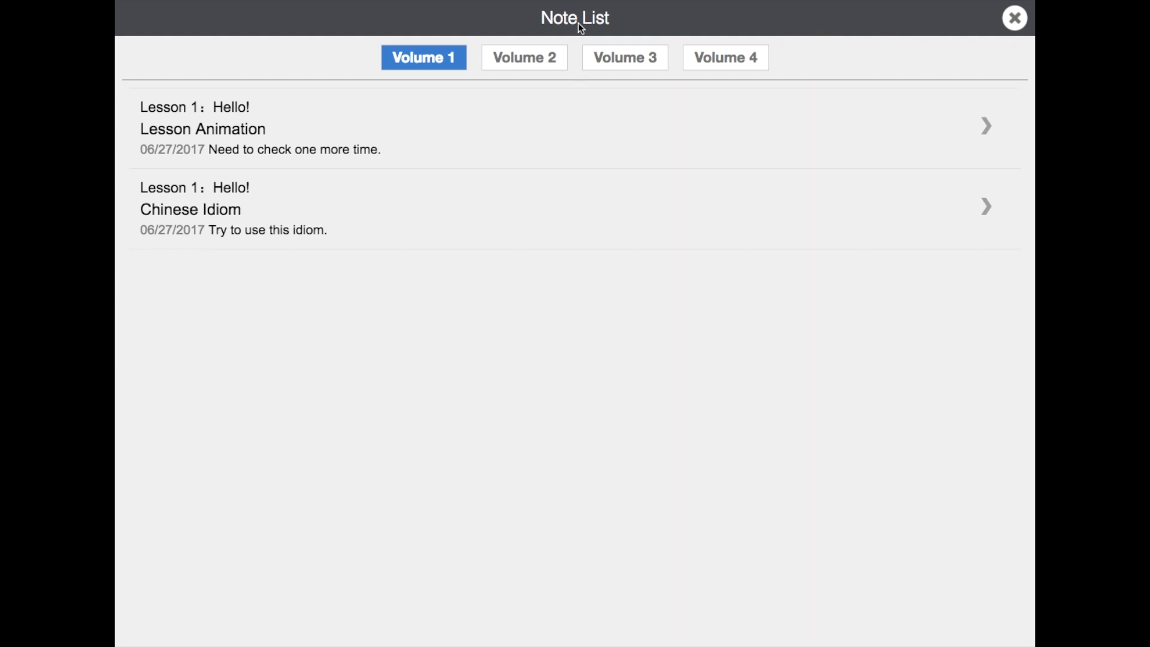
click(202, 129)
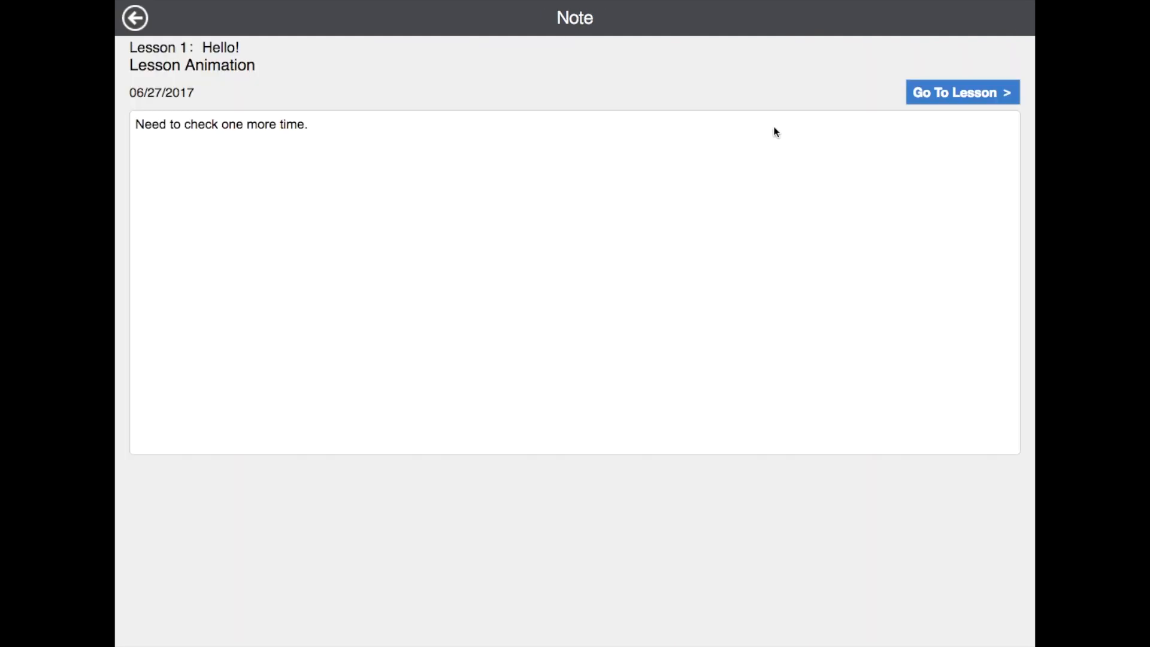
mouse_move(780, 62)
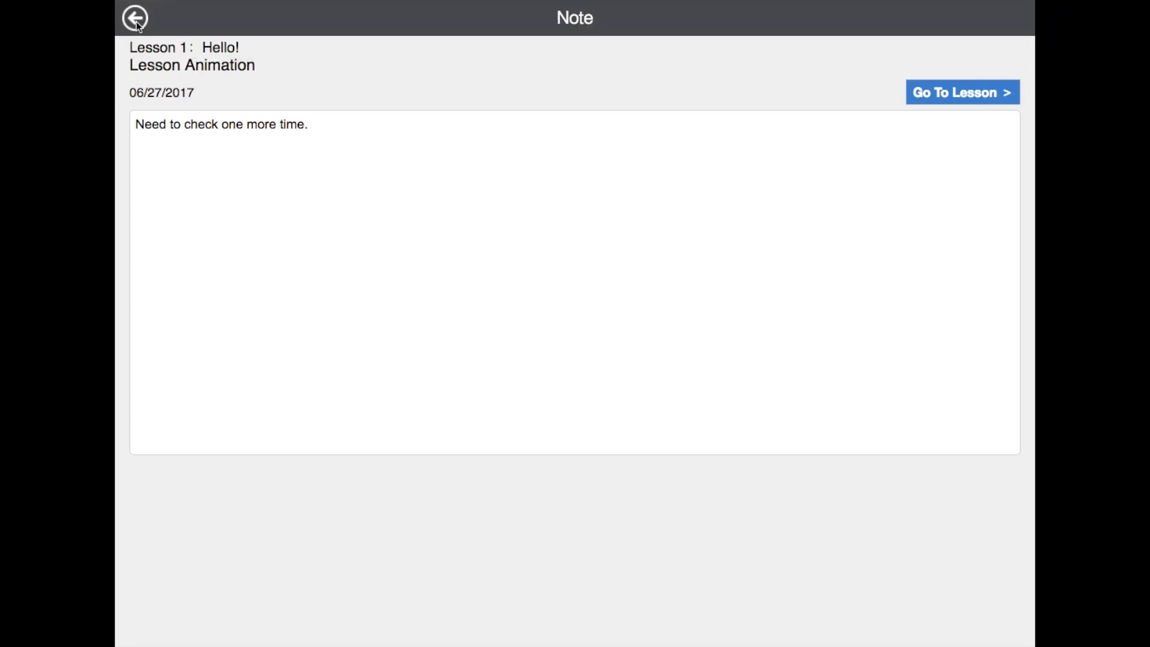
click(134, 18)
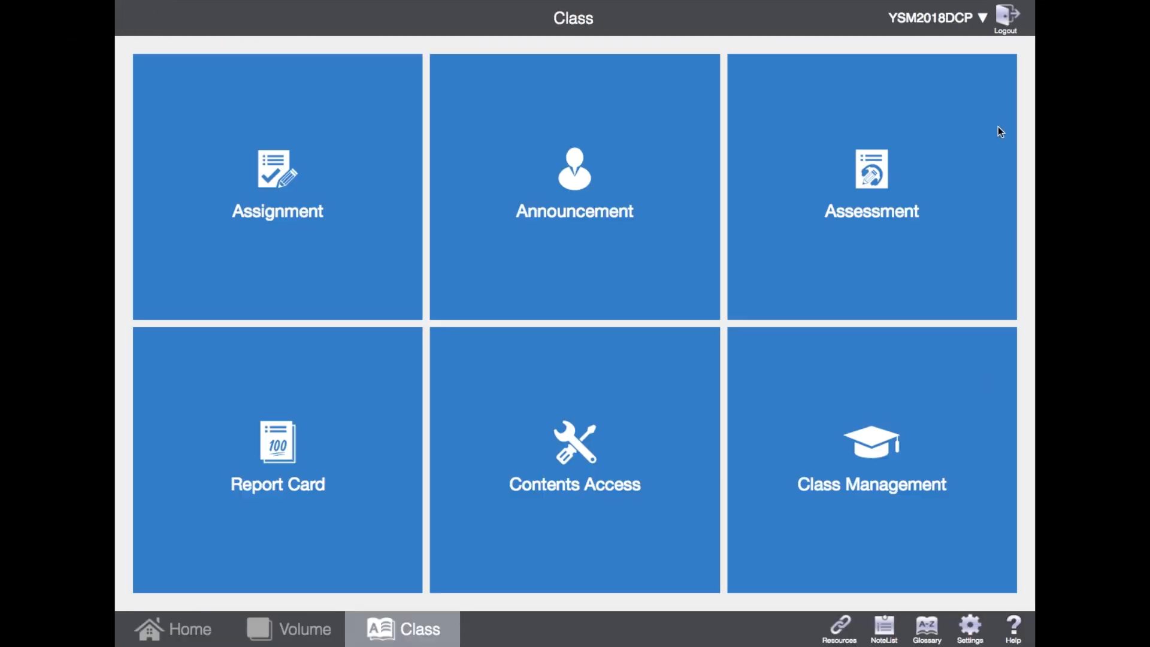
Step: From the glossary's 你好 / hello entry, jump to Lesson 1's Vocabulary page
click(927, 626)
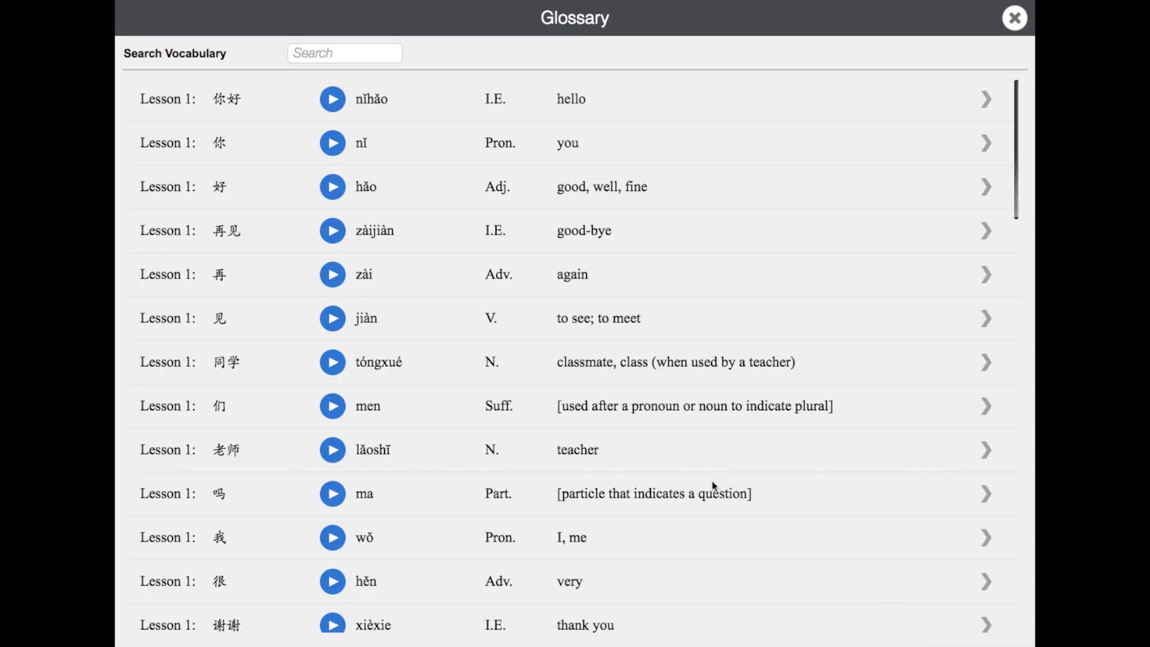
mouse_move(594, 124)
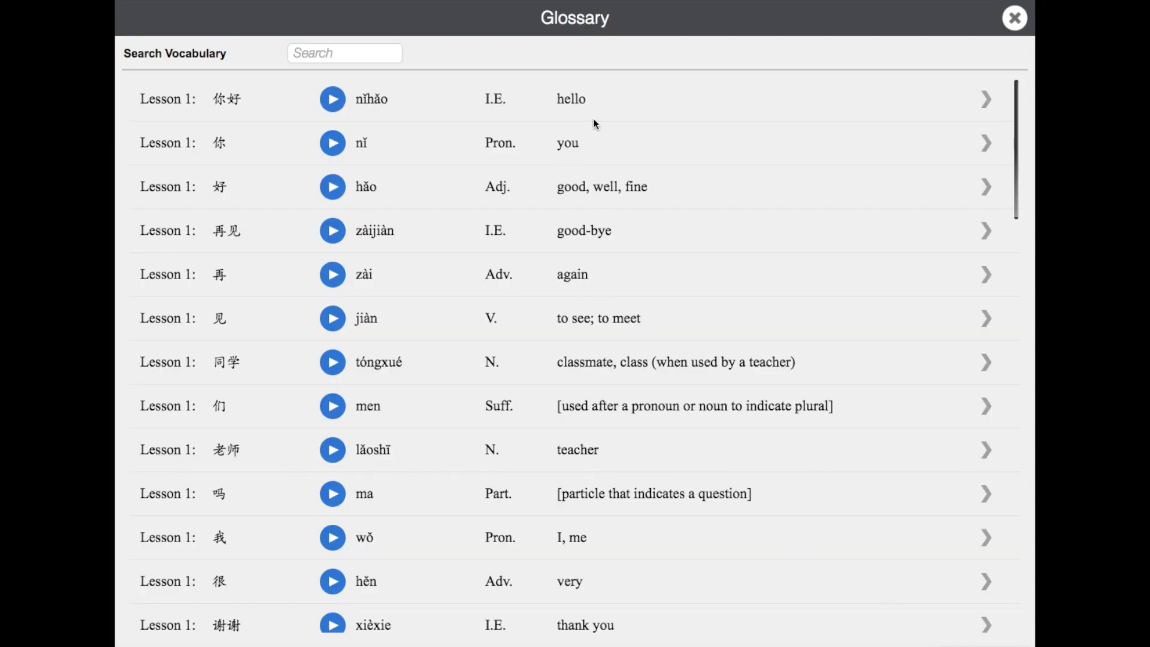
click(1014, 15)
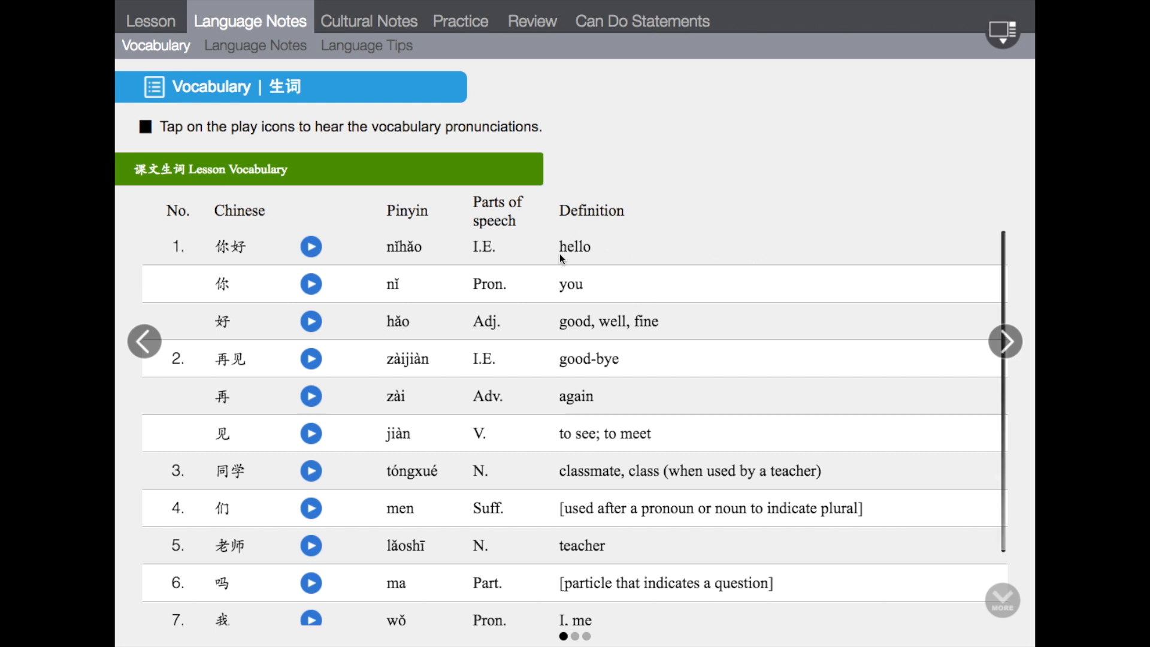
mouse_move(579, 270)
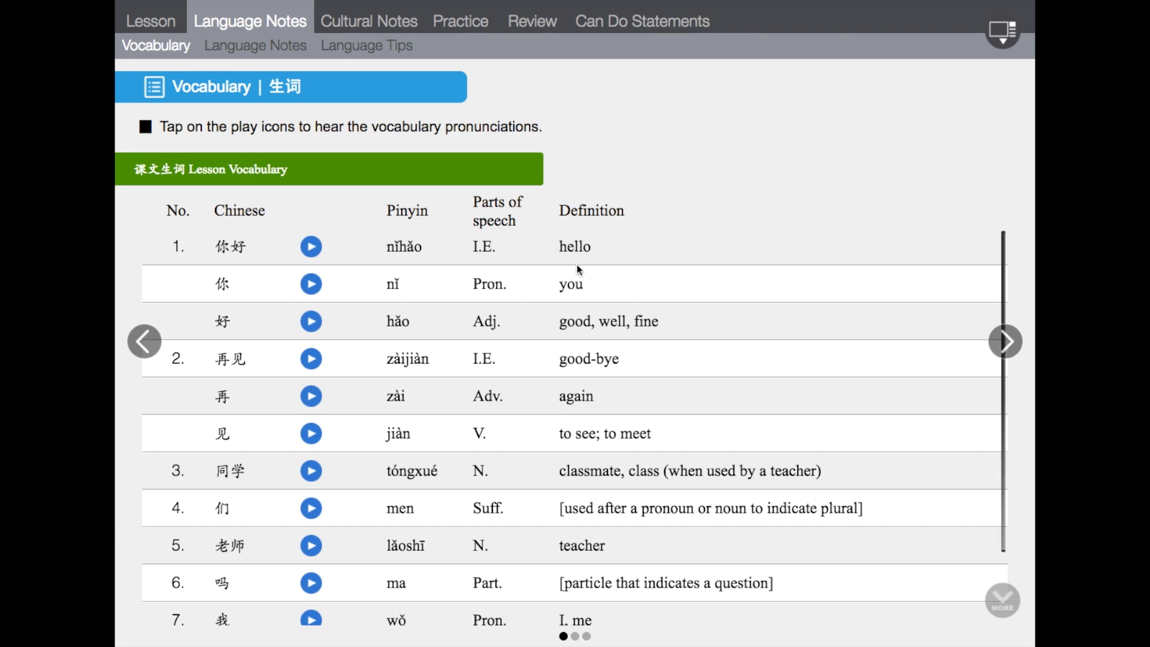
mouse_move(593, 274)
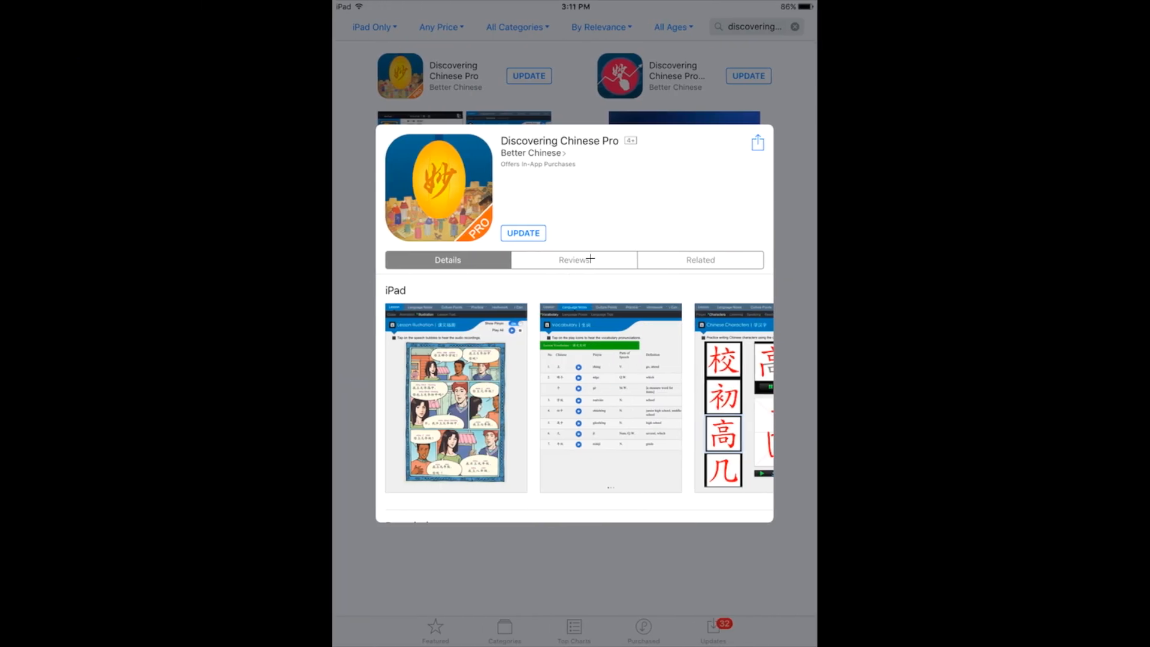
mouse_move(566, 196)
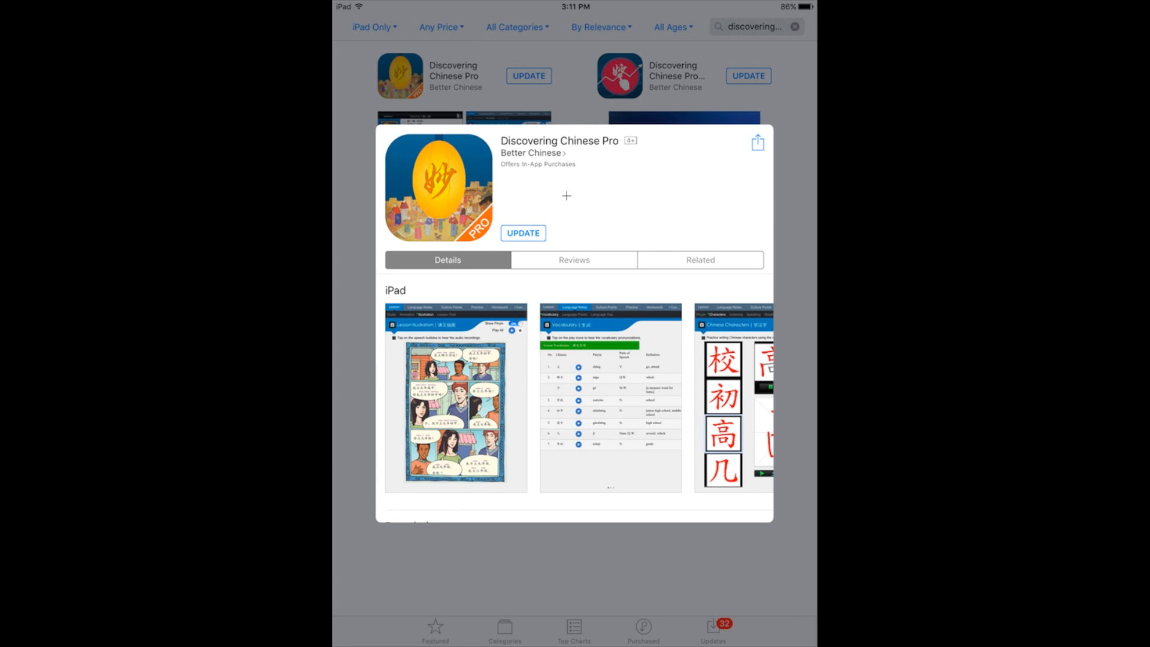
mouse_move(580, 177)
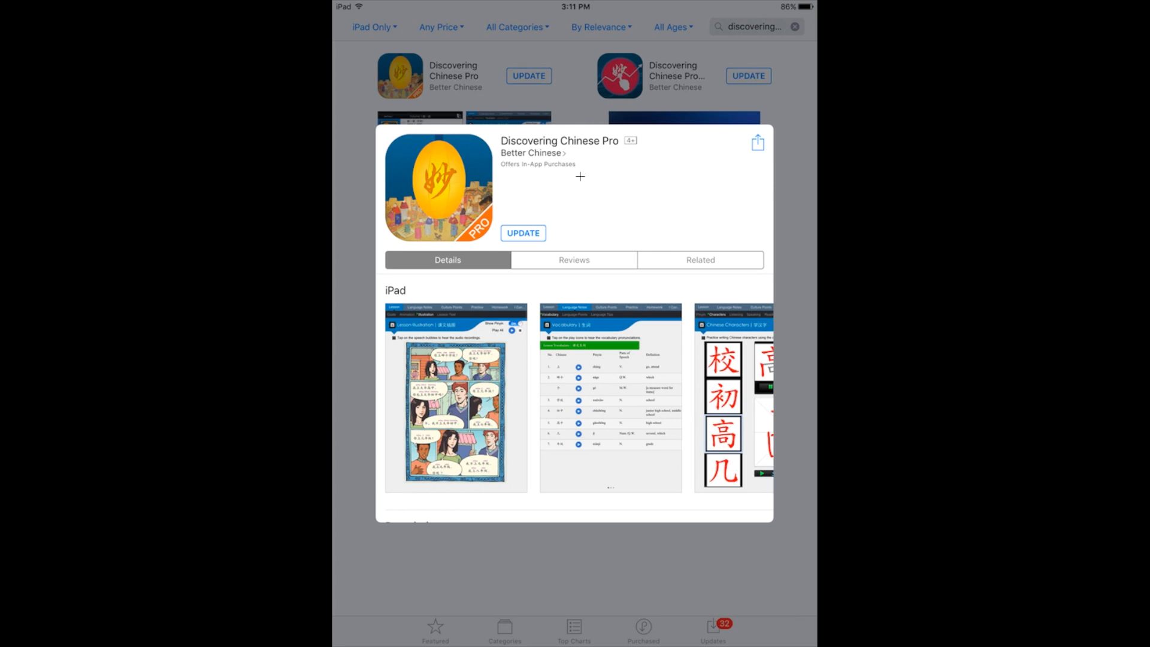